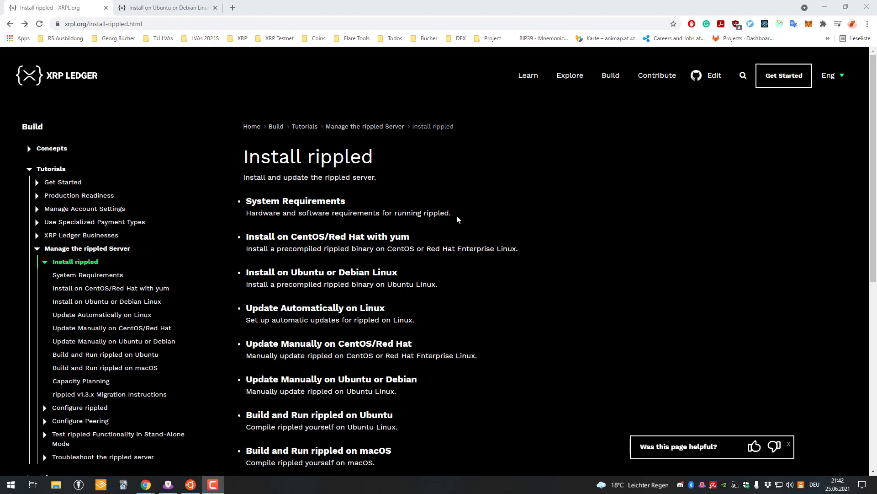
mouse_move(566, 212)
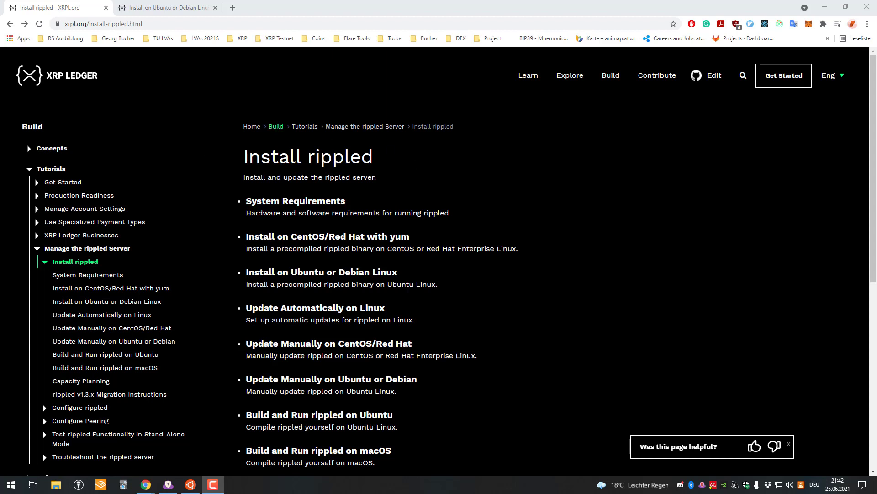
mouse_move(334, 170)
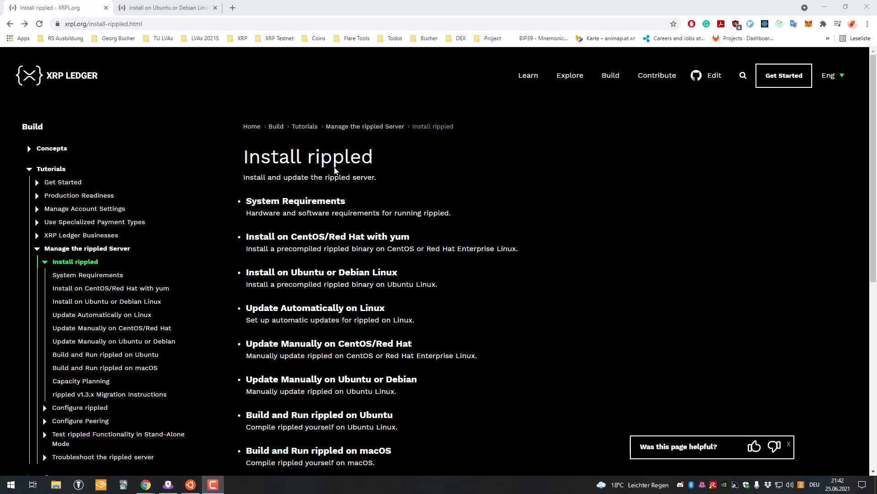
Highlight the word 'rippled' in the System Requirements page title
double_click(348, 176)
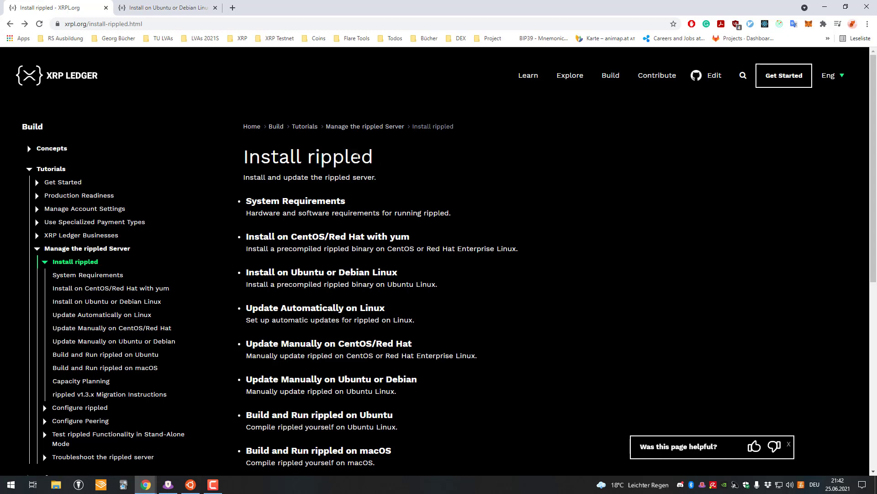
double_click(343, 156)
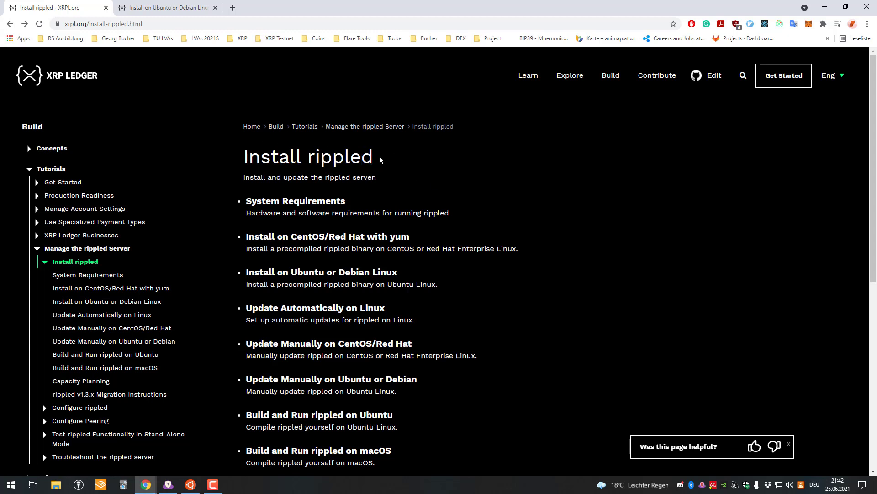
double_click(340, 157)
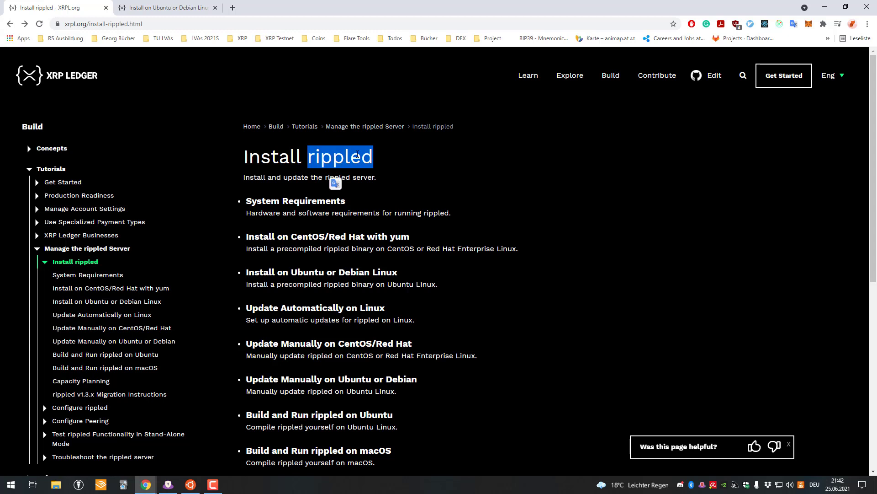
mouse_move(327, 146)
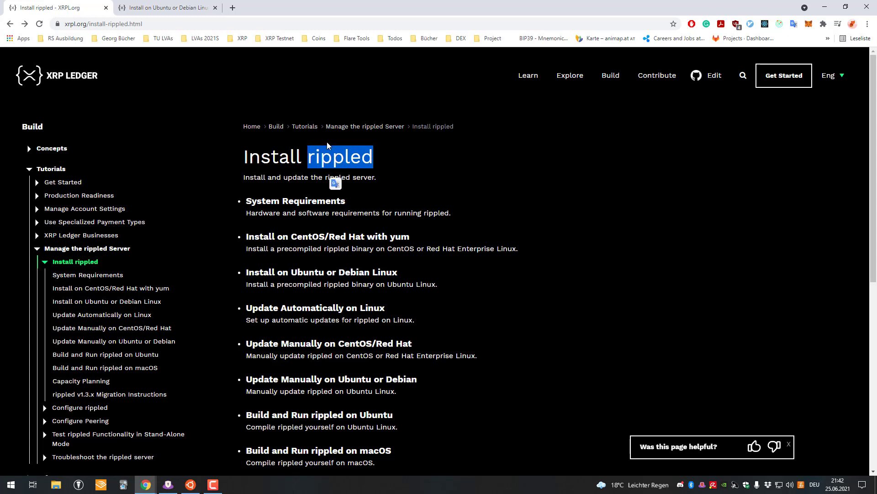
mouse_move(282, 128)
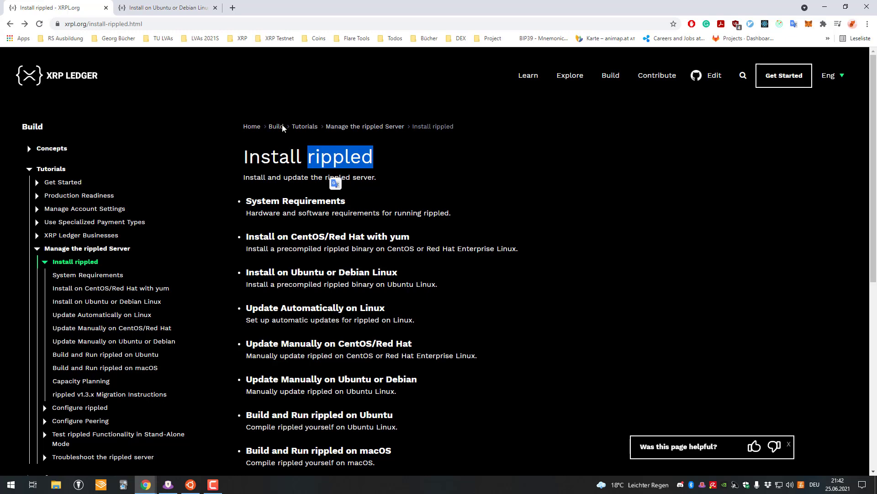
mouse_move(243, 177)
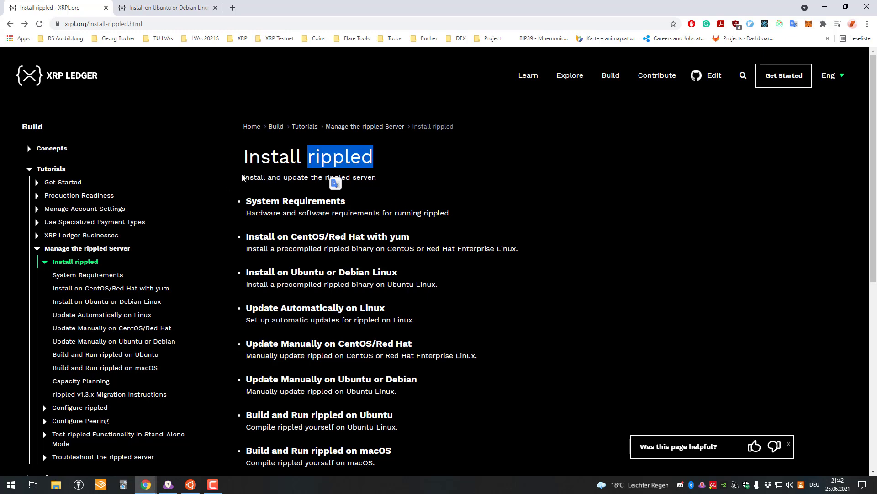
Scroll through rippled's minimum and recommended specifications on the page
scroll(down, 3)
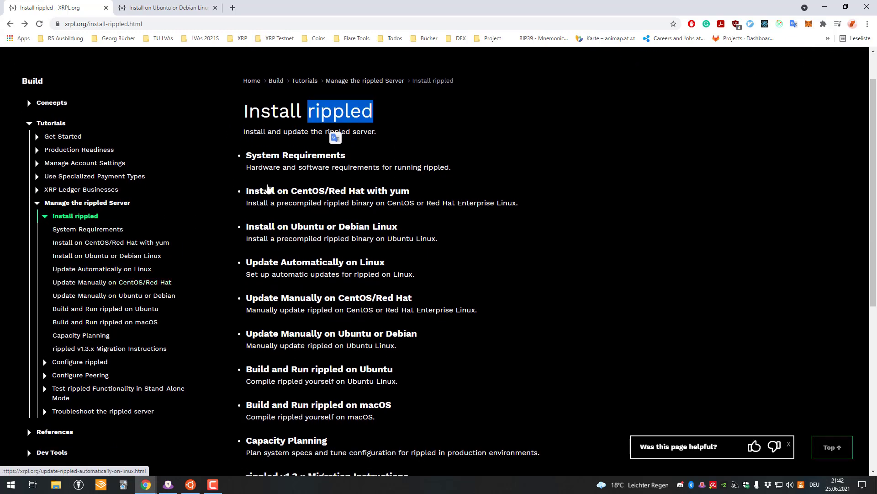
scroll(down, 3)
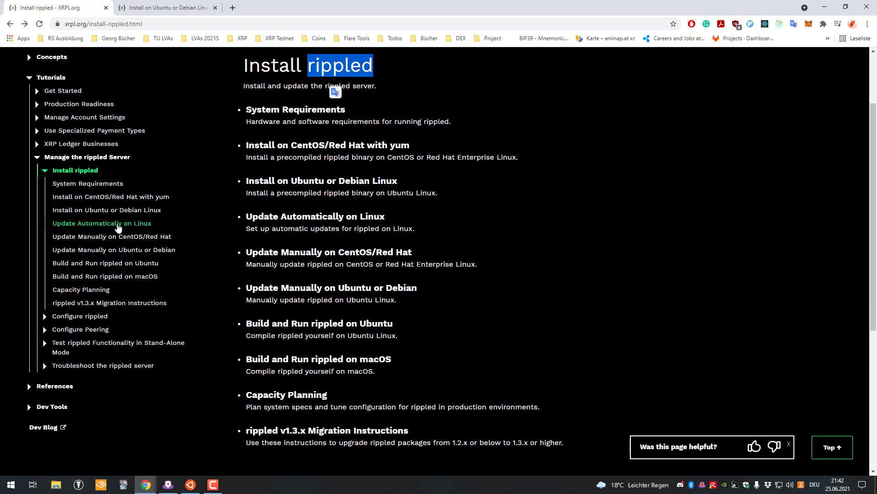
scroll(up, 3)
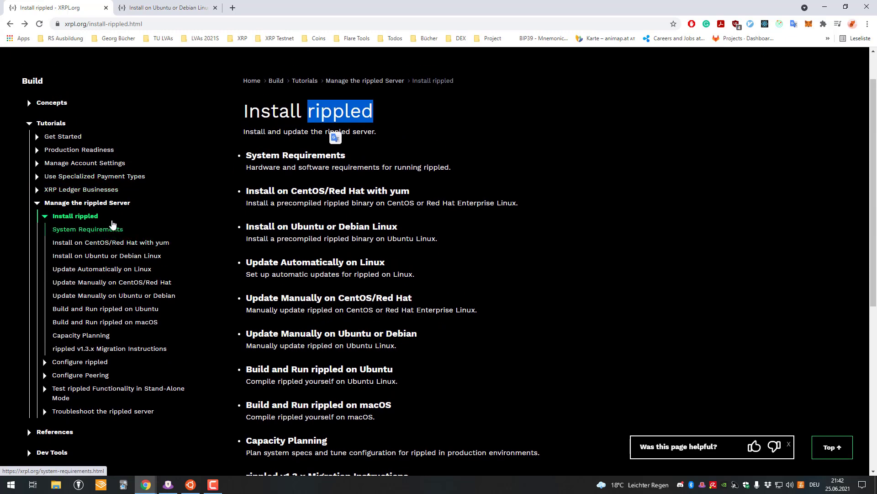
scroll(up, 3)
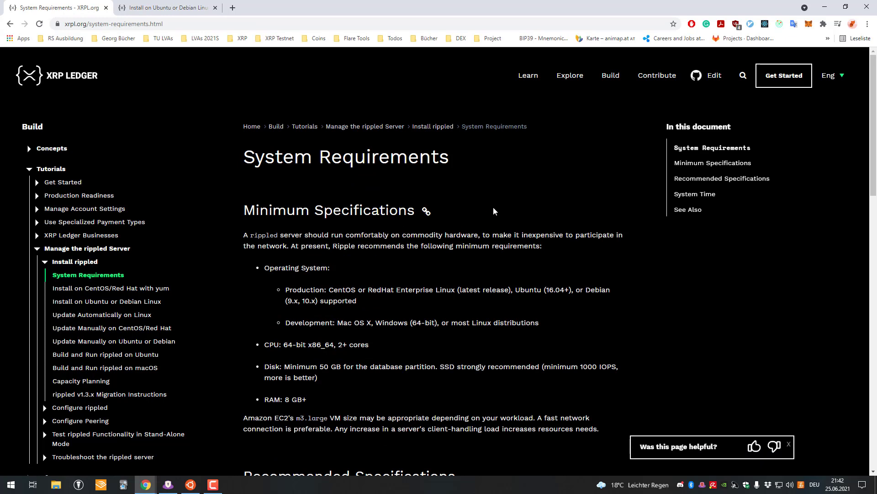
mouse_move(468, 218)
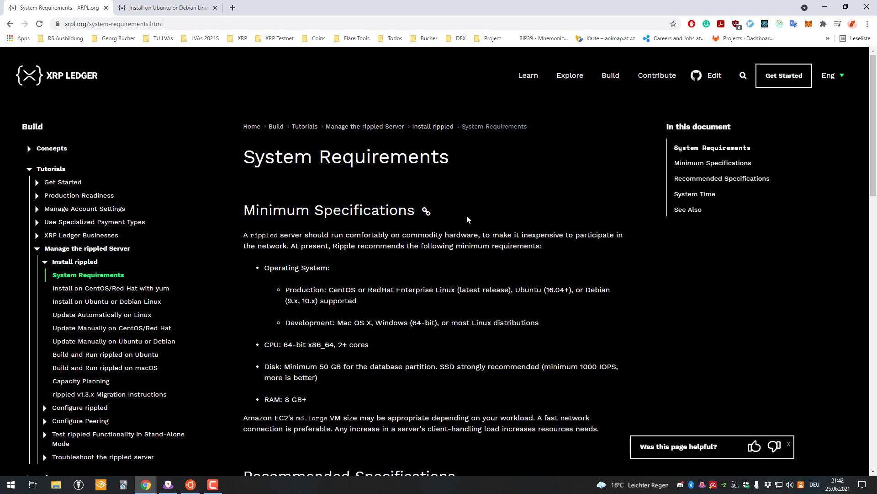
mouse_move(237, 153)
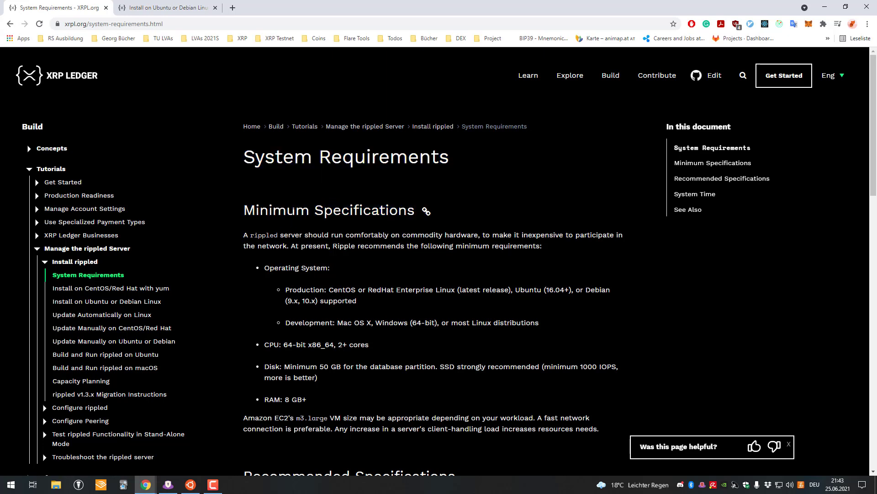
mouse_move(286, 184)
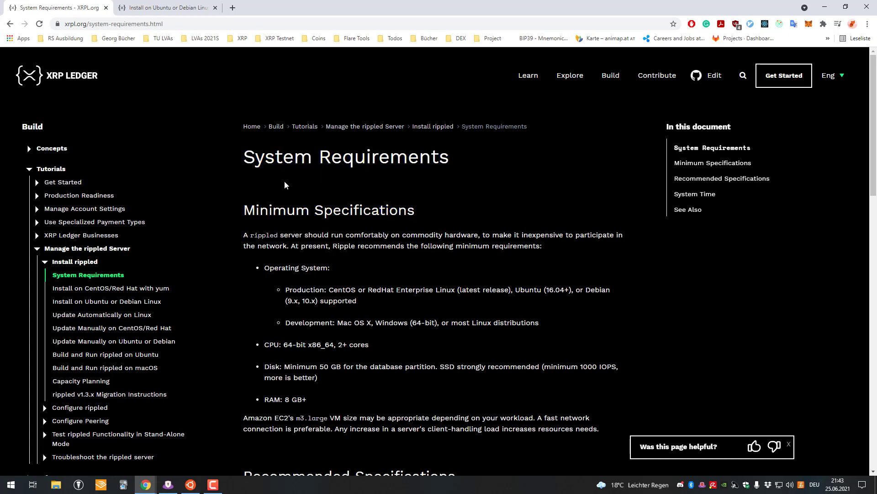
mouse_move(348, 210)
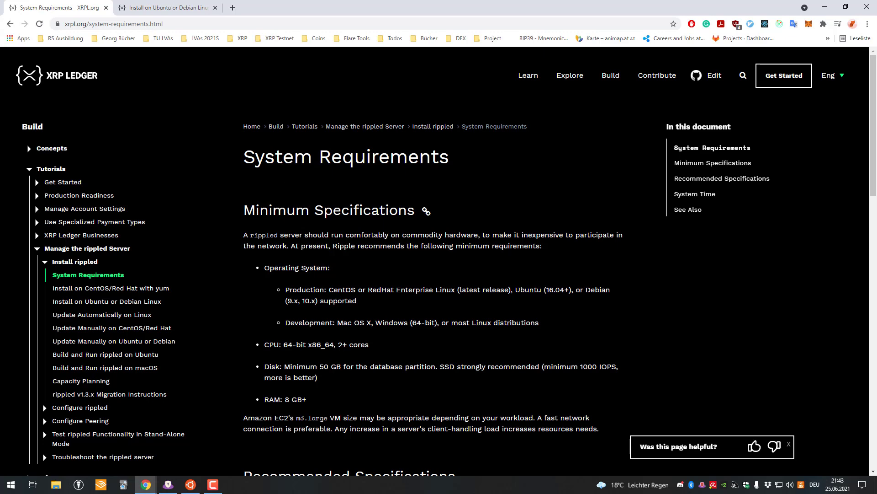
scroll(down, 3)
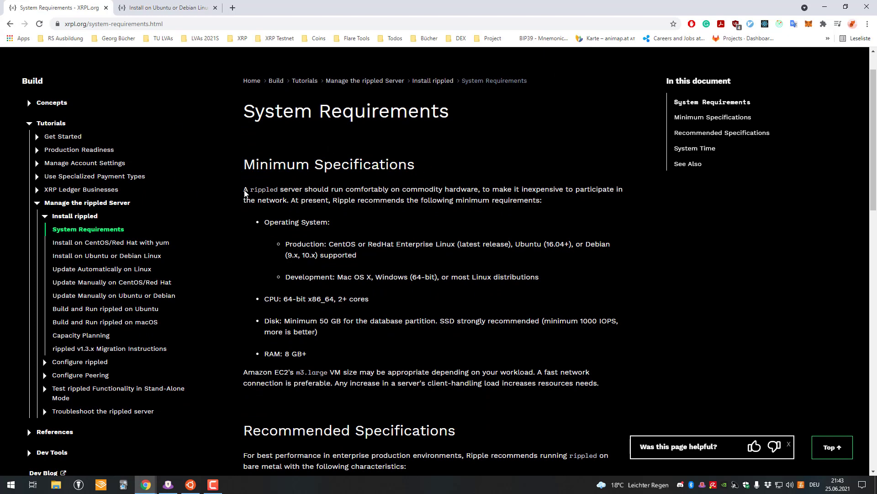
mouse_move(245, 194)
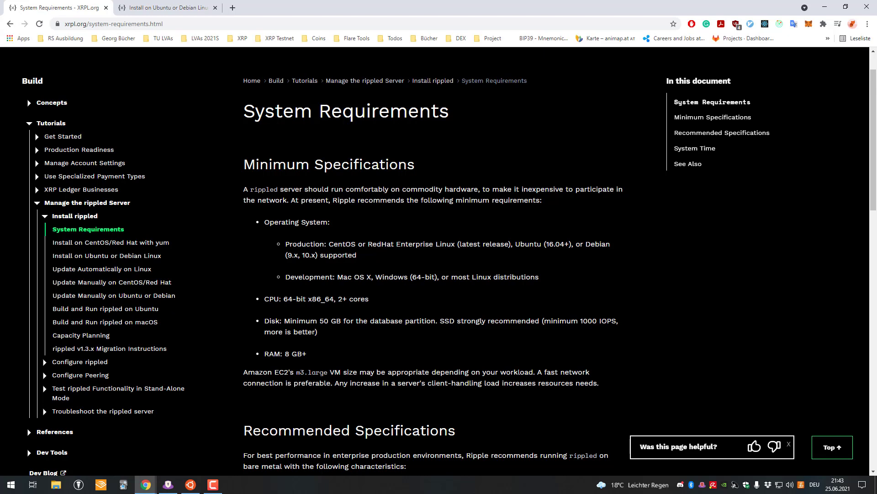
mouse_move(358, 228)
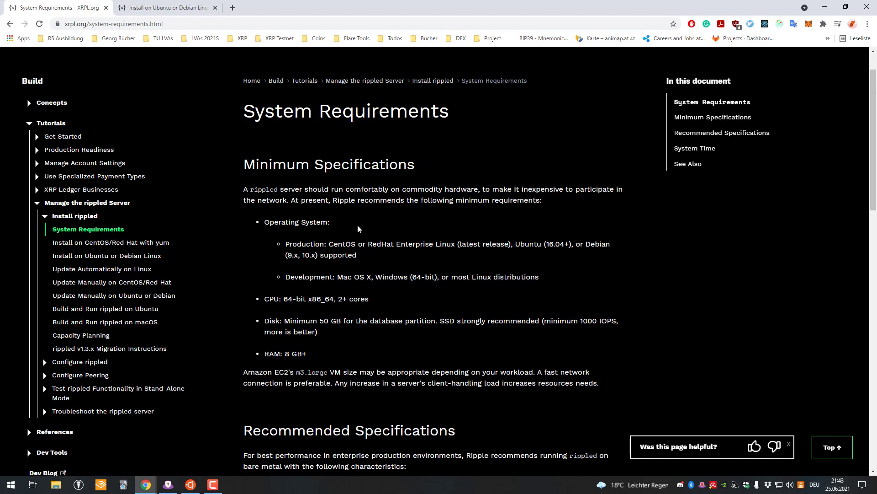
mouse_move(327, 218)
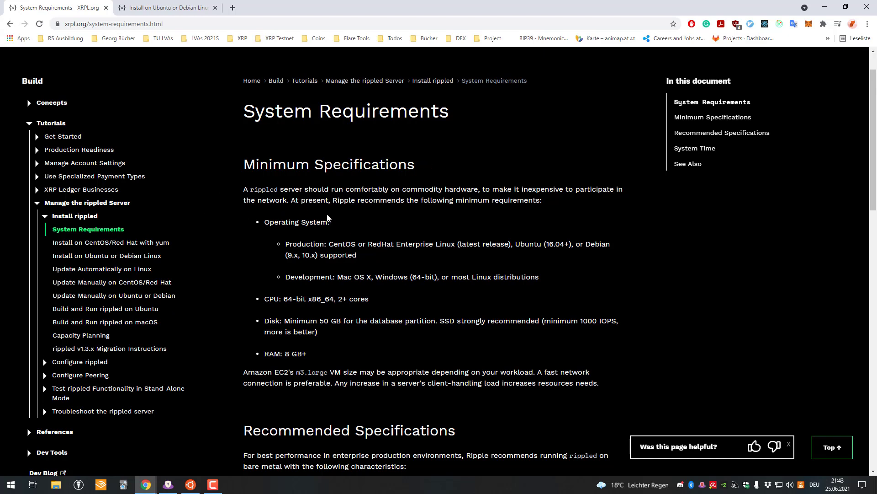
mouse_move(328, 218)
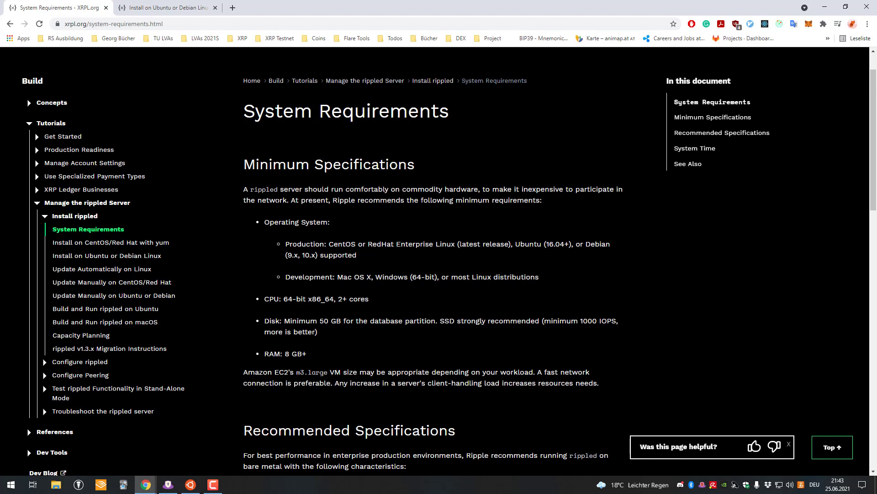
mouse_move(329, 199)
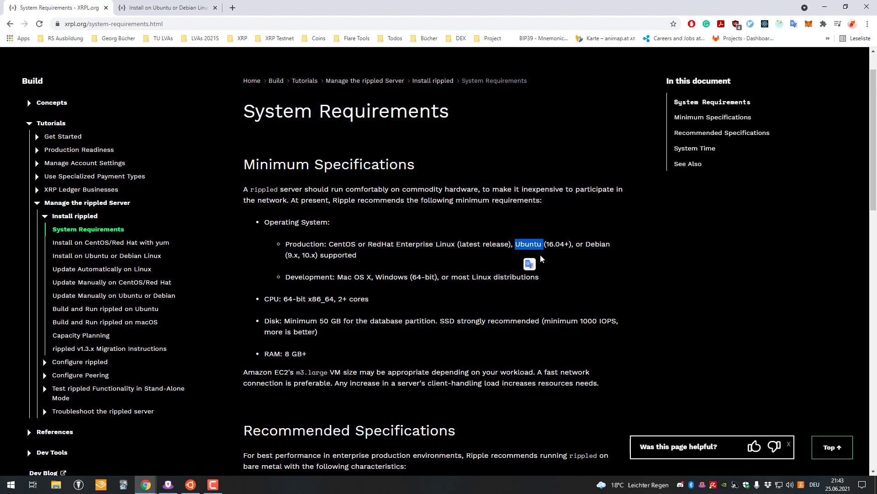
mouse_move(417, 253)
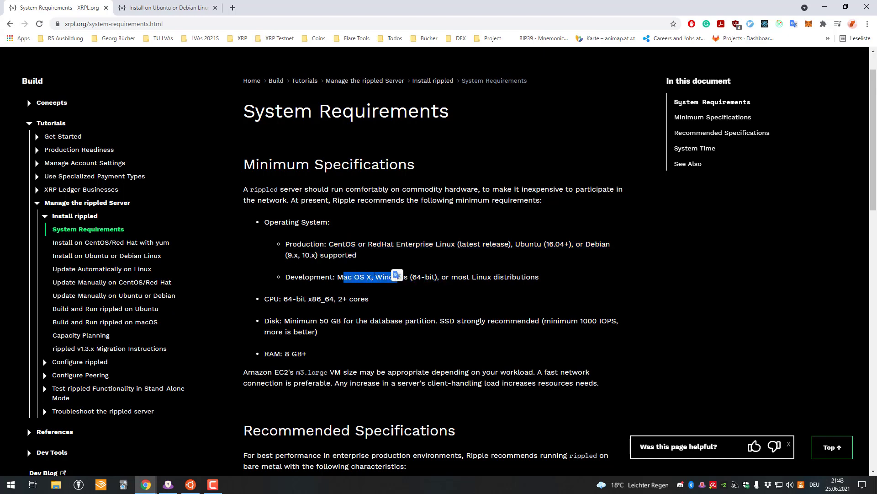
double_click(391, 277)
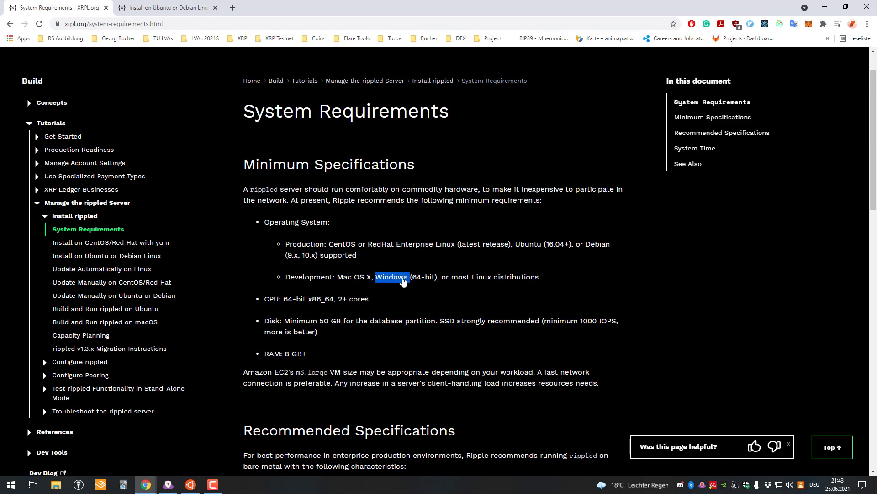
scroll(down, 3)
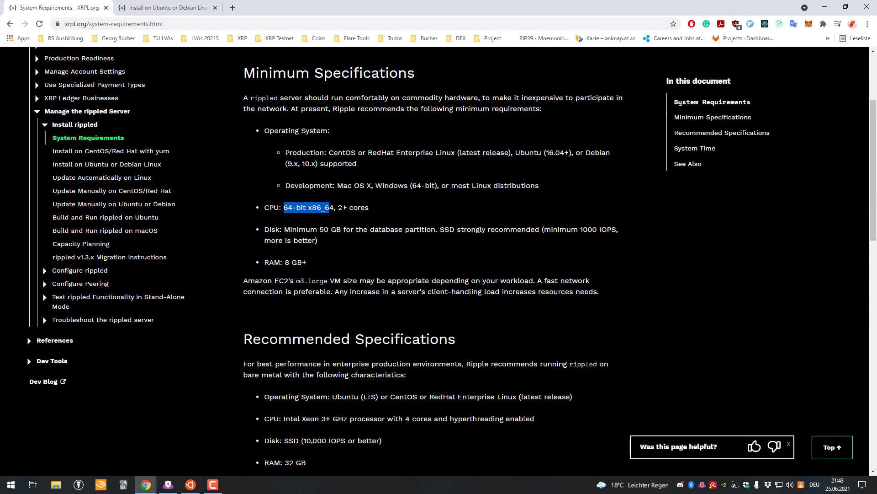
scroll(up, 3)
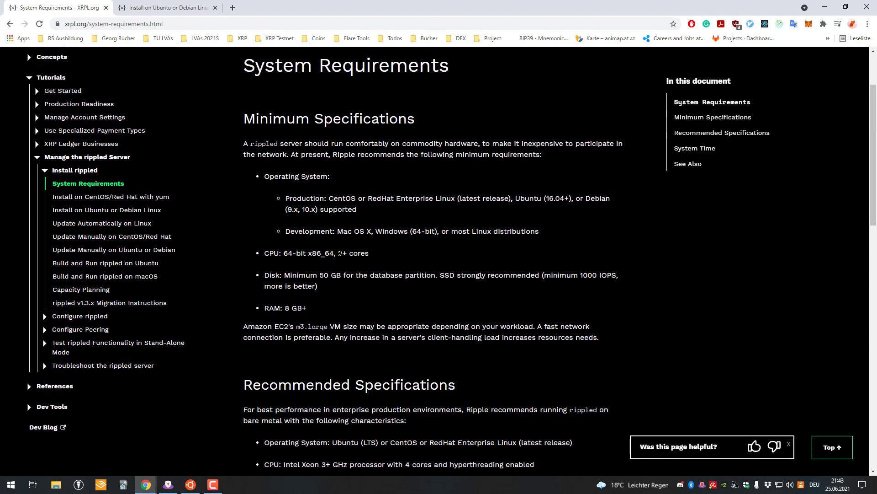
double_click(356, 253)
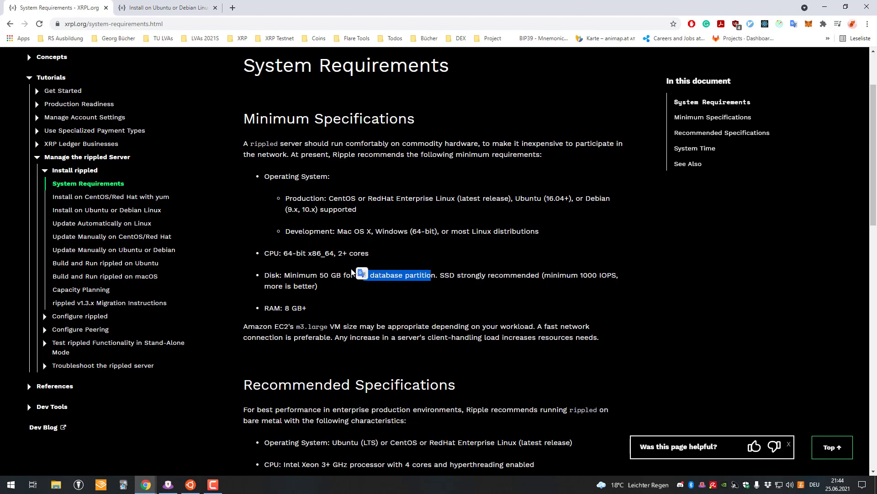
double_click(386, 275)
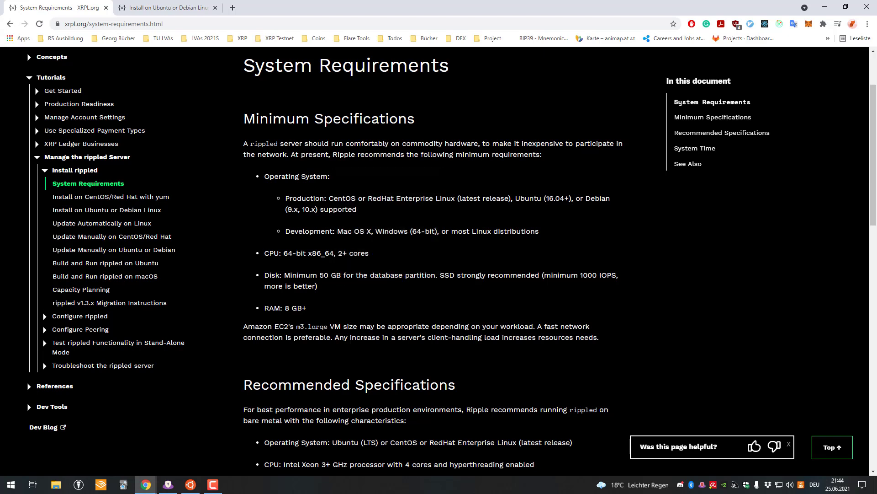
double_click(385, 275)
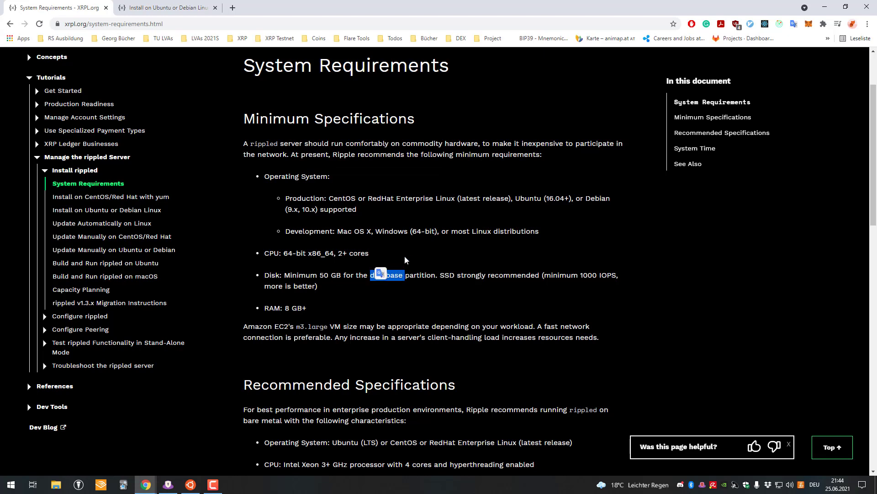
mouse_move(471, 254)
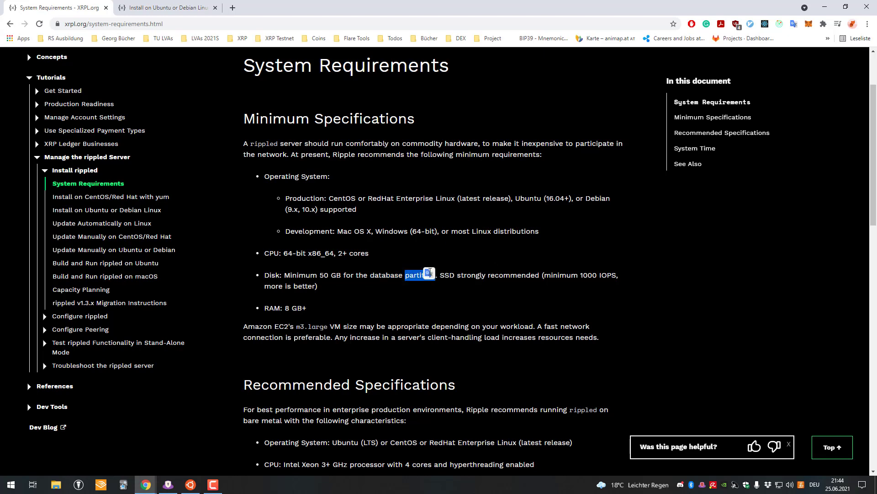
click(431, 255)
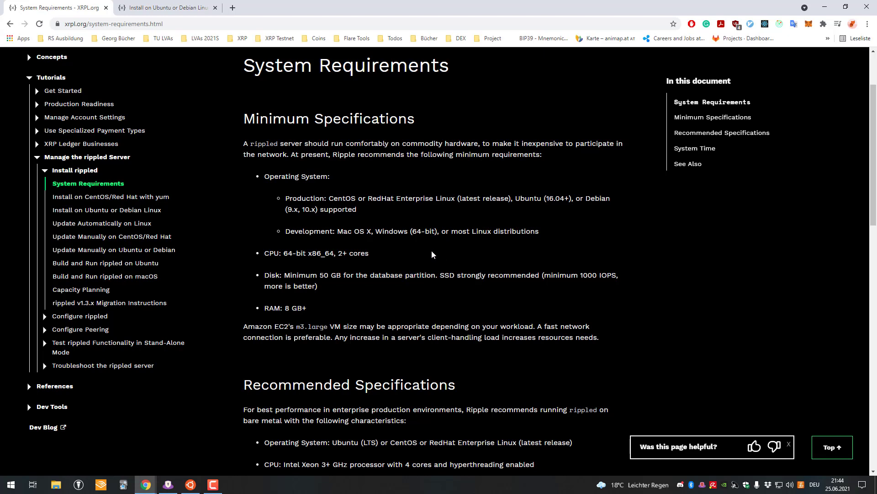
mouse_move(512, 291)
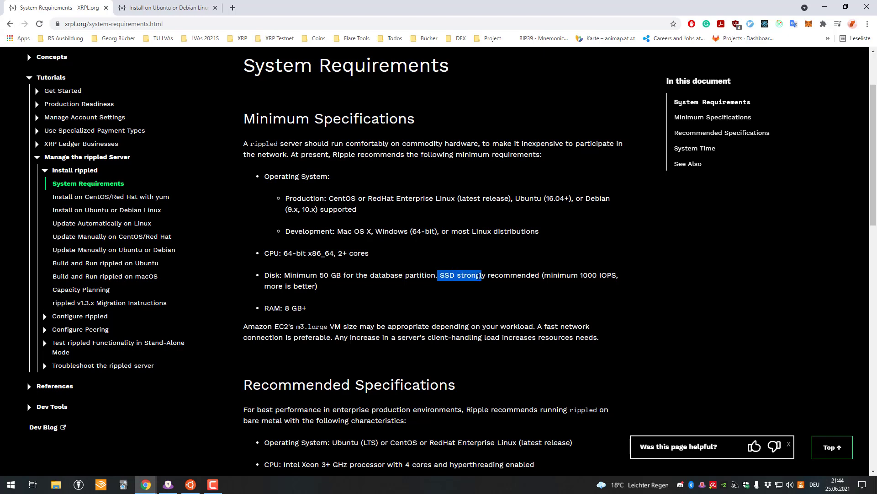
double_click(513, 275)
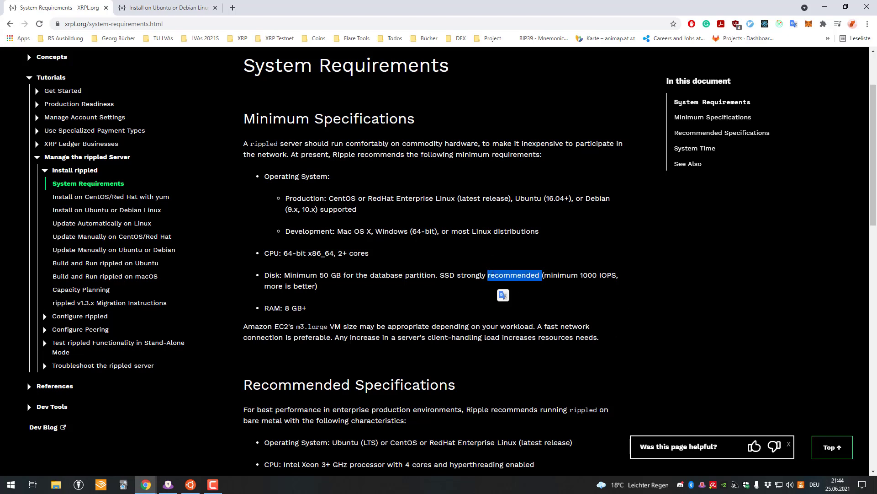
mouse_move(535, 259)
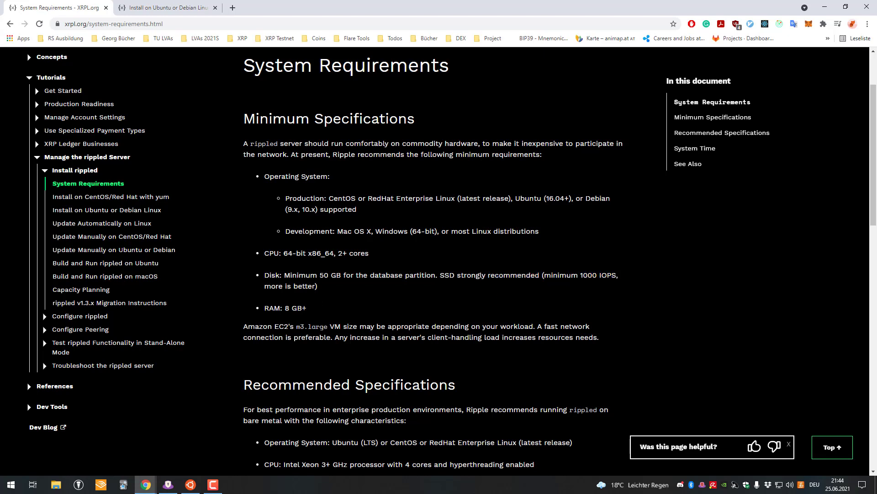
double_click(285, 308)
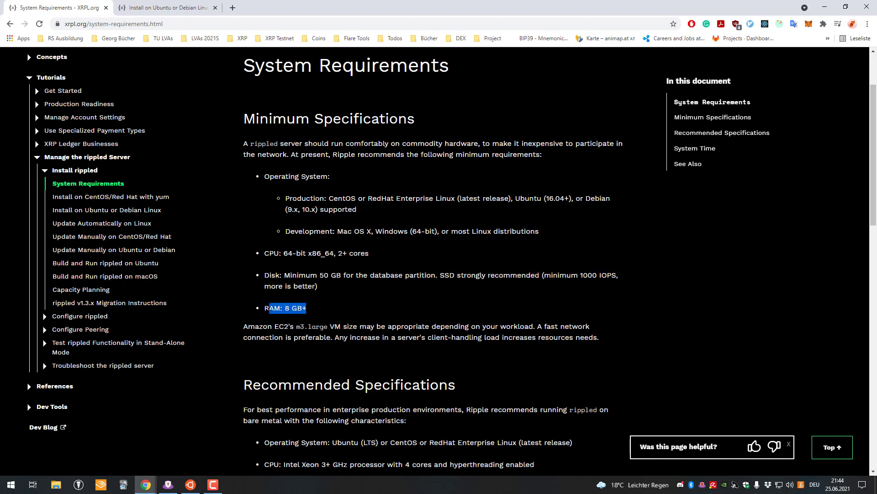
scroll(down, 3)
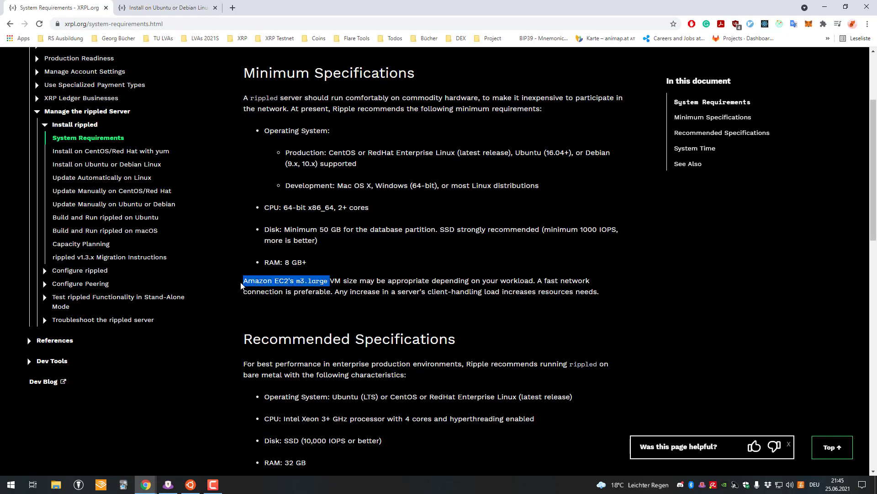
mouse_move(295, 256)
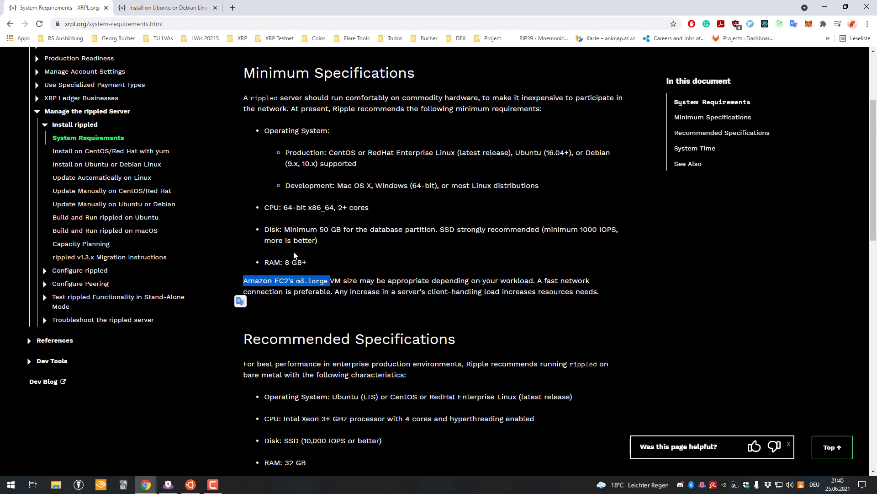
mouse_move(532, 257)
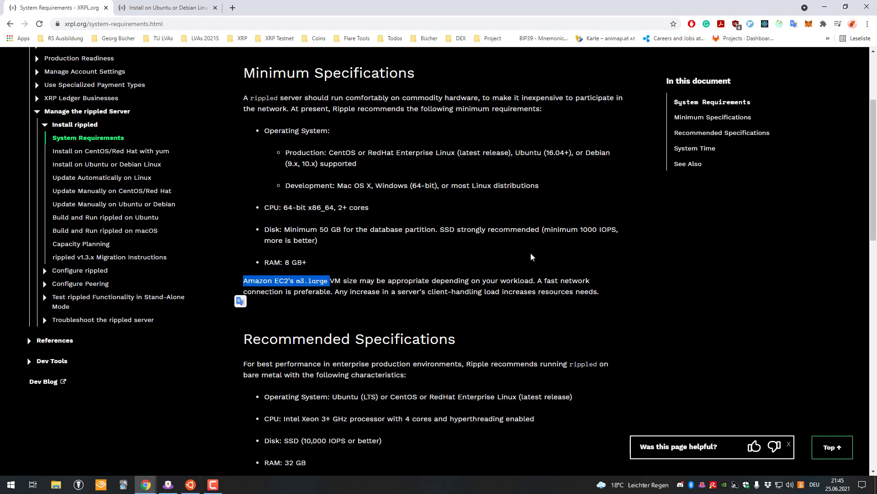
scroll(down, 3)
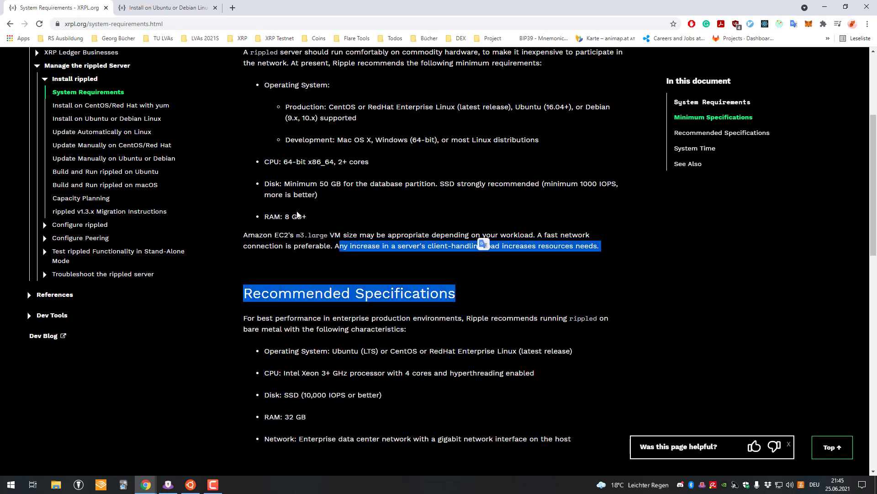
scroll(down, 3)
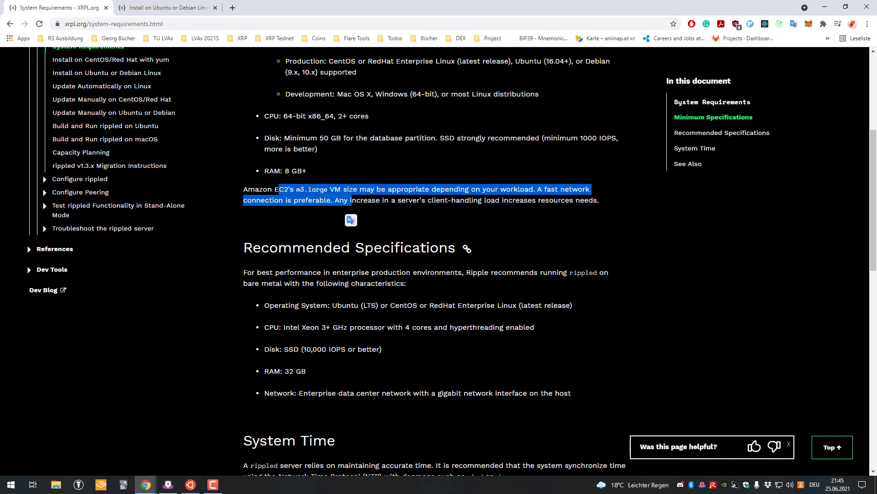
Open the 'Install on Ubuntu or Debian Linux' guide and skim its prerequisites and apt steps
scroll(up, 3)
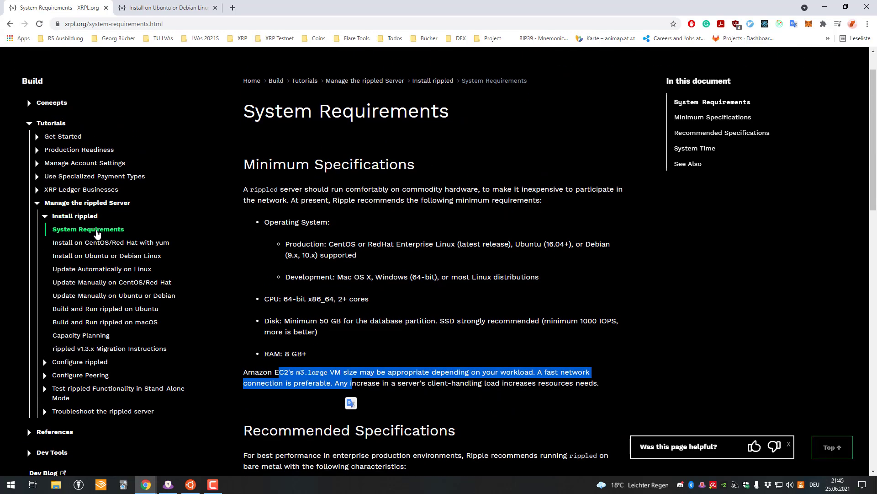
click(106, 256)
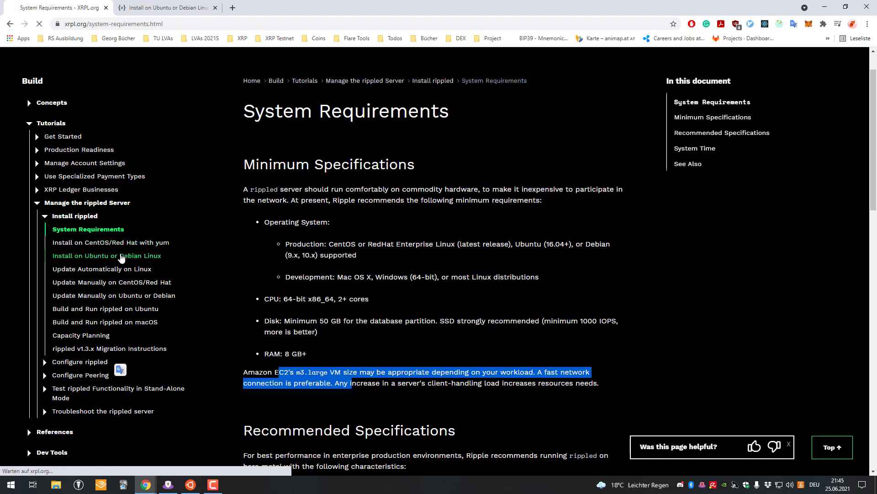
click(106, 256)
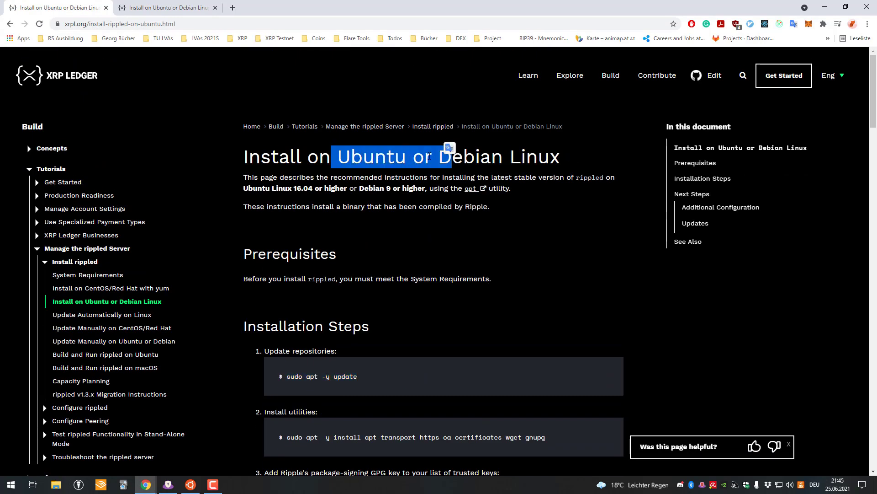
scroll(down, 3)
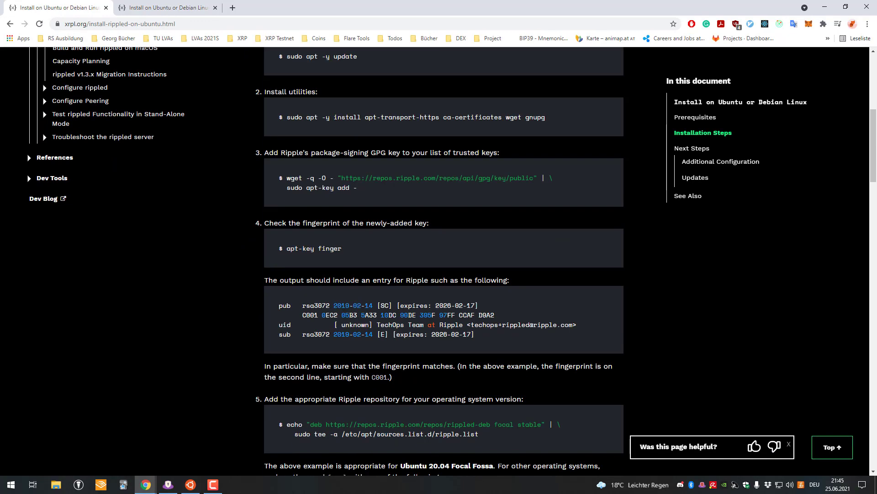
scroll(up, 3)
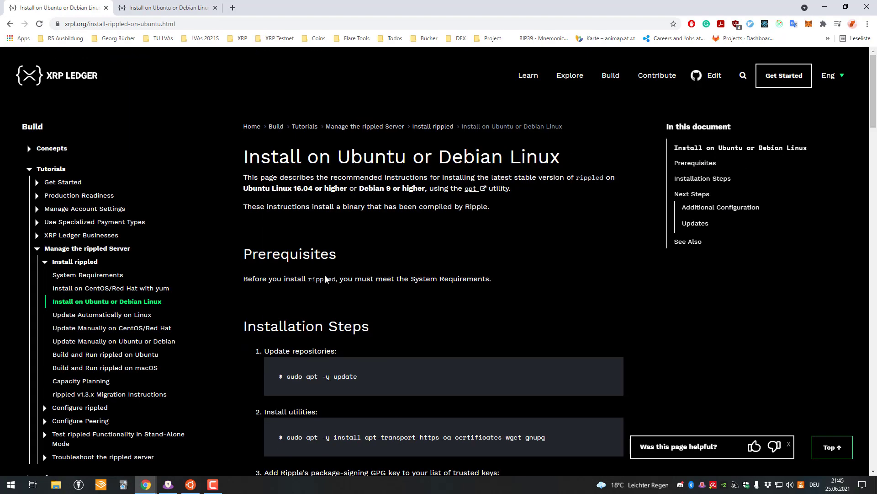
In the Ubuntu terminal at /etc/opt/ripple, enter the command vim rippled.cfg
click(190, 484)
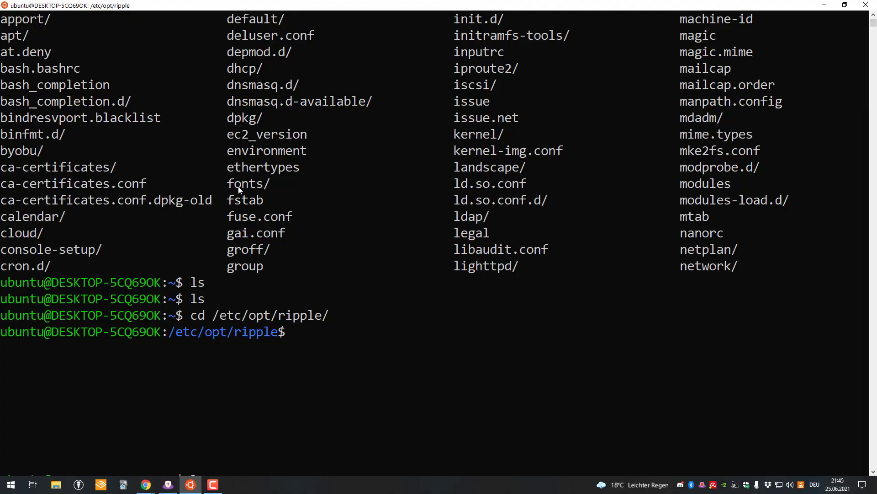
mouse_move(312, 143)
text(ls)
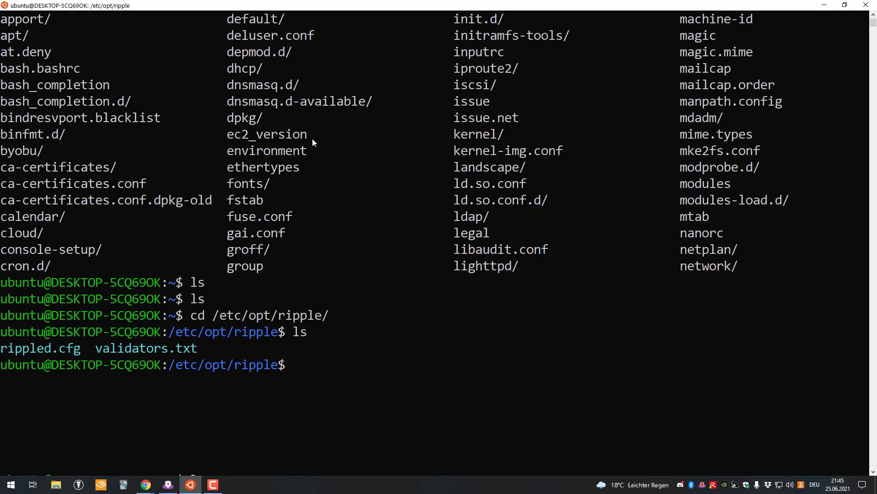
text(vim rippled.cfg)
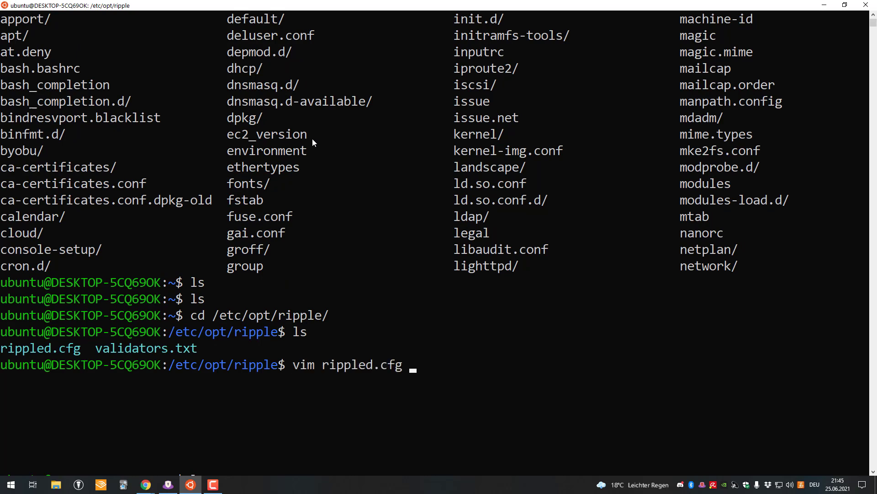
Run vim rippled.cfg, landing on the commented [node_db] database settings
key(Return)
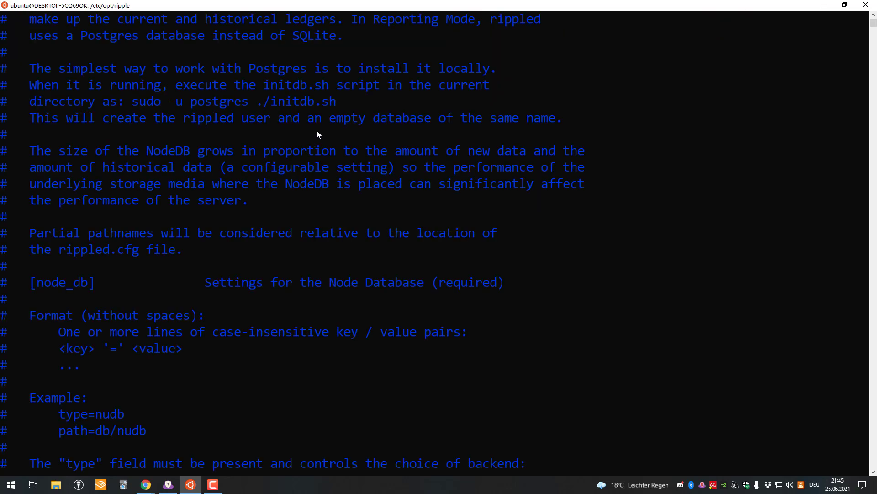
mouse_move(300, 147)
text(:q!)
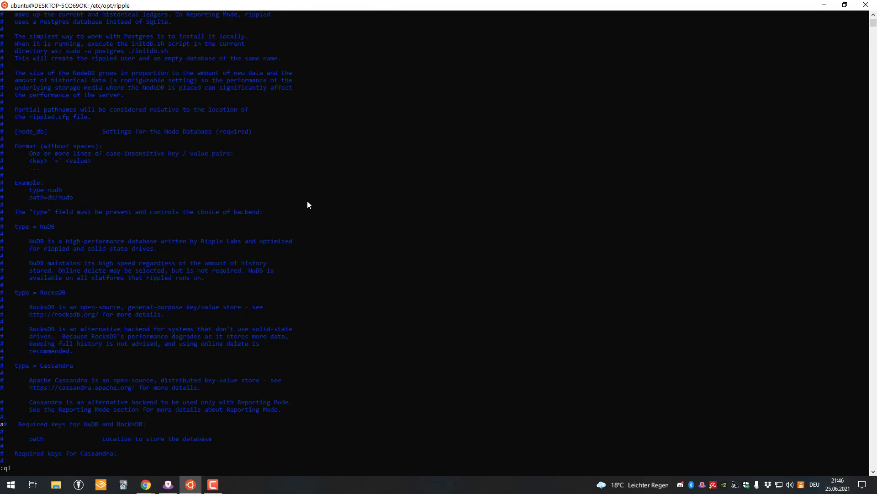
Scroll down through the node database, SQLite and ledger transaction table documentation toward [voting]
scroll(down, 3)
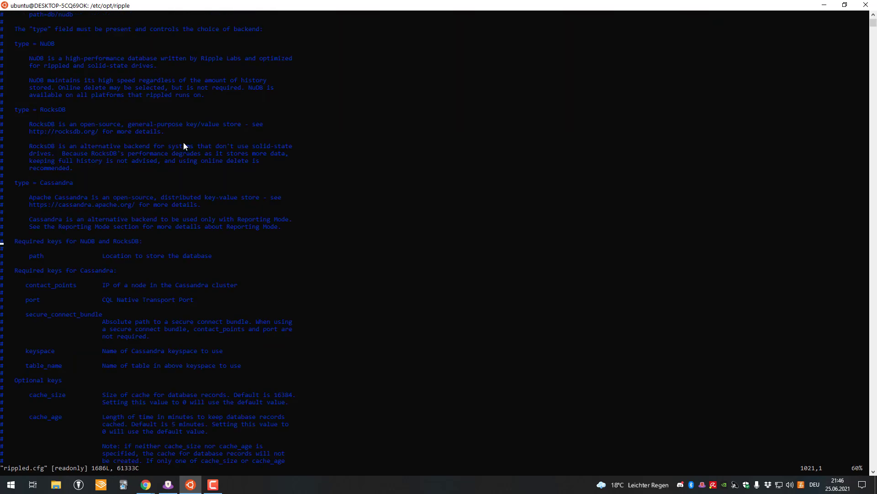
scroll(down, 3)
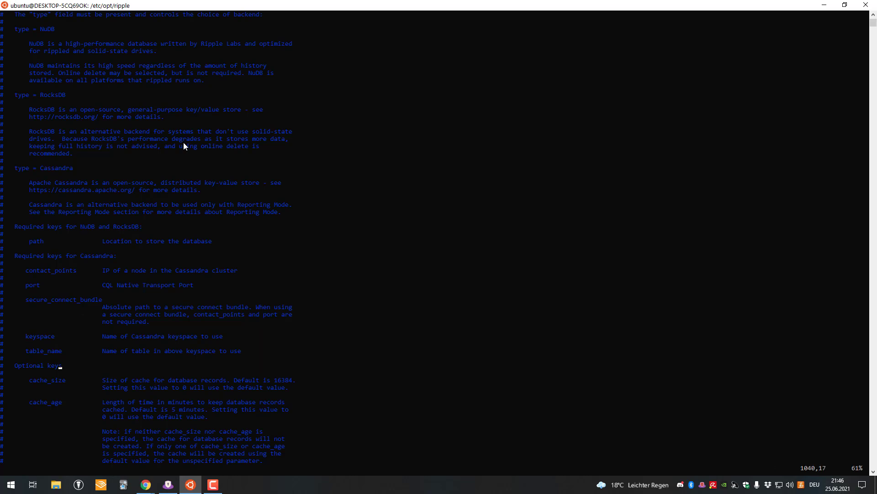
scroll(down, 3)
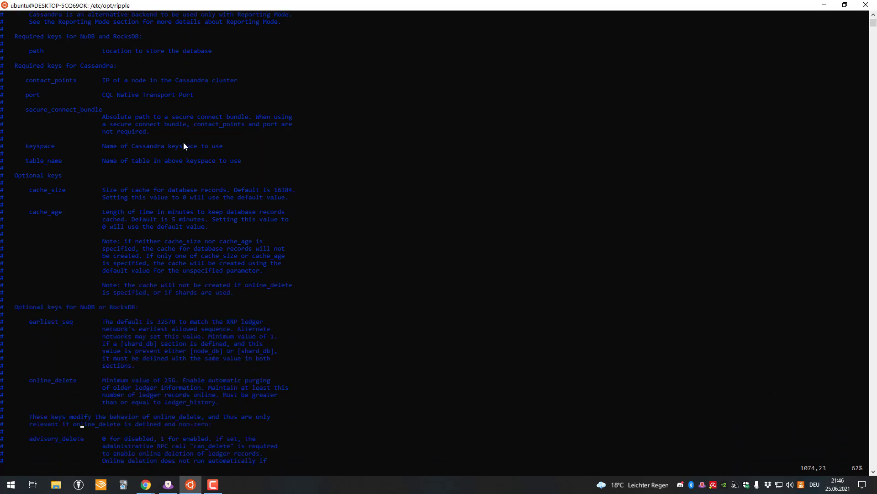
scroll(down, 3)
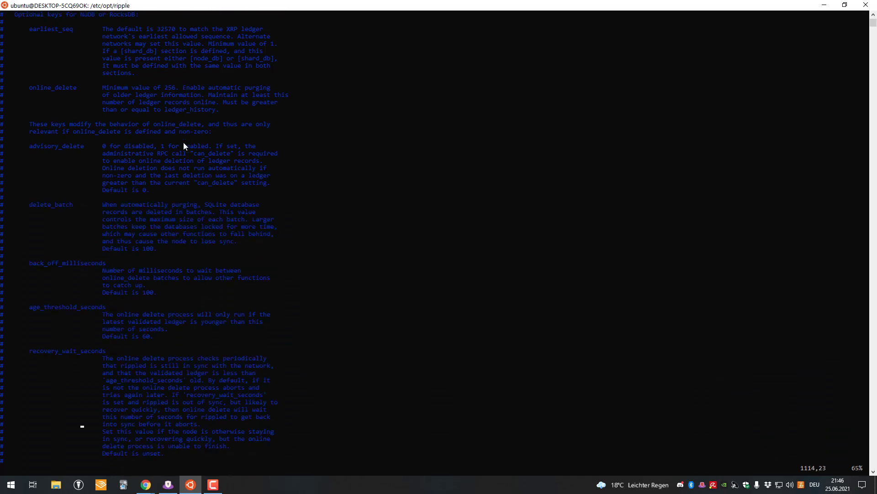
scroll(down, 3)
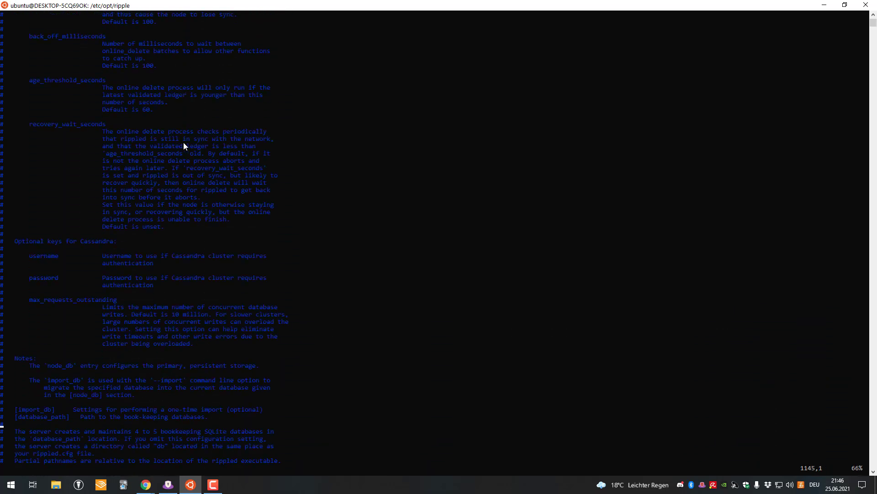
scroll(down, 3)
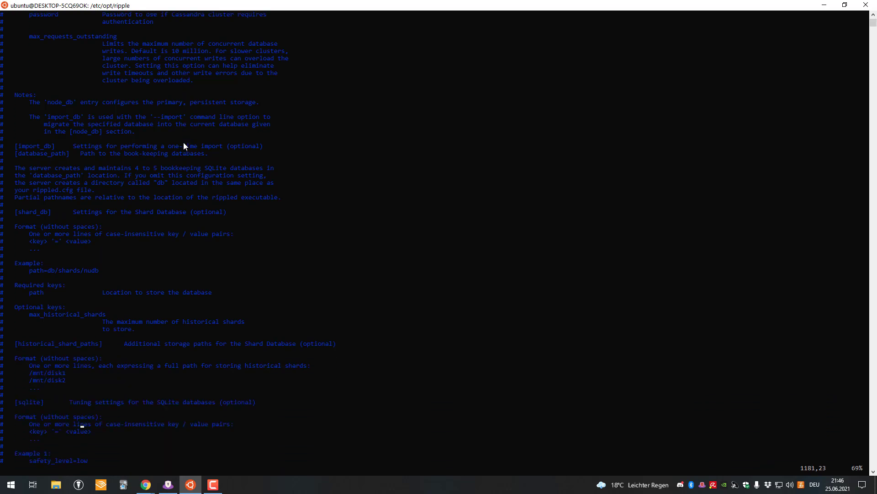
scroll(down, 3)
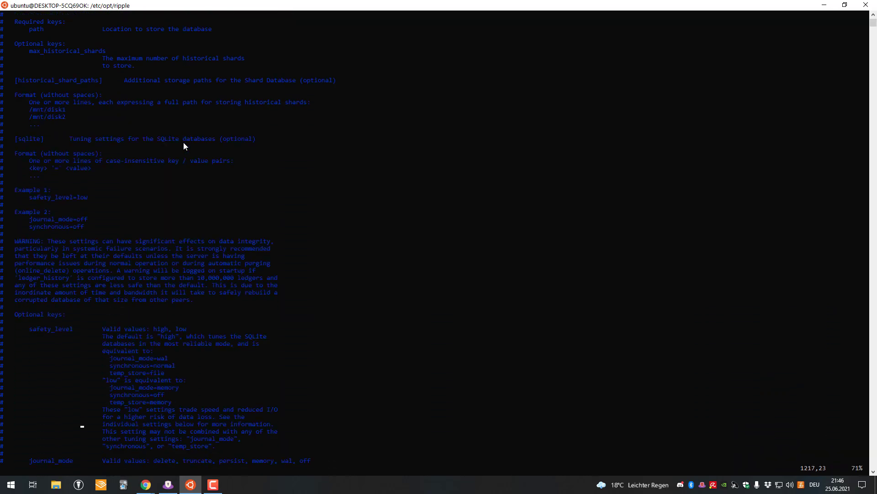
scroll(down, 3)
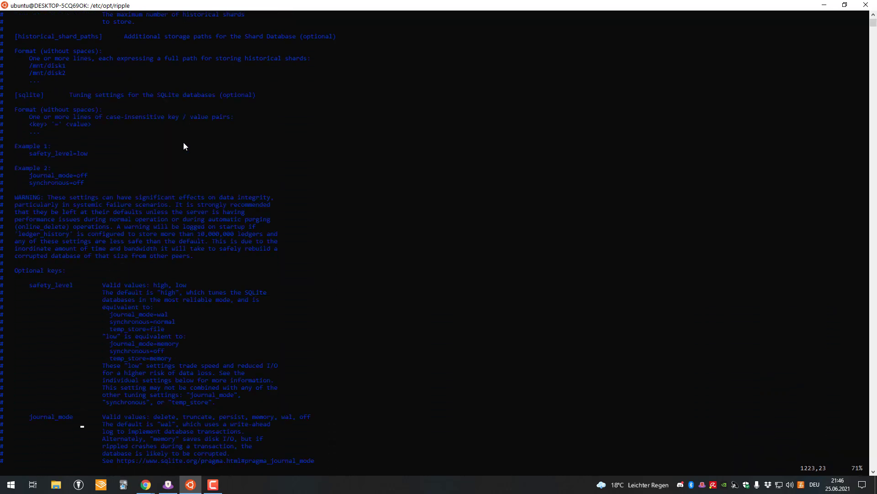
scroll(down, 3)
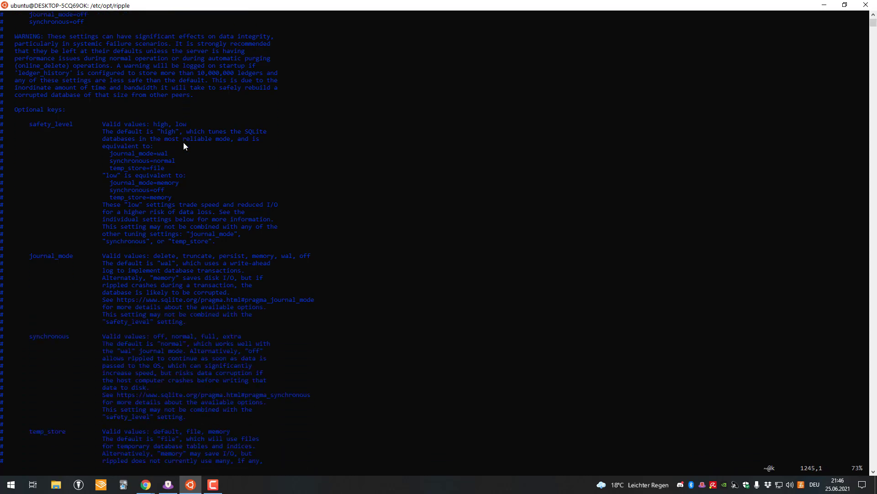
scroll(down, 3)
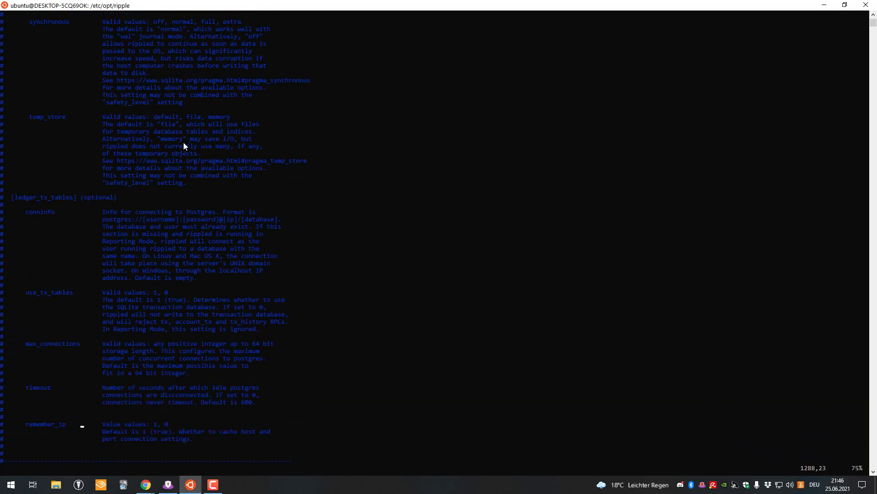
scroll(down, 3)
text(/voting)
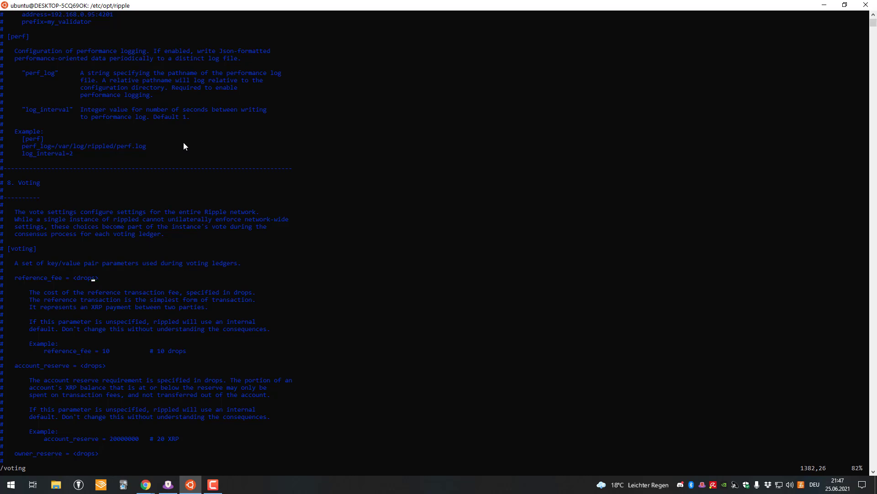
mouse_move(115, 295)
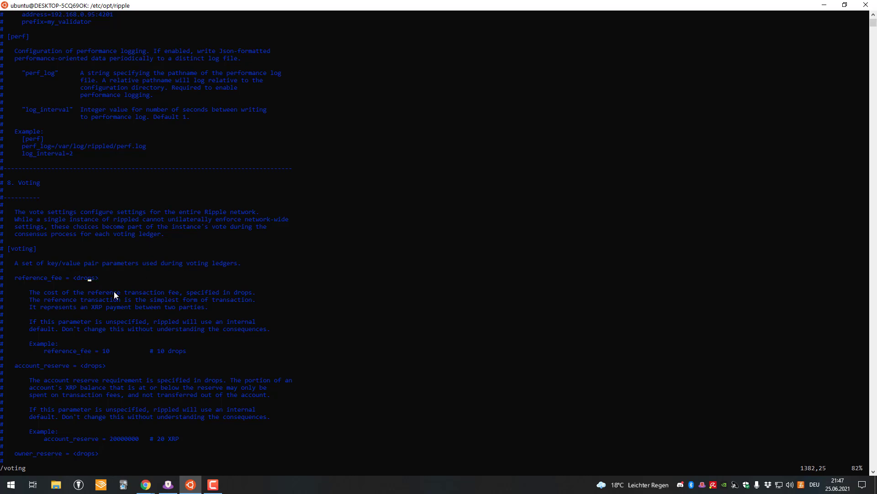
mouse_move(135, 250)
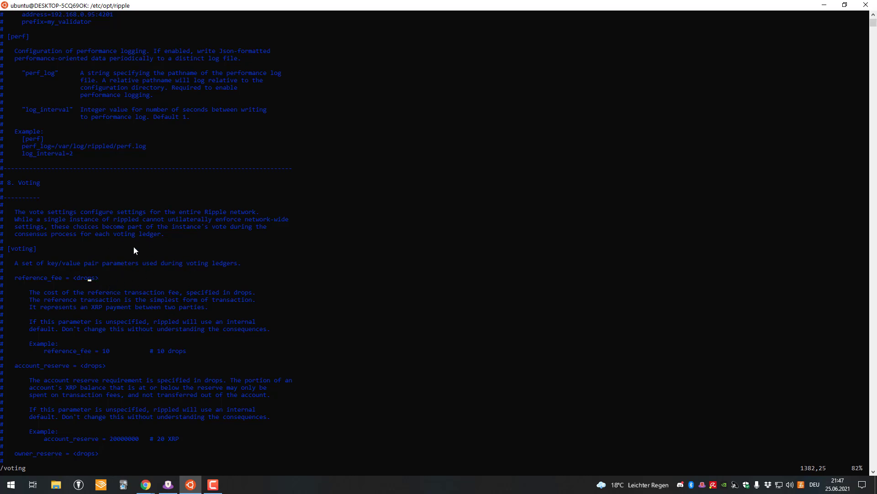
mouse_move(237, 274)
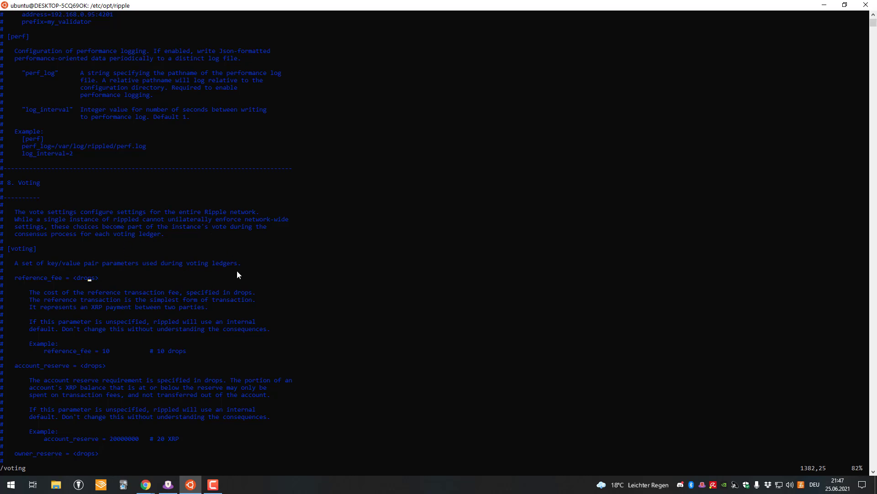
mouse_move(210, 241)
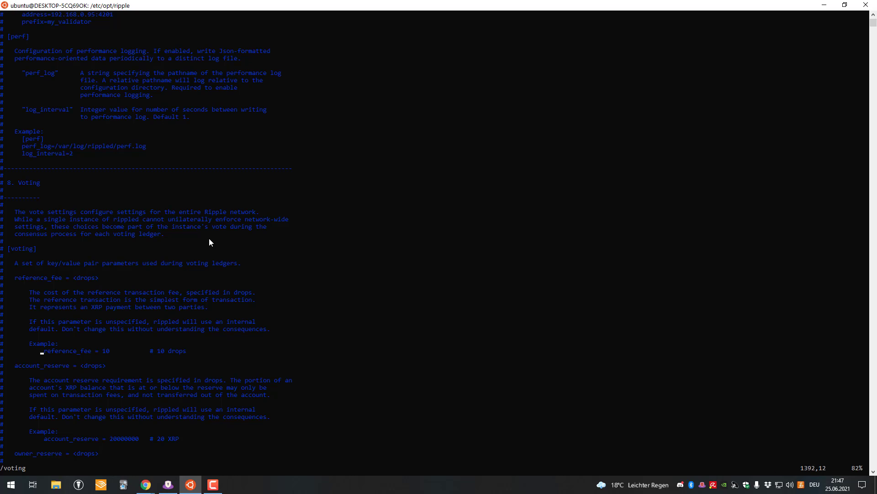
Scroll so the account_reserve and owner_reserve example lines are fully visible
scroll(down, 3)
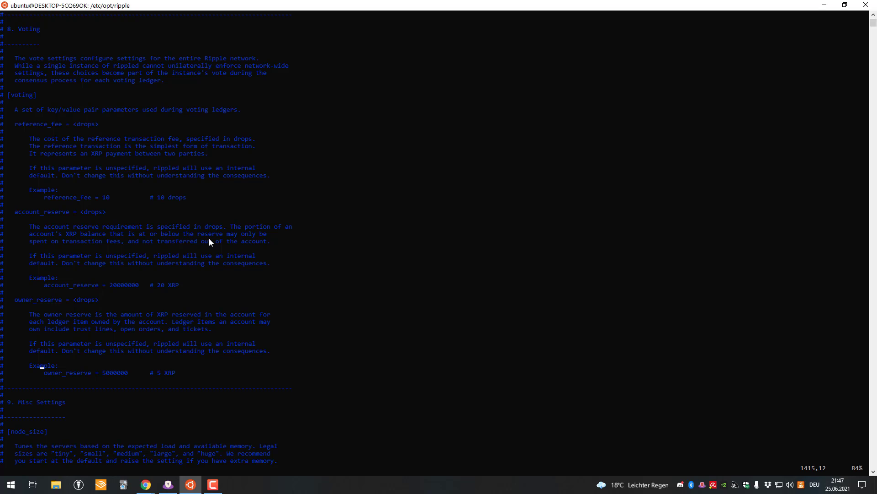
Enter insert mode to uncomment and edit the owner_reserve example line
key(i)
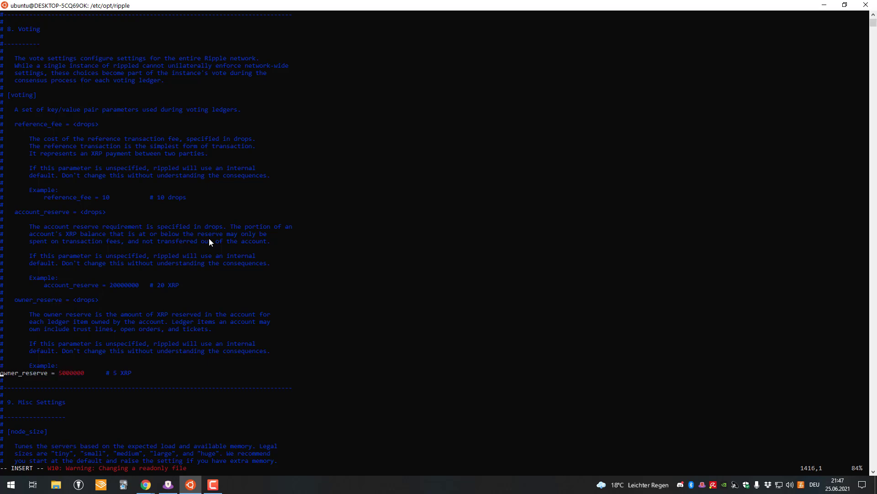
mouse_move(6, 381)
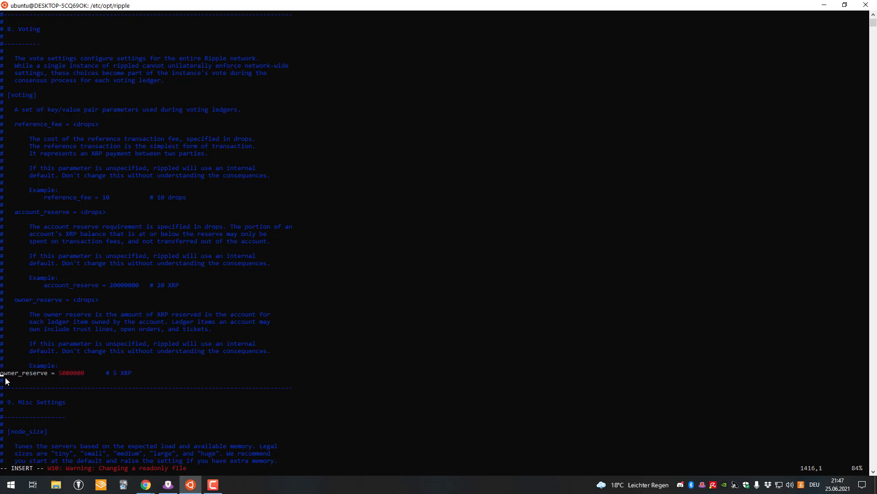
mouse_move(91, 378)
text(1)
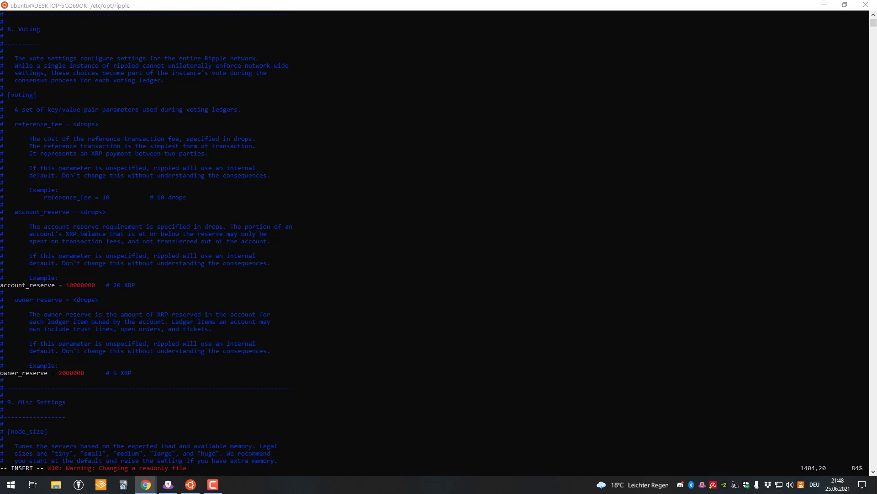
Check XRPSCAN's validator reserve votes, then return to vim with account_reserve 10000000 and owner_reserve 2000000
click(145, 485)
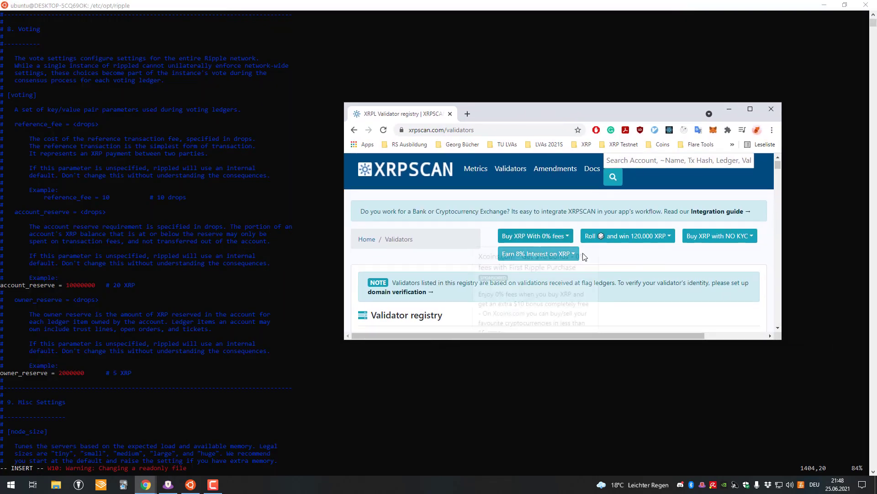
scroll(down, 3)
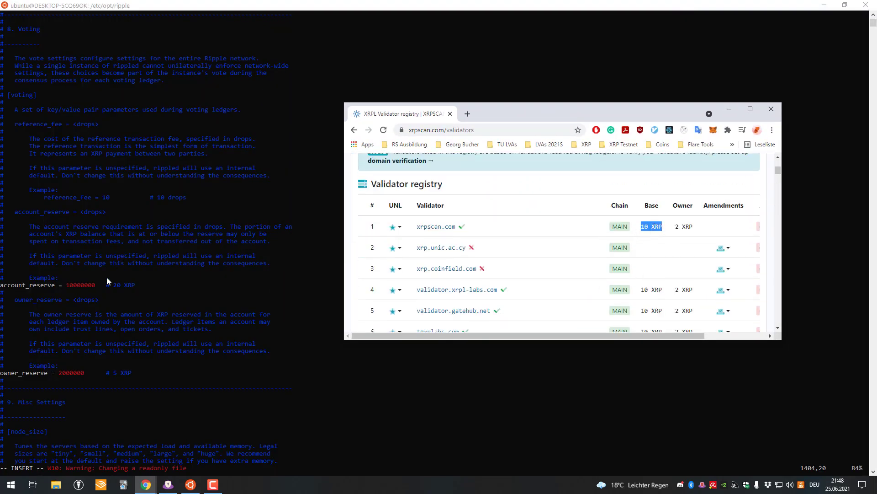
mouse_move(654, 235)
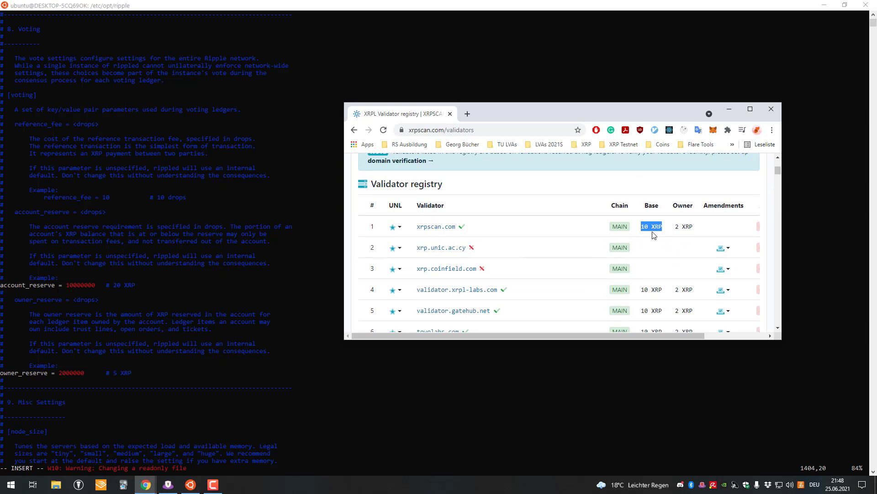
mouse_move(472, 231)
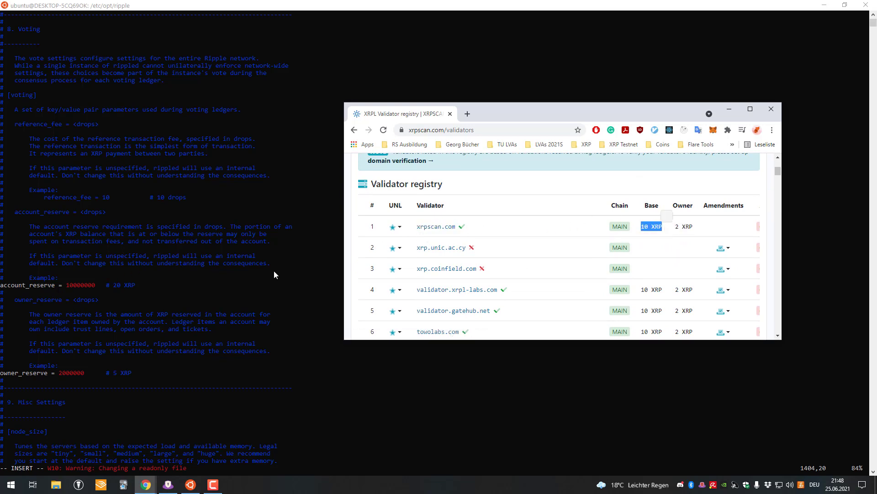
mouse_move(96, 356)
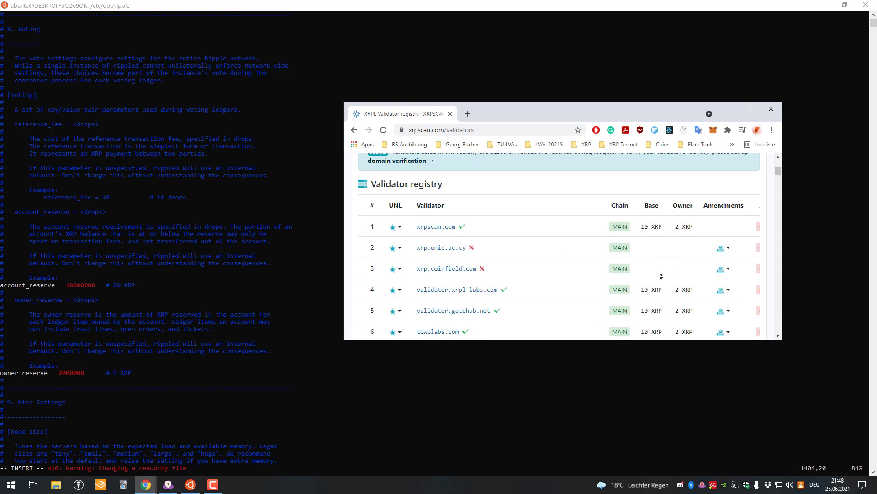
scroll(down, 3)
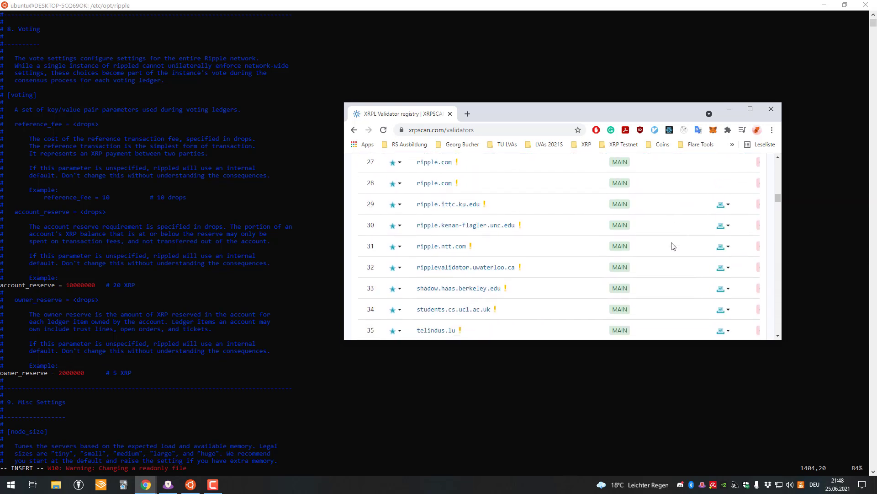
scroll(up, 3)
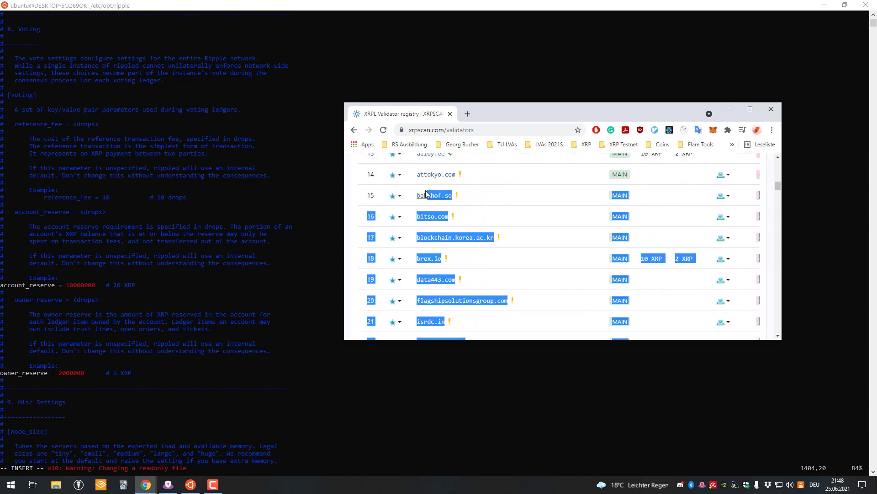
scroll(up, 3)
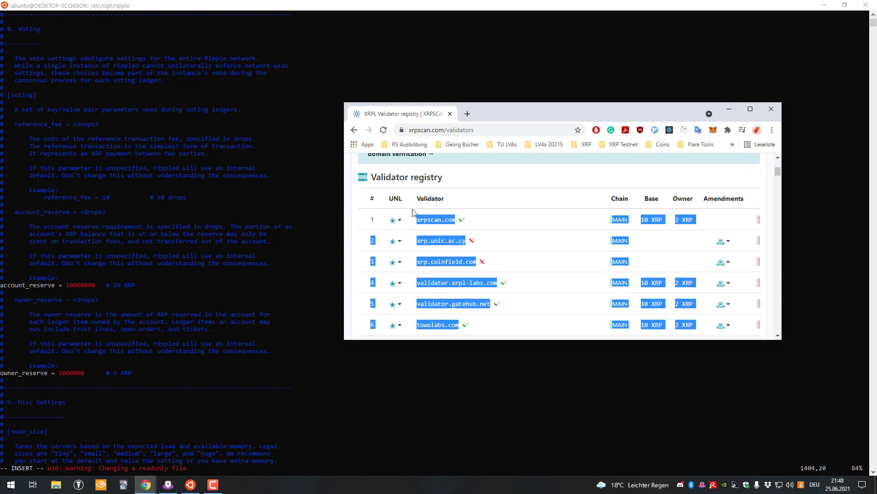
scroll(down, 3)
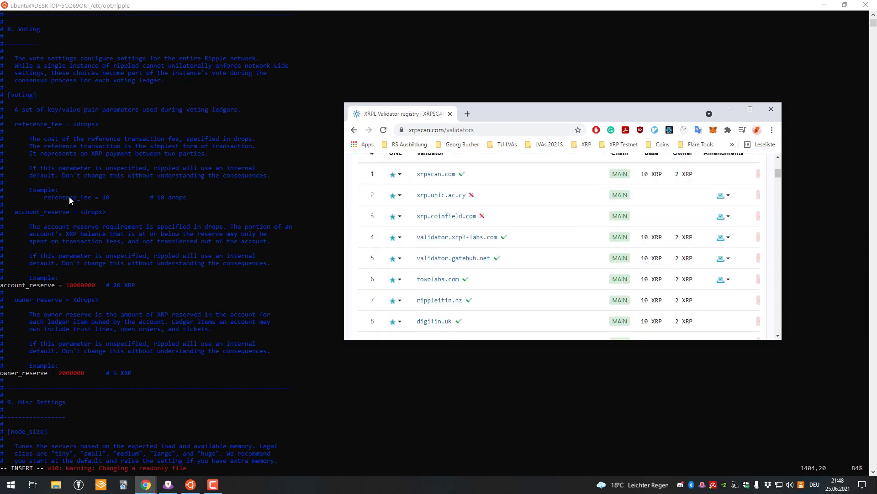
mouse_move(313, 230)
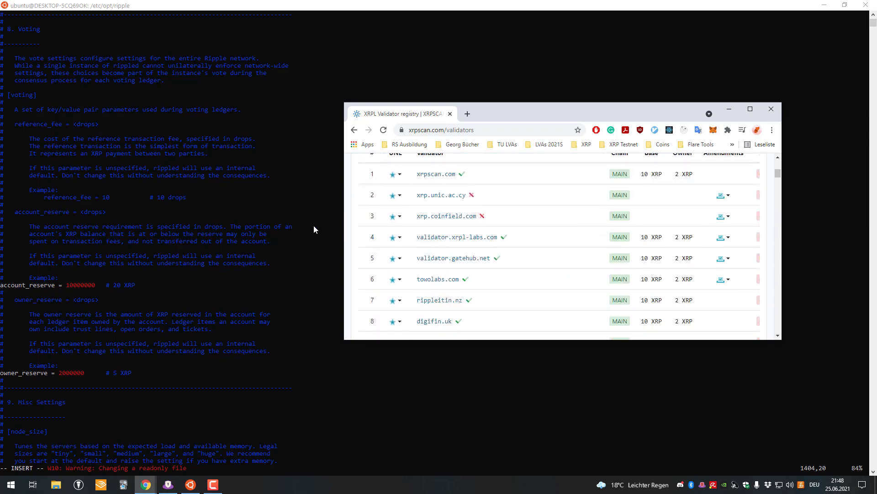
mouse_move(127, 289)
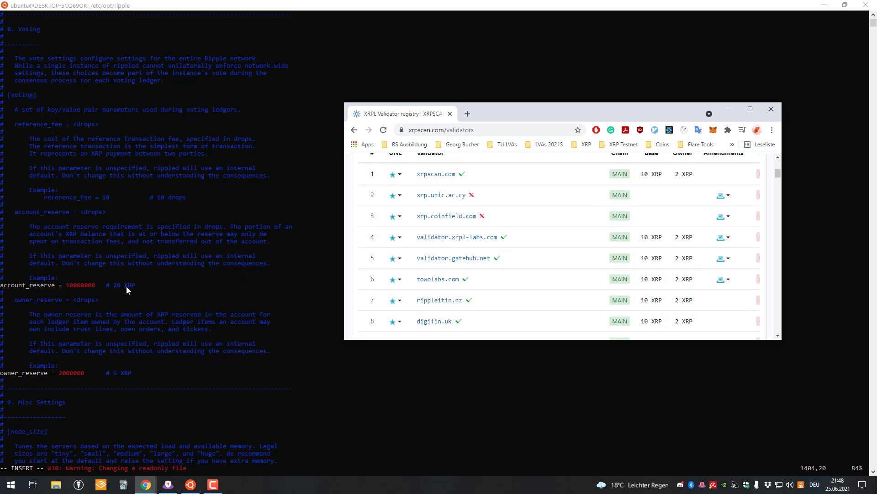
scroll(up, 3)
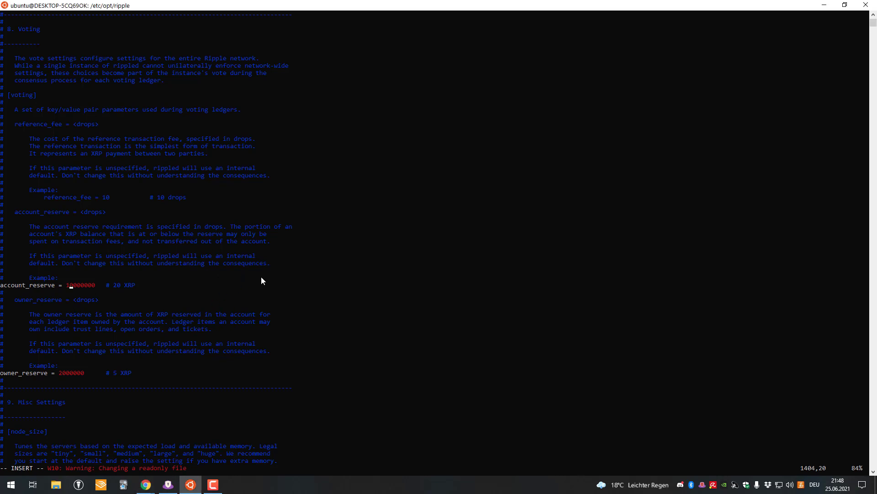
click(145, 485)
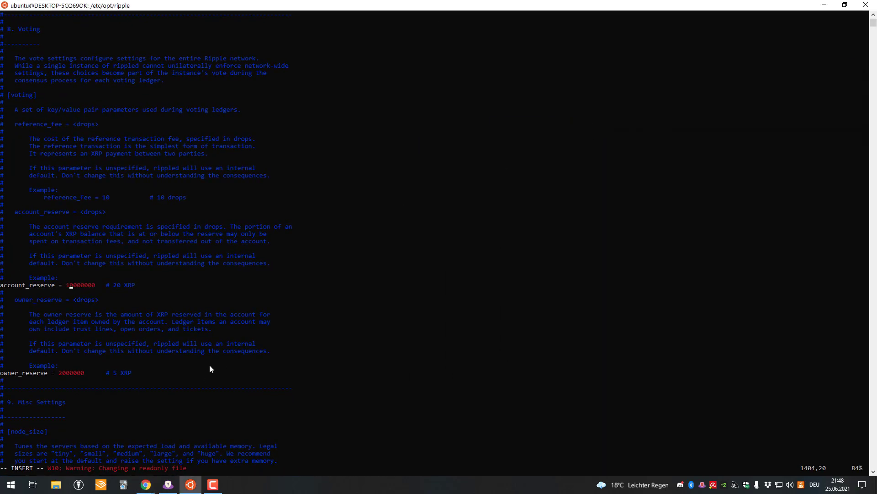
Scroll from Misc Settings past [node_size], [signing_support], [crawl] and [vl] to the example [server] and port stanzas
scroll(down, 3)
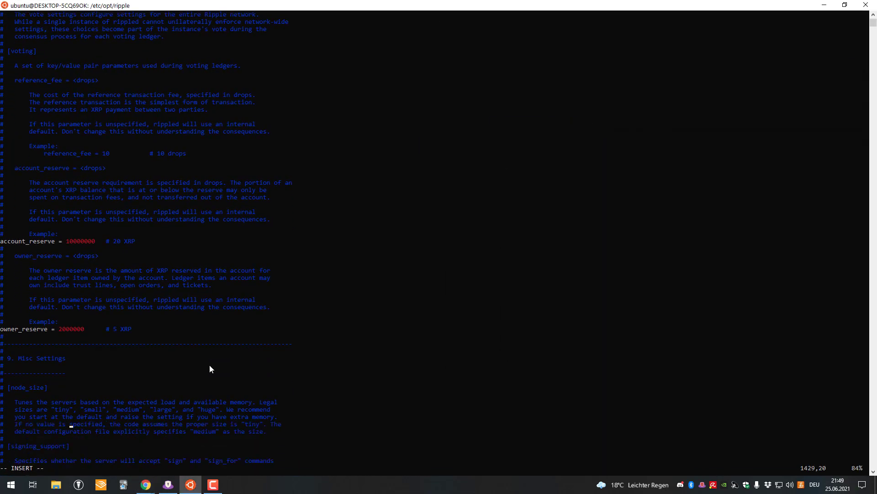
scroll(down, 3)
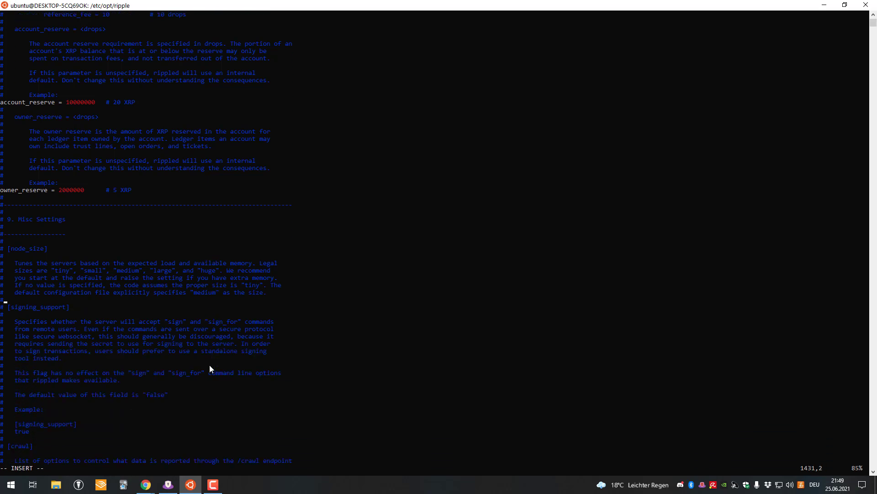
scroll(down, 3)
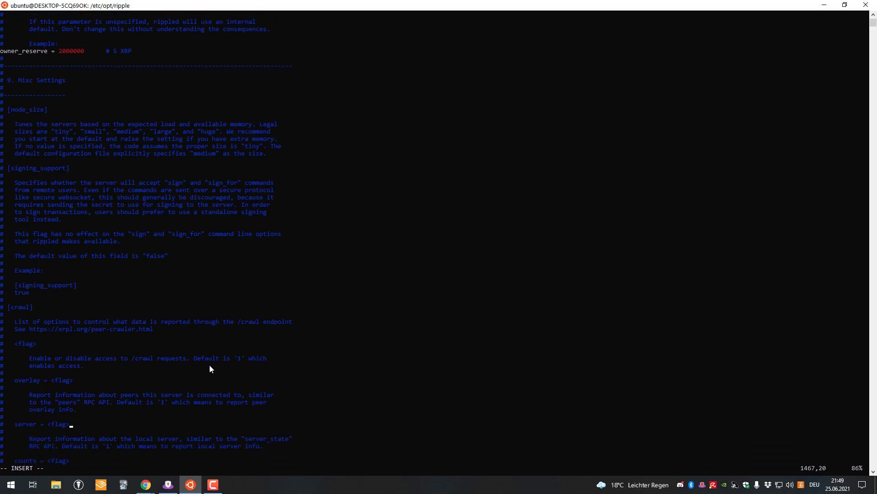
scroll(down, 3)
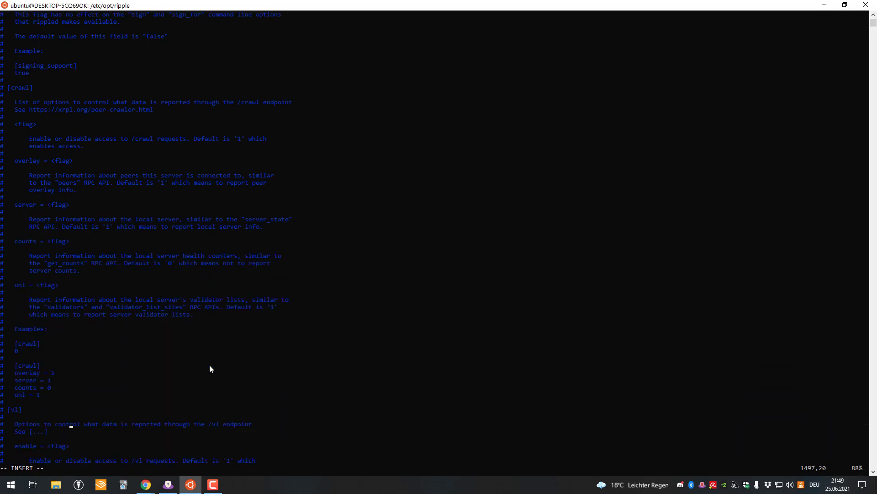
scroll(down, 3)
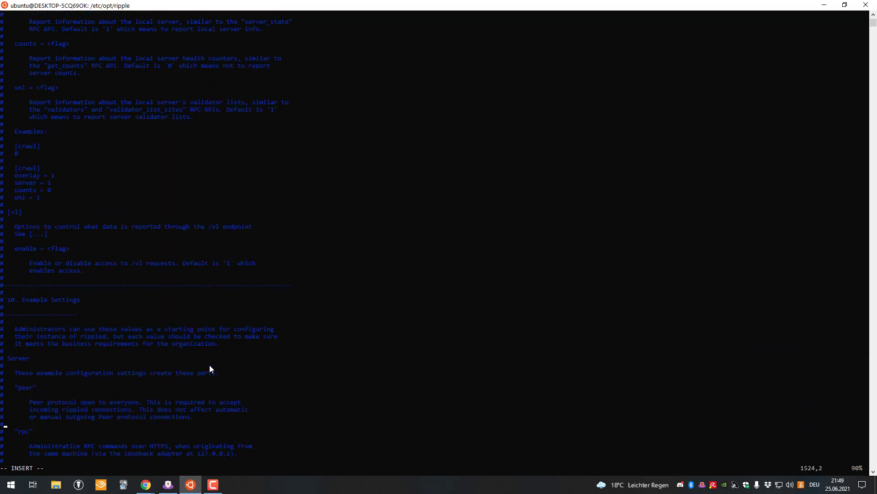
scroll(down, 3)
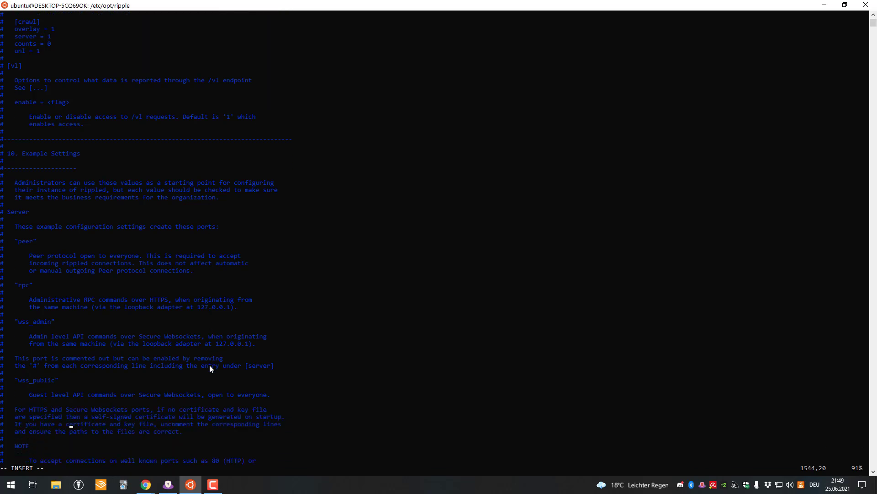
scroll(down, 3)
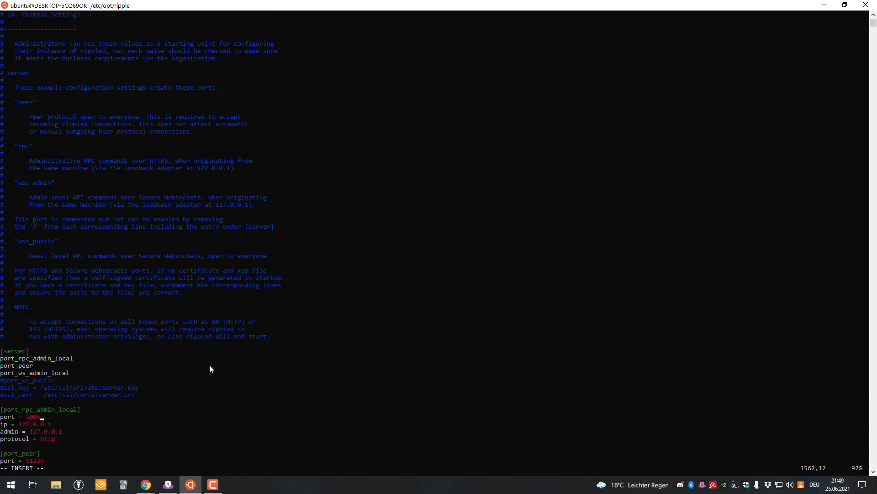
scroll(down, 3)
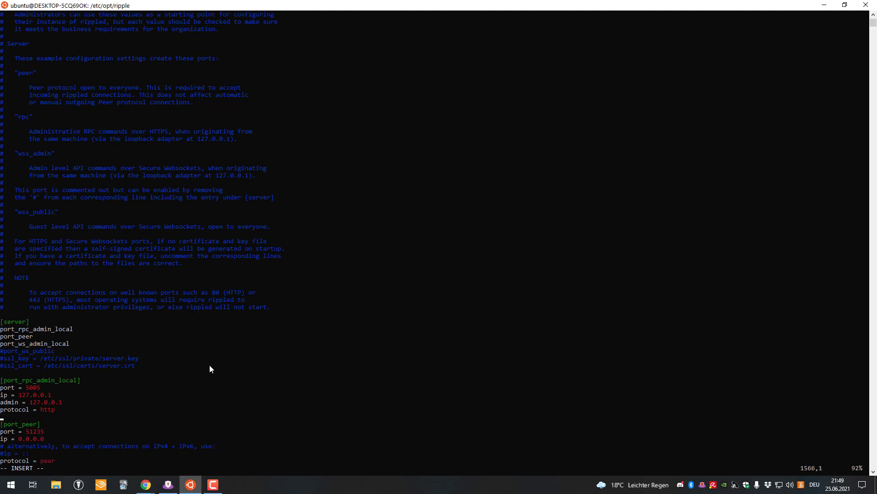
scroll(down, 3)
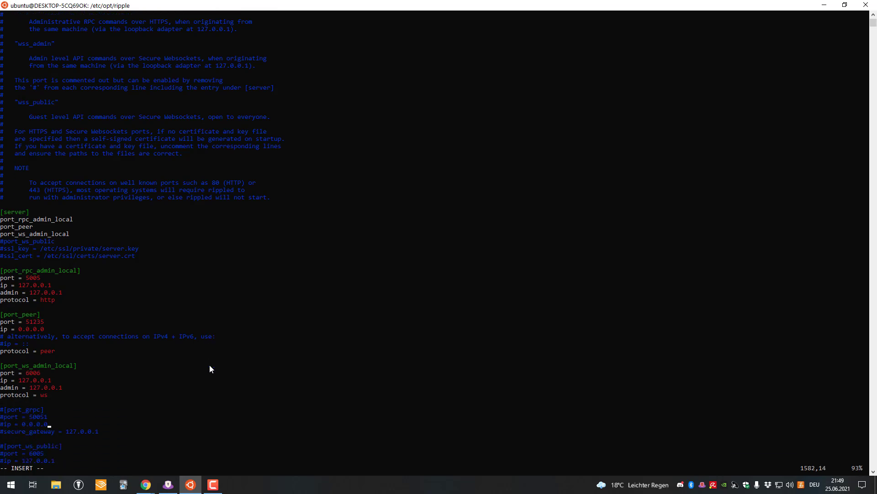
scroll(down, 3)
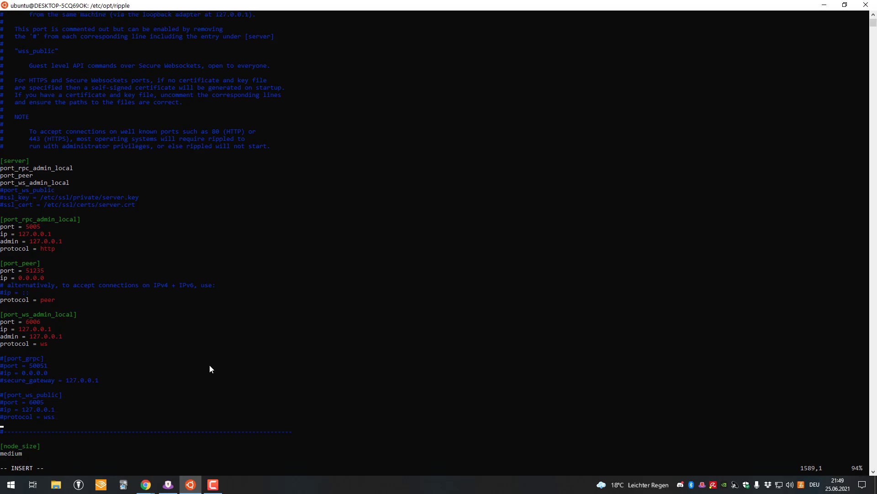
scroll(down, 3)
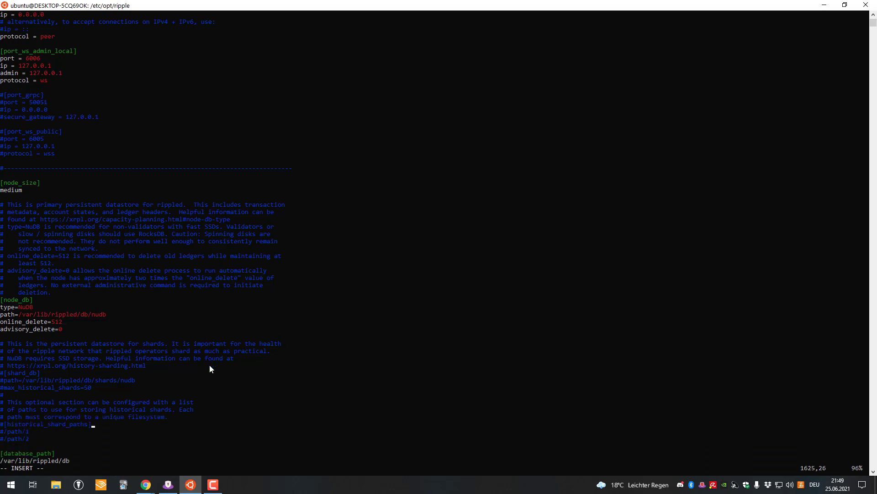
Scroll on through [node_db], [shard_db], [database_path], [debug_logfile] and [sntp_servers]
scroll(down, 3)
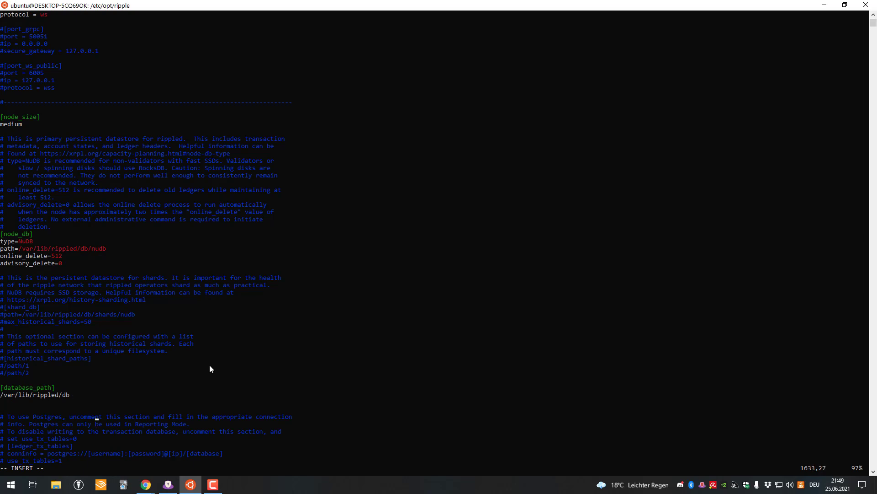
scroll(down, 3)
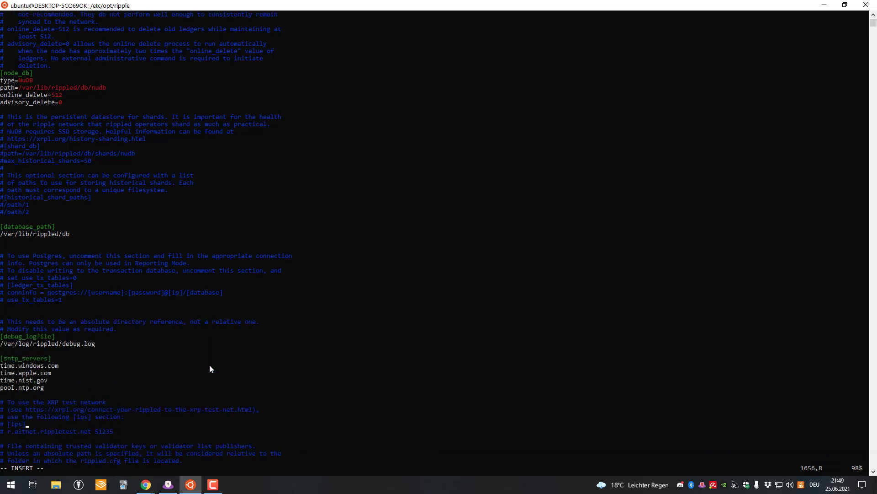
scroll(down, 3)
text(/)
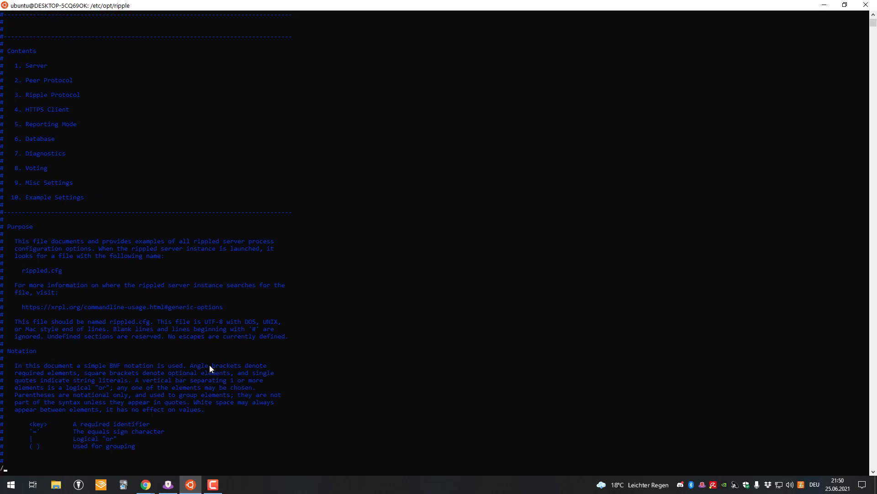
Search rippled.cfg for 'ripple proto' to land on the Ripple Protocol section with relay_proposals and relay_validations
text(ripple proto)
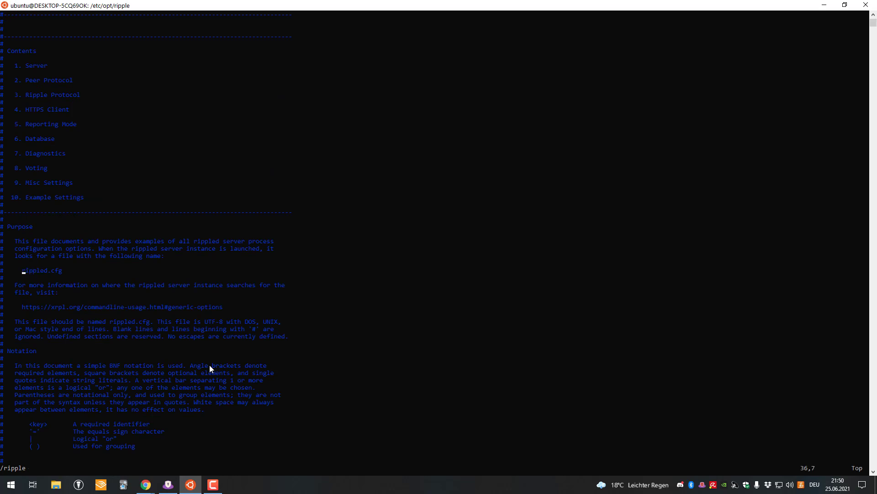
key(i)
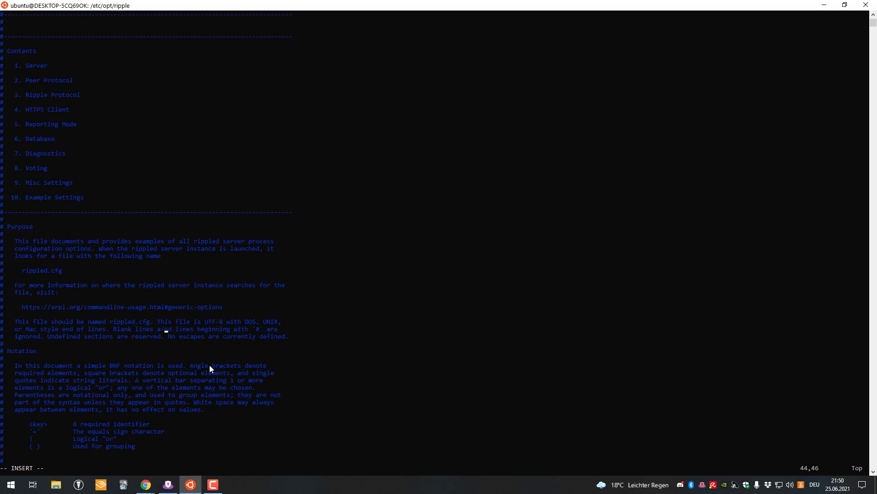
key(Escape)
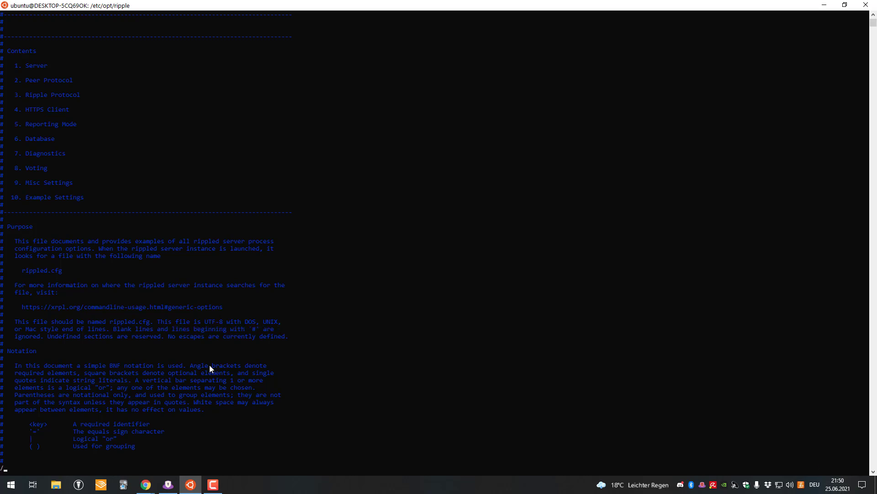
scroll(down, 3)
text(3.)
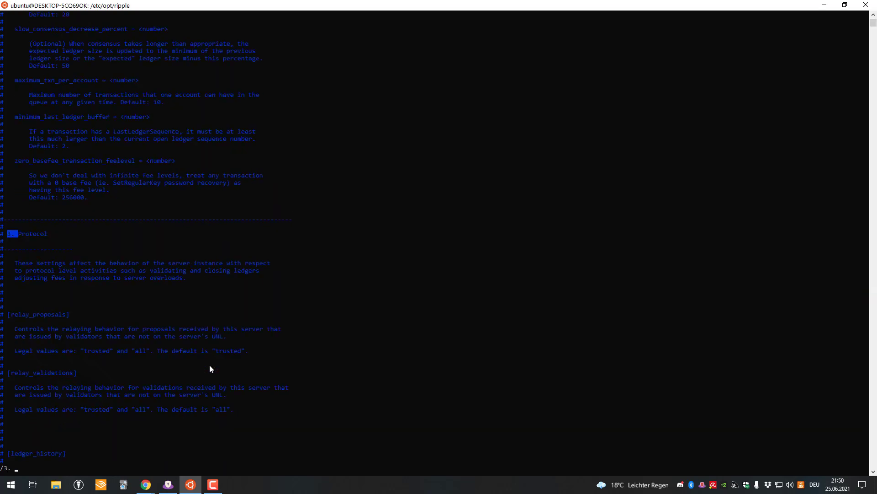
Scroll through the validator, [path_search] and [fee_default] comment sections
scroll(up, 3)
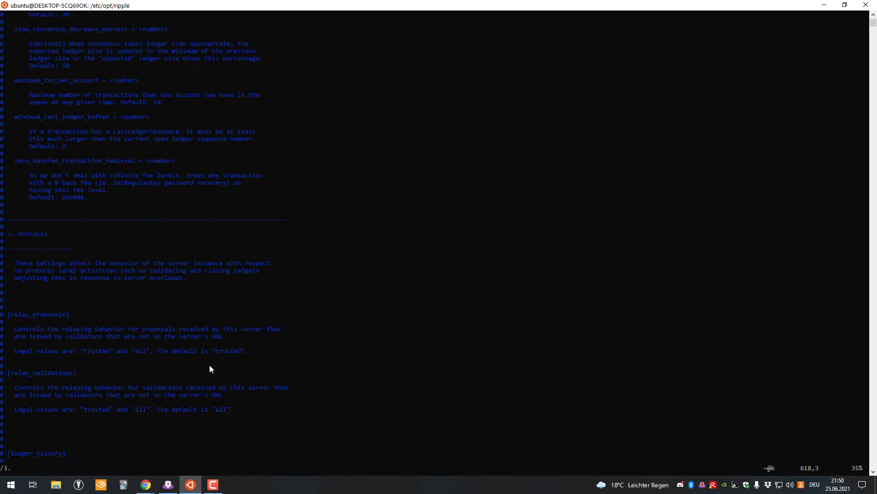
scroll(down, 3)
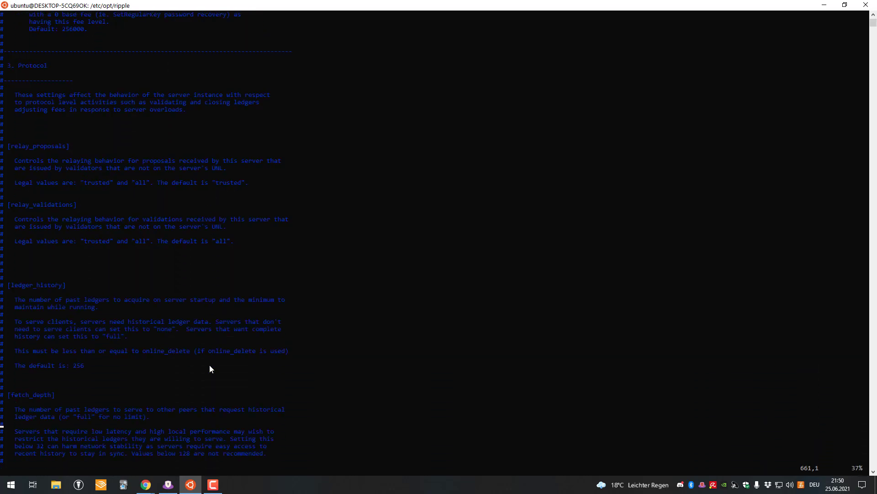
scroll(down, 3)
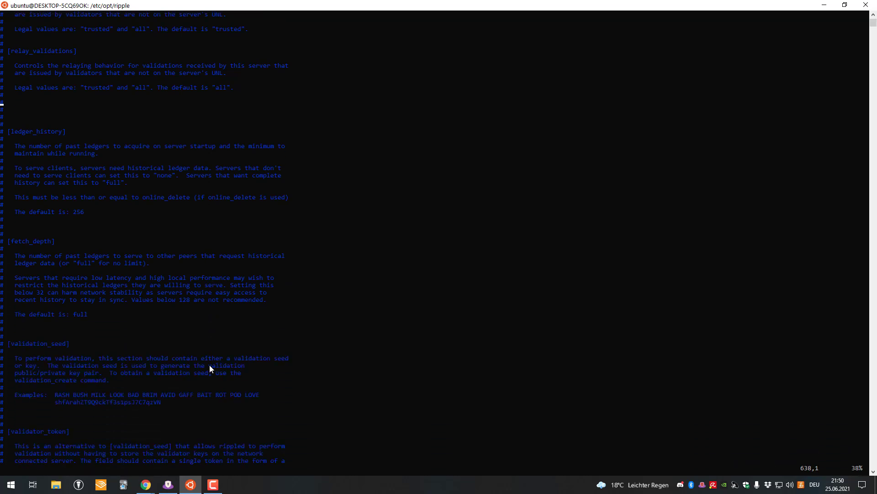
scroll(up, 3)
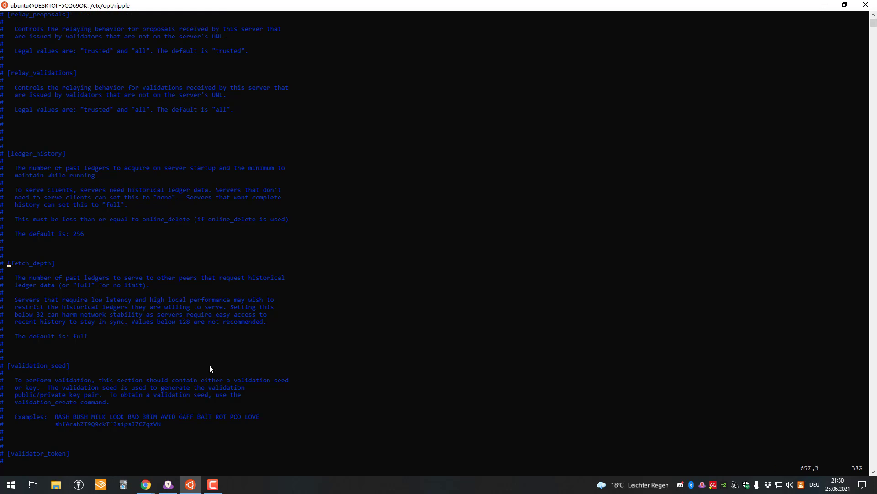
scroll(down, 3)
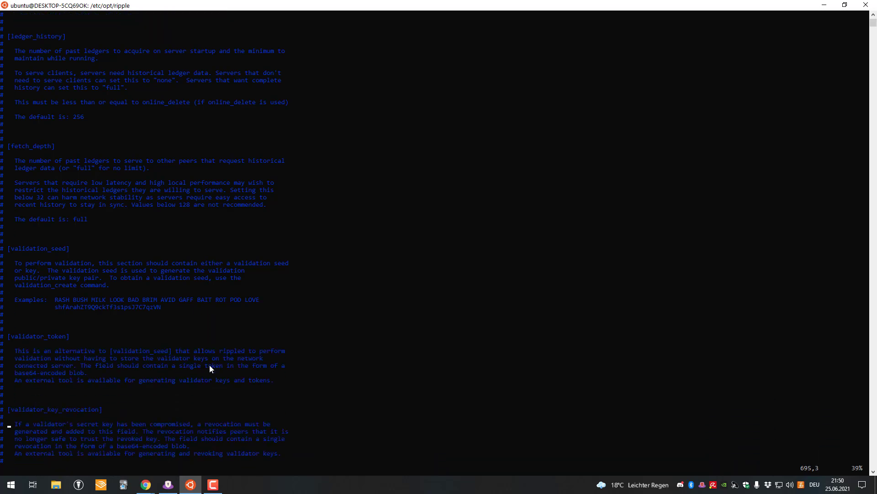
scroll(down, 3)
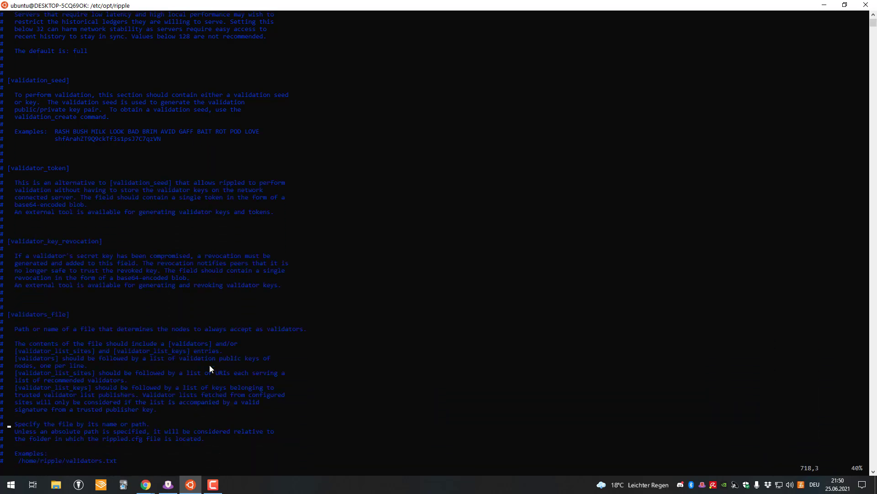
Scroll on past [workers], [network_id] and [ledger_replay] to the HTTPS Client ssl_verify option
scroll(down, 3)
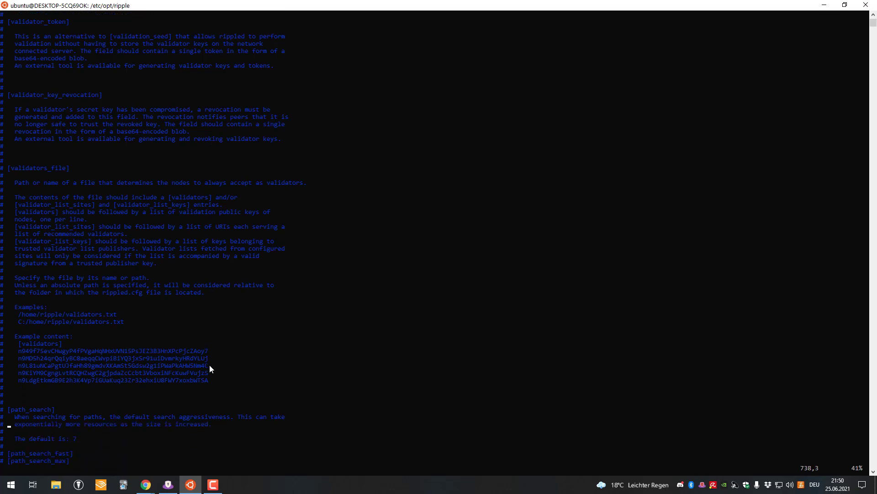
scroll(down, 3)
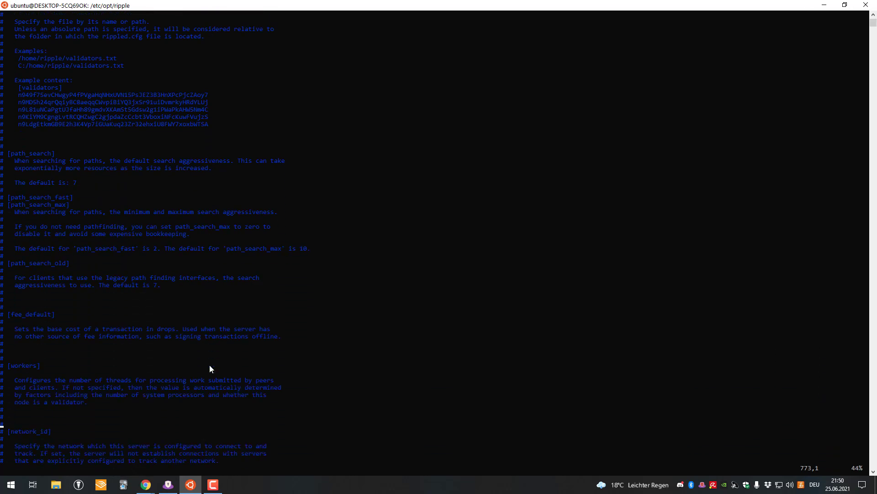
scroll(down, 3)
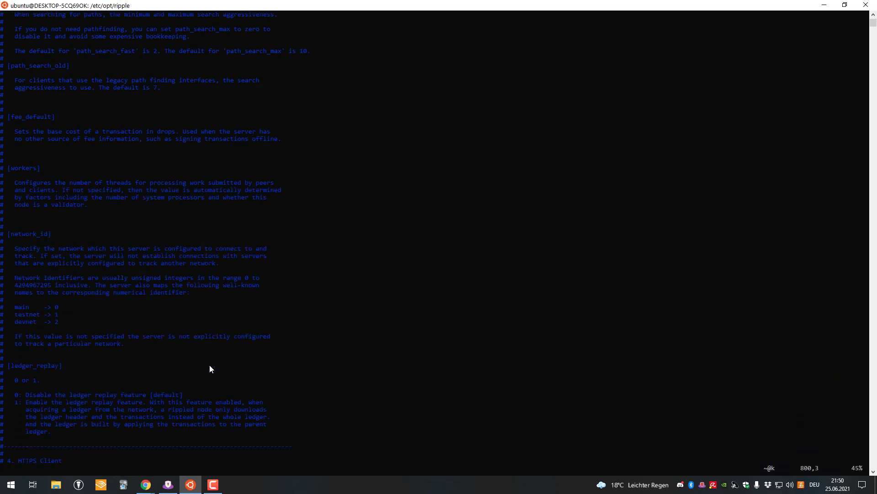
scroll(down, 3)
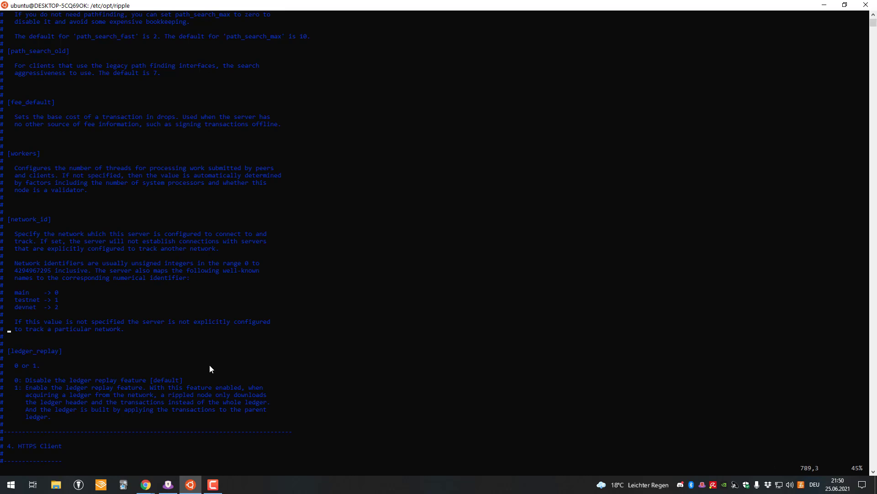
scroll(down, 3)
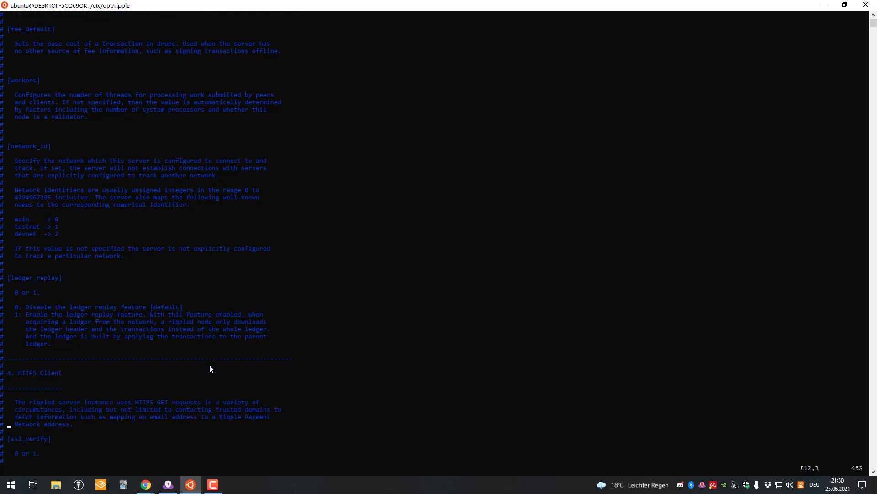
Scroll through the 4. HTTPS Client section into the 5. Reporting Mode documentation
scroll(down, 3)
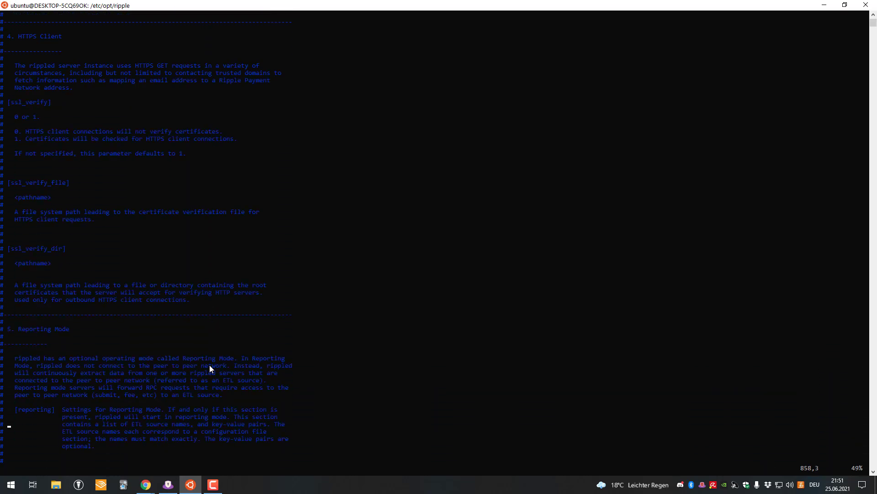
scroll(down, 3)
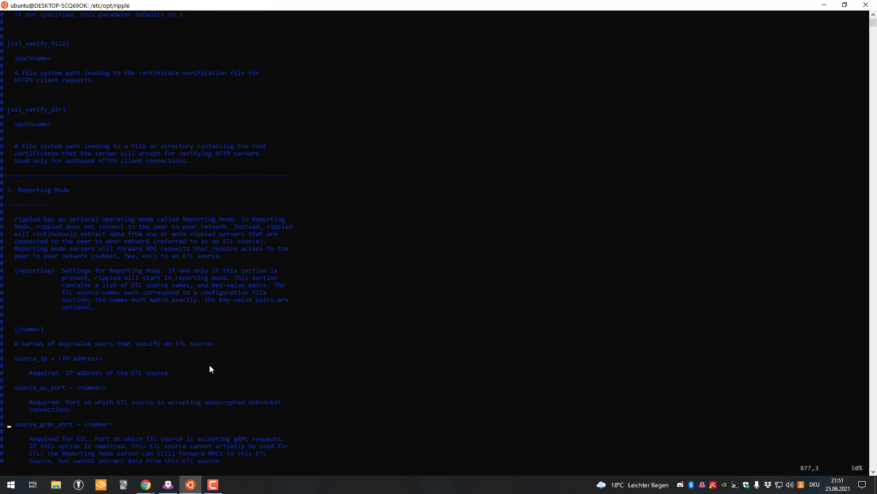
scroll(up, 3)
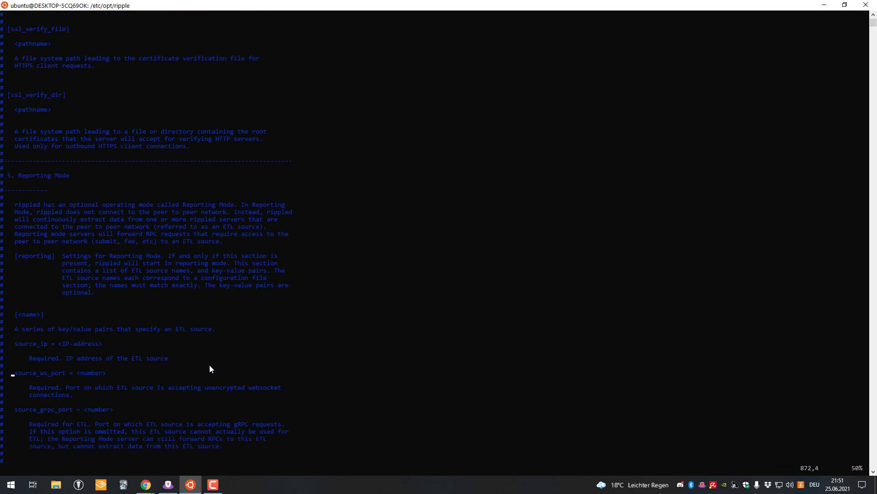
scroll(down, 3)
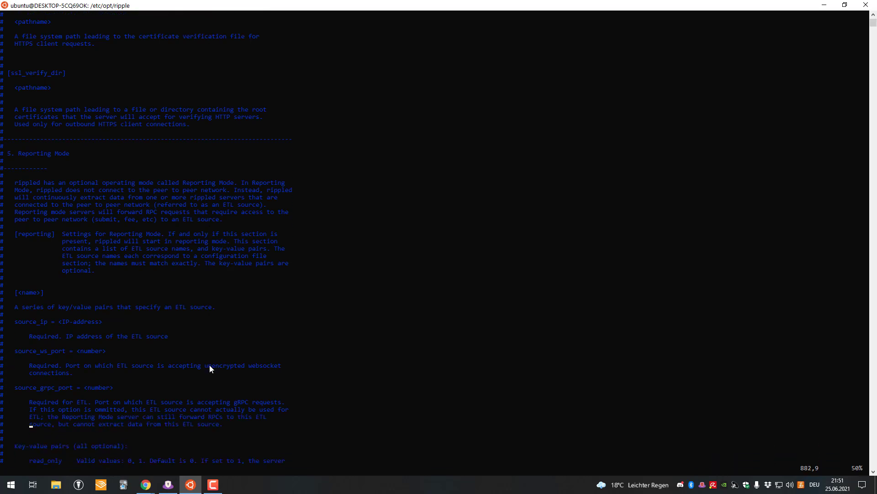
scroll(down, 3)
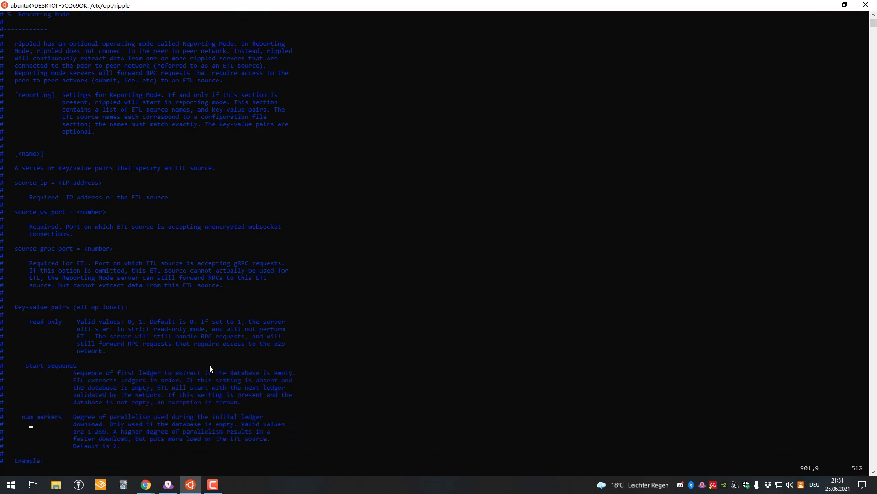
Scroll through the Reporting Mode ETL source examples and notes until the 6. Database heading appears
scroll(down, 3)
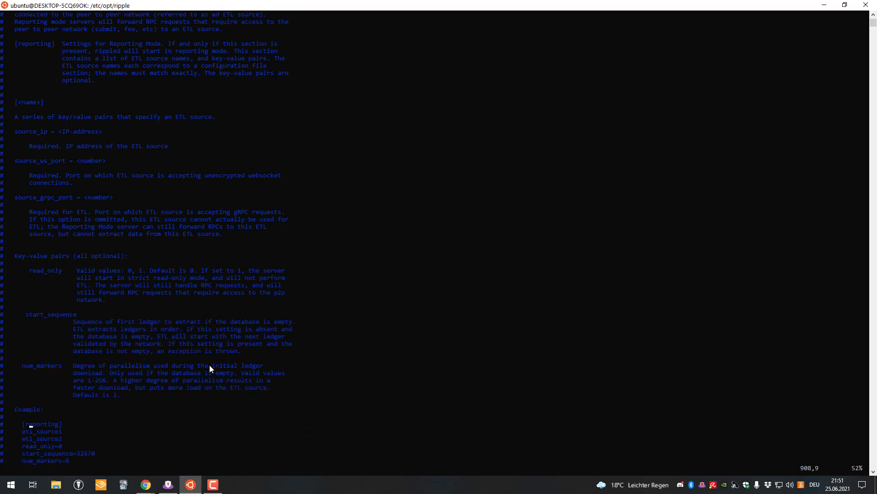
scroll(down, 3)
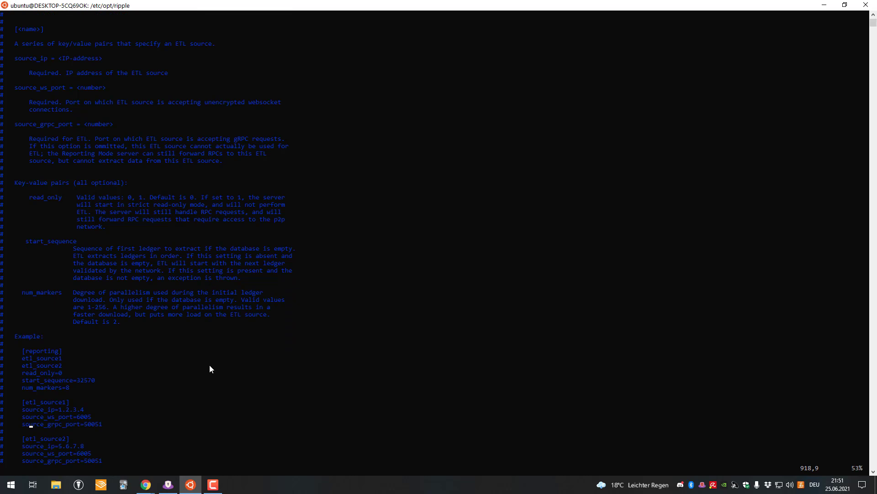
scroll(down, 3)
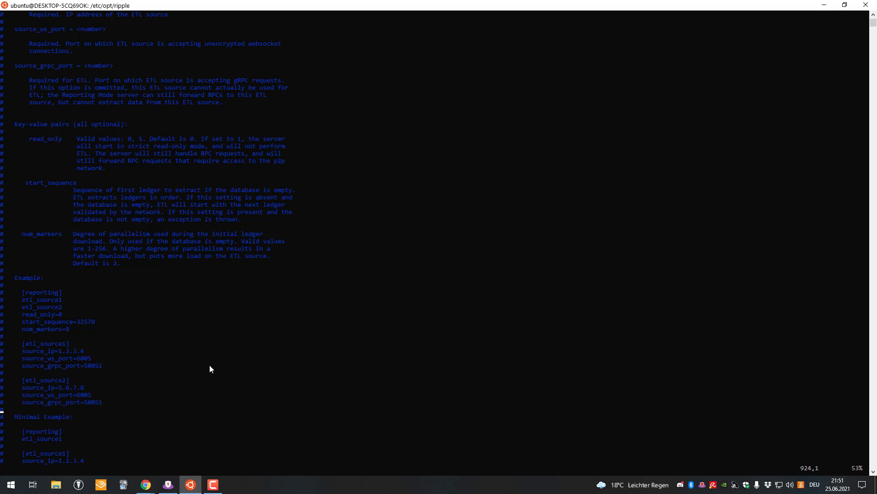
scroll(down, 3)
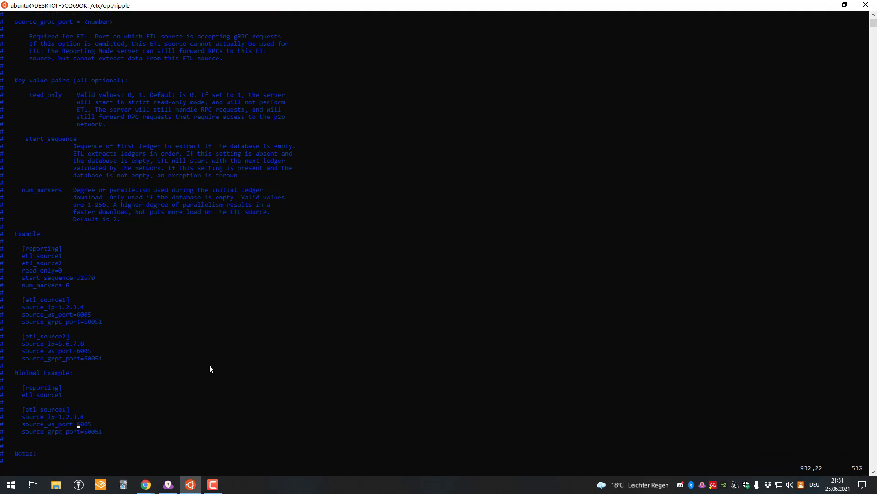
scroll(down, 3)
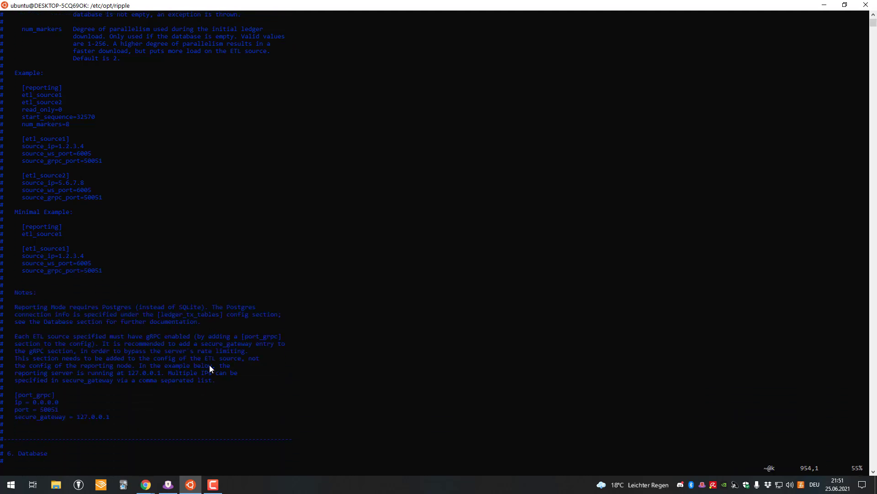
Scroll down through the Contents, Purpose and Notation sections into the 1. Server port documentation
scroll(down, 3)
text(/1.)
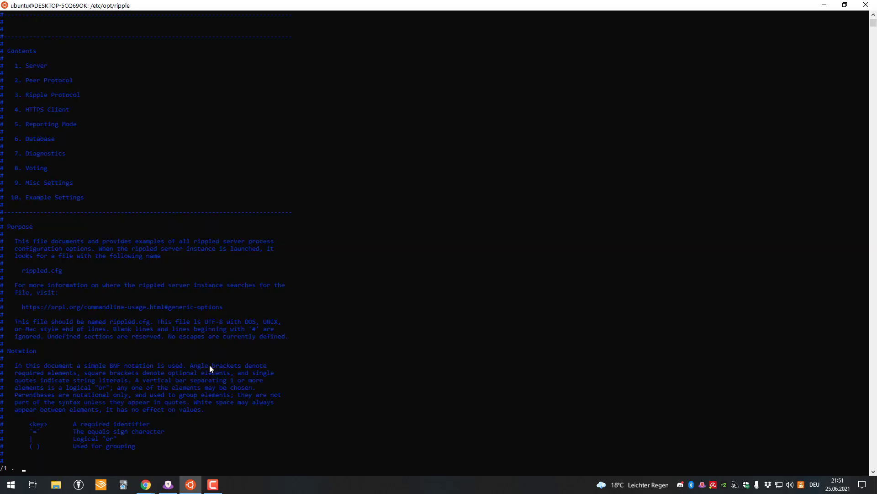
scroll(down, 3)
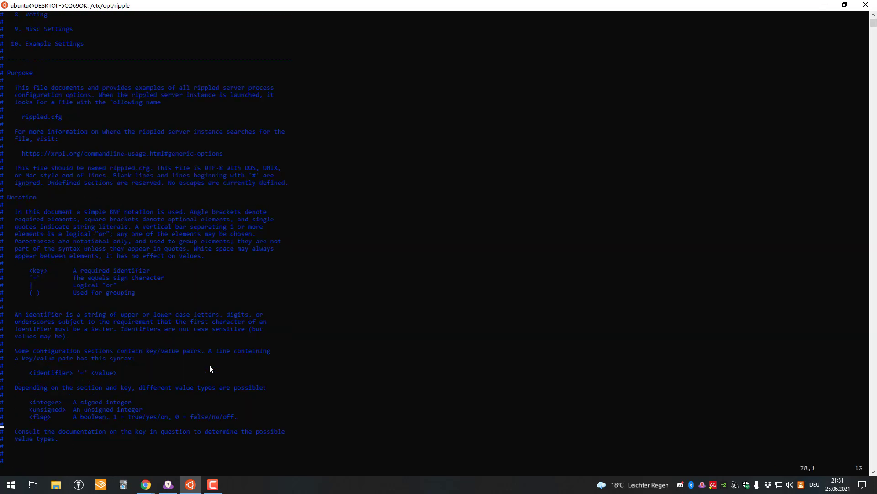
scroll(down, 3)
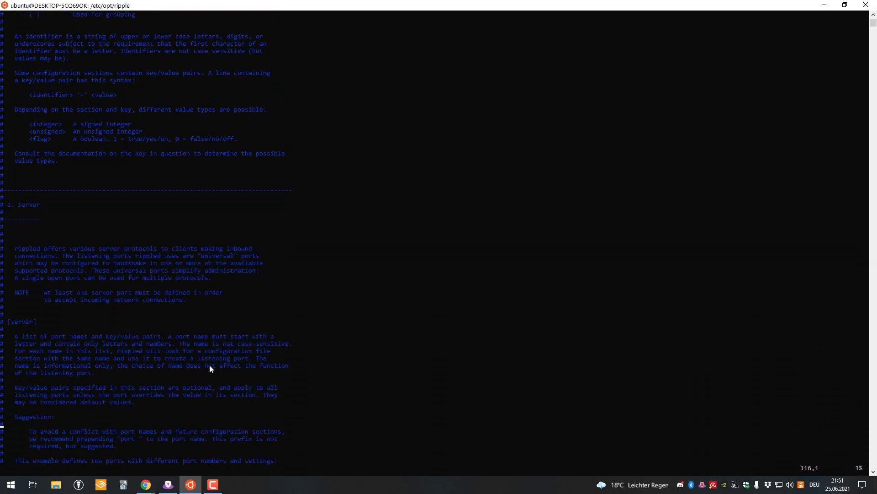
scroll(down, 3)
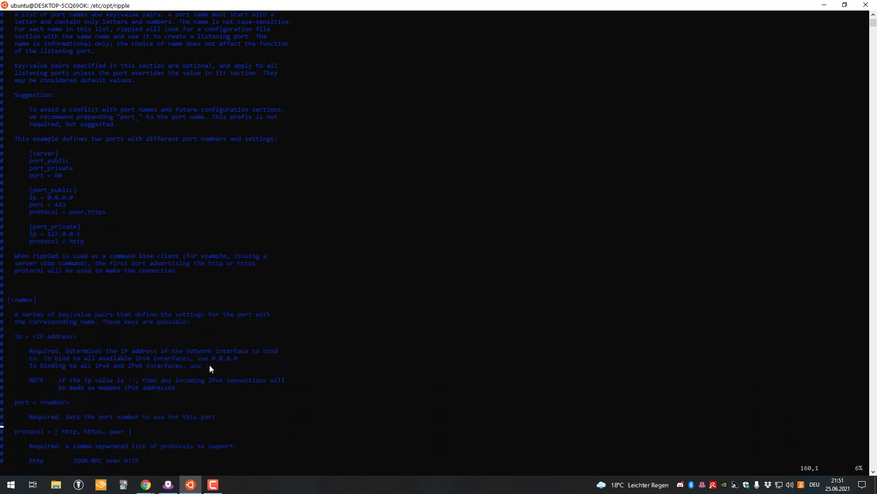
scroll(down, 3)
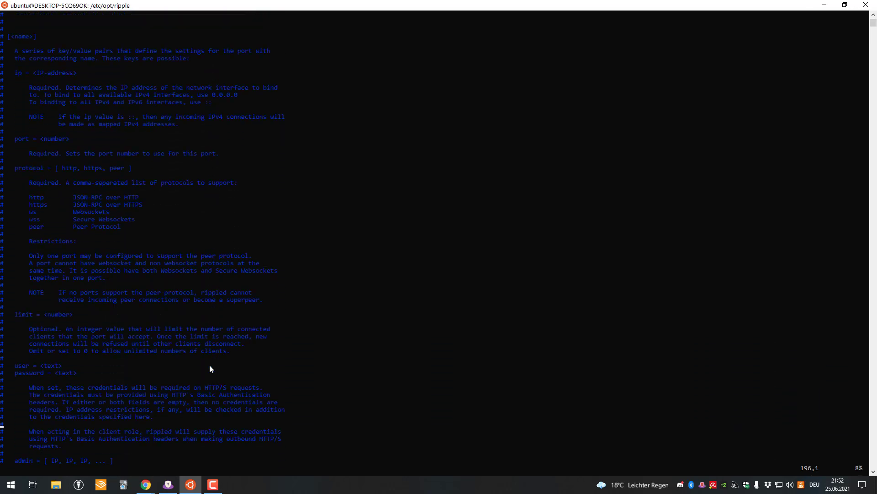
scroll(down, 3)
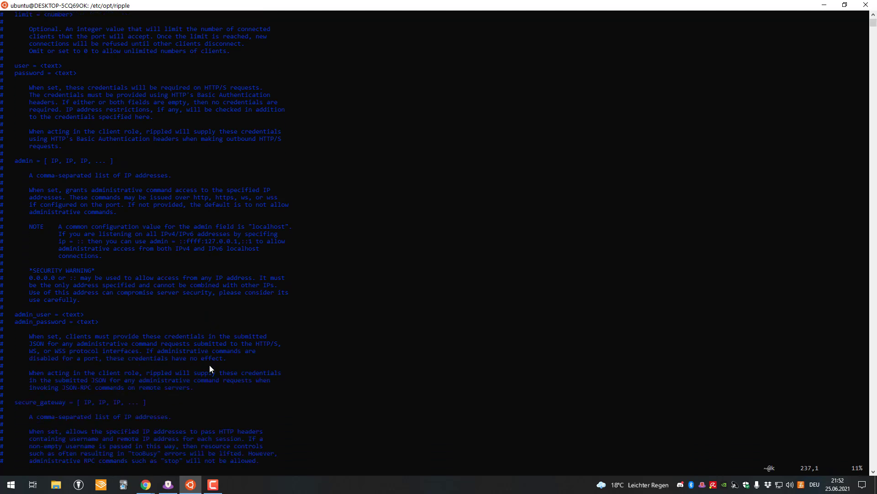
Scroll on past the port keys and WebSocket options to the 2. Peer Protocol [ips] entry
scroll(down, 3)
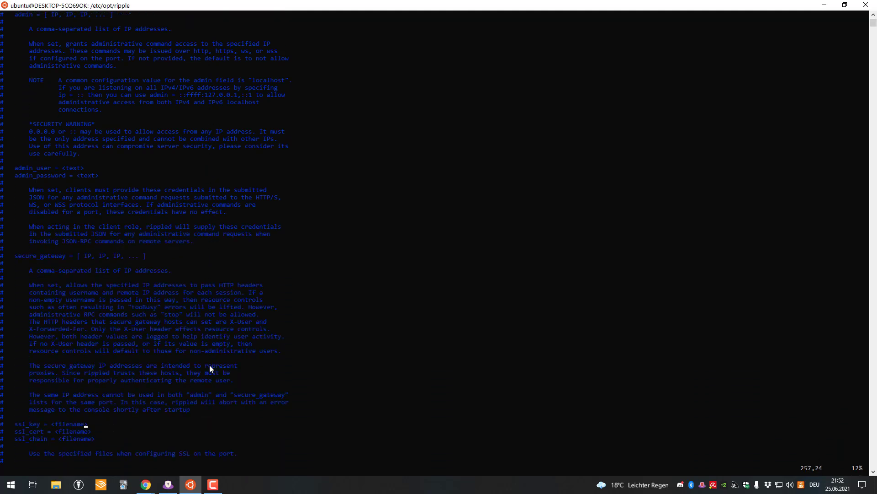
scroll(down, 3)
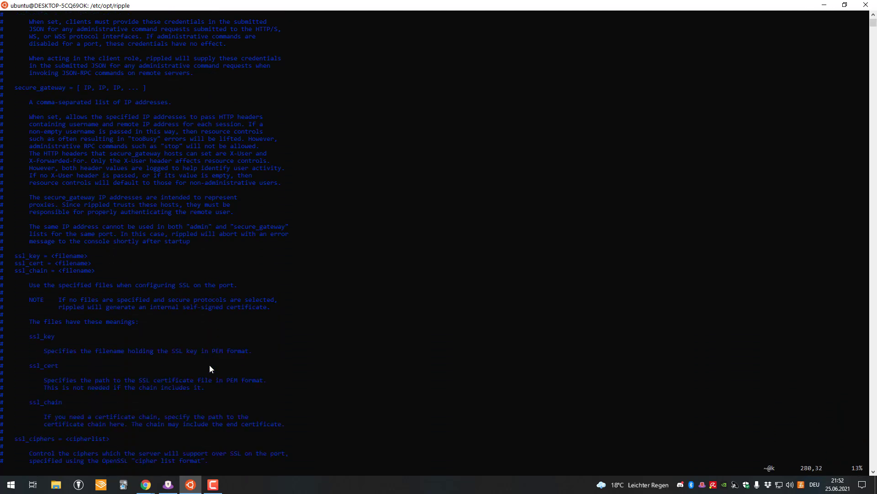
scroll(down, 3)
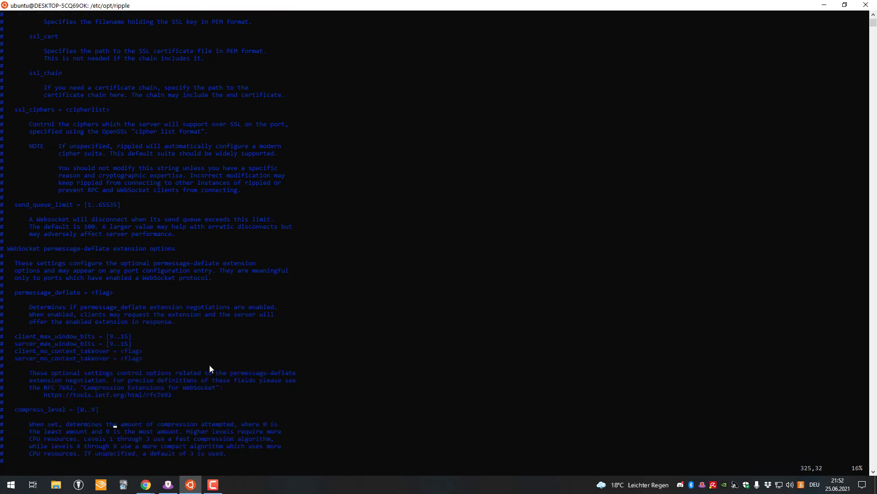
scroll(down, 3)
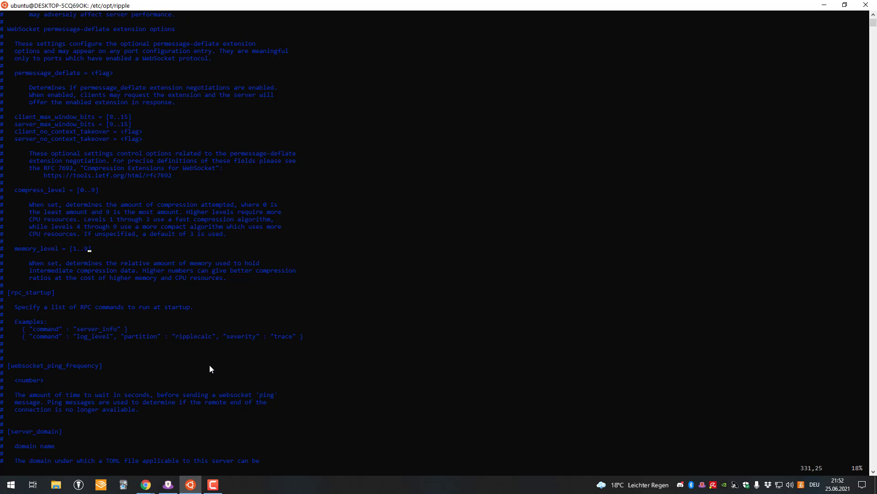
scroll(down, 3)
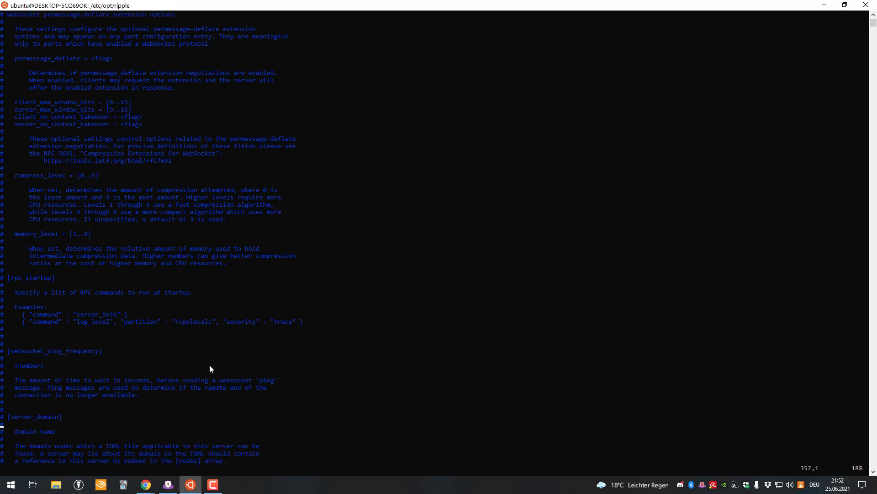
scroll(down, 3)
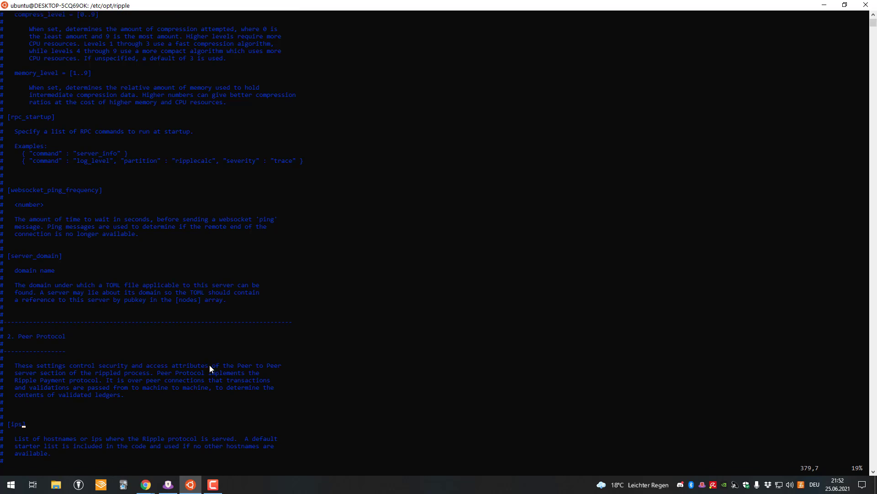
Scroll down from [ips] past [peers_max] and [node_seed] to the [ntp_servers] notes
scroll(down, 3)
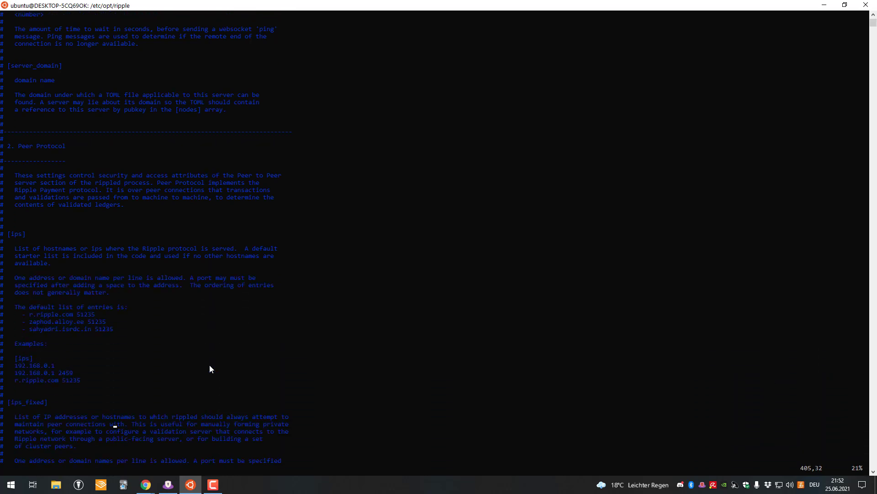
scroll(down, 3)
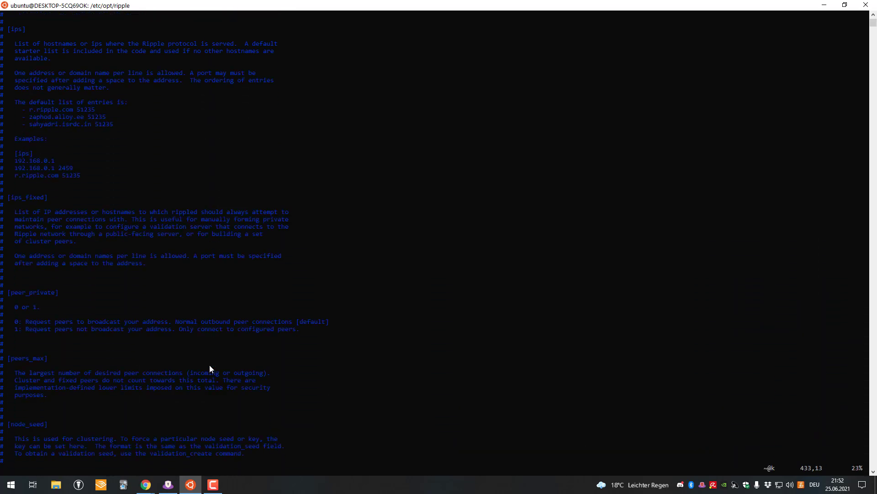
scroll(down, 3)
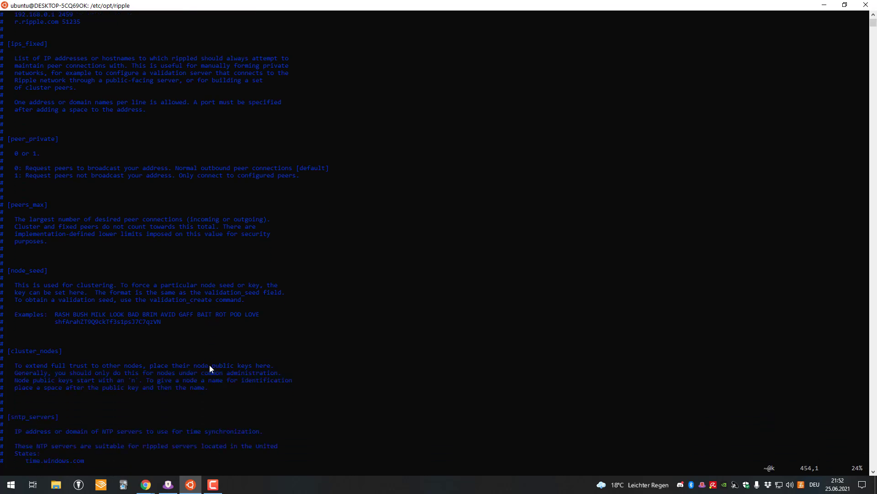
scroll(down, 3)
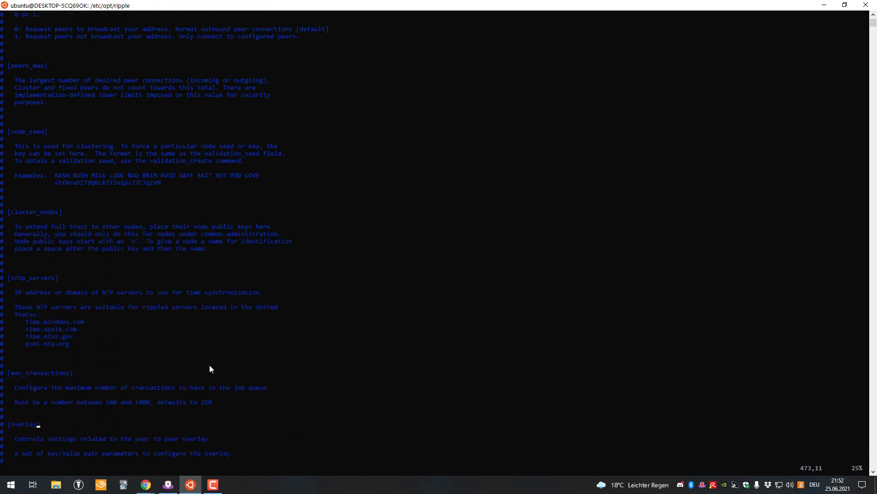
scroll(down, 3)
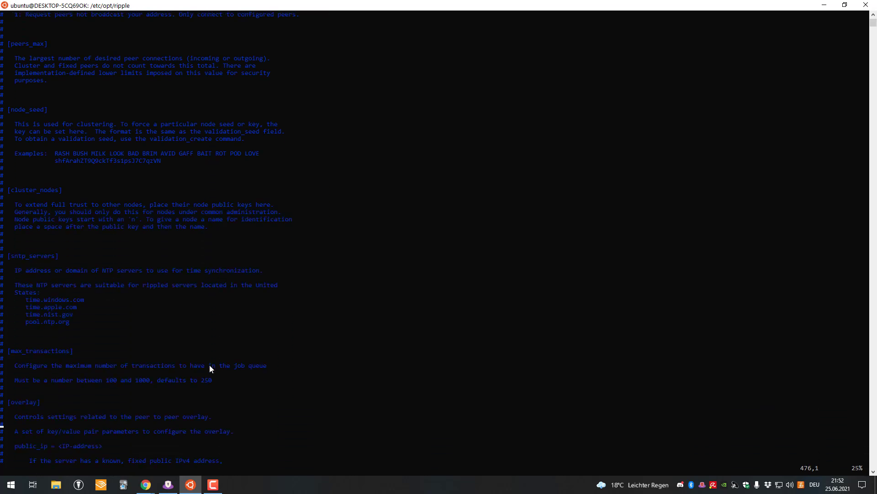
Scroll on through the [overlay] options into the experimental [transaction_queue] section
scroll(down, 3)
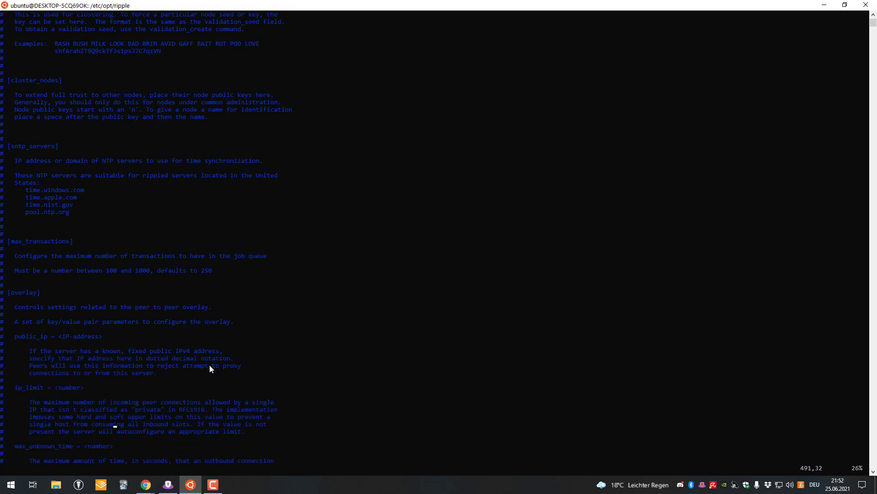
scroll(down, 3)
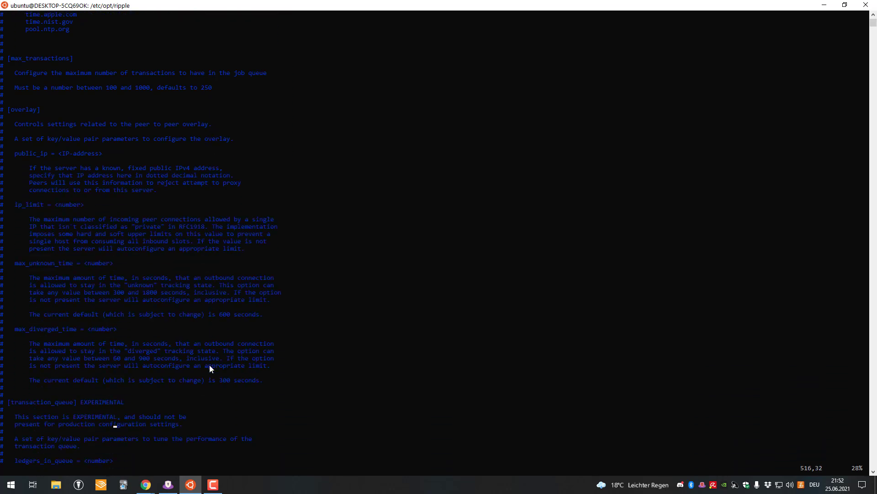
scroll(down, 3)
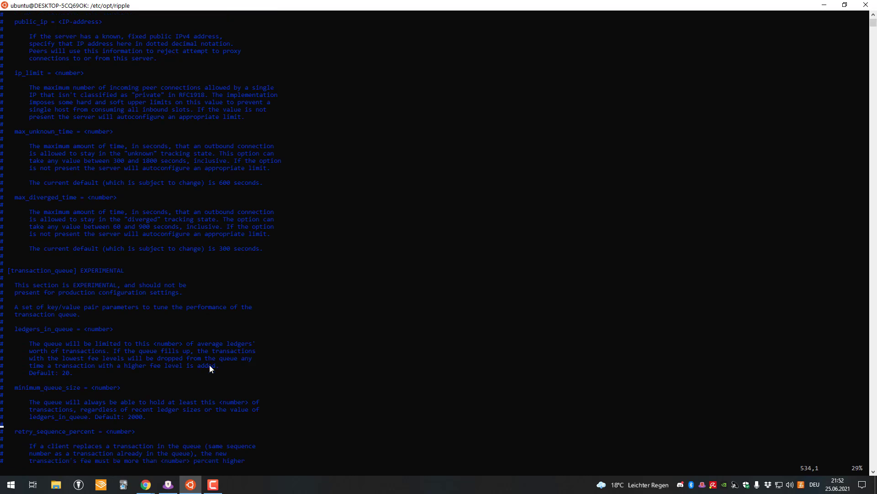
scroll(down, 3)
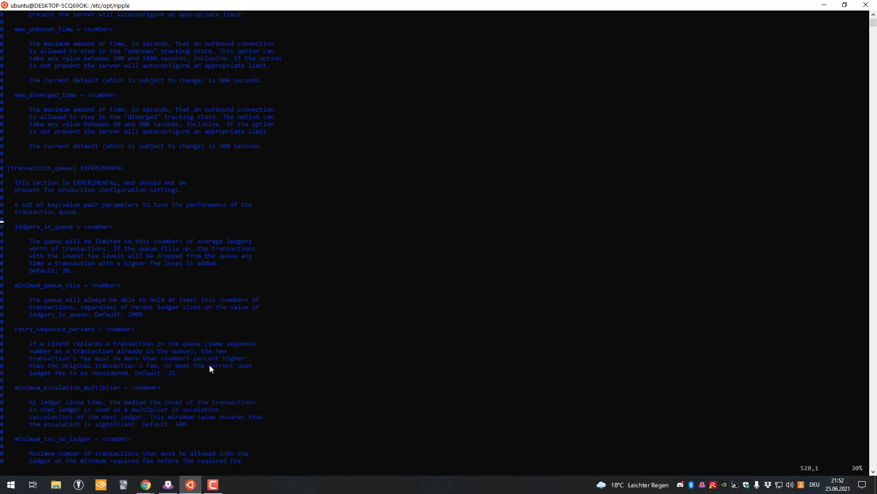
scroll(up, 3)
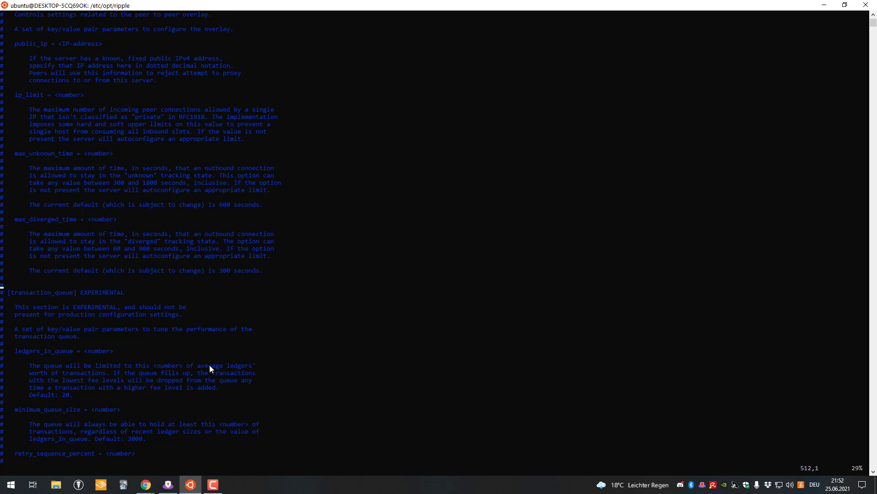
mouse_move(112, 313)
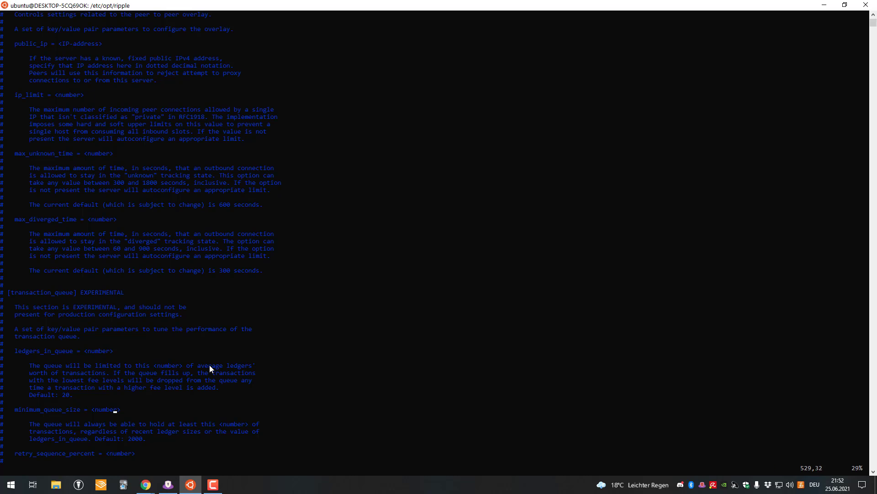
Scroll through the remaining [transaction_queue] parameters until the 3. Protocol heading appears
scroll(down, 3)
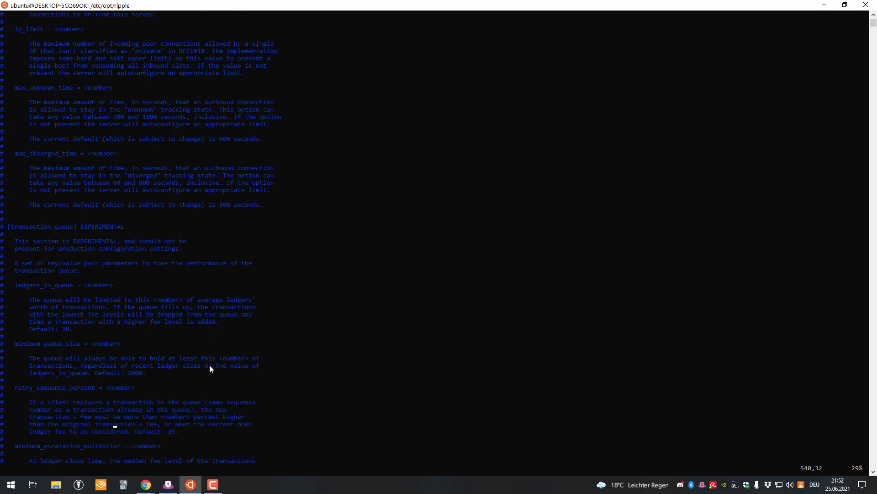
scroll(down, 3)
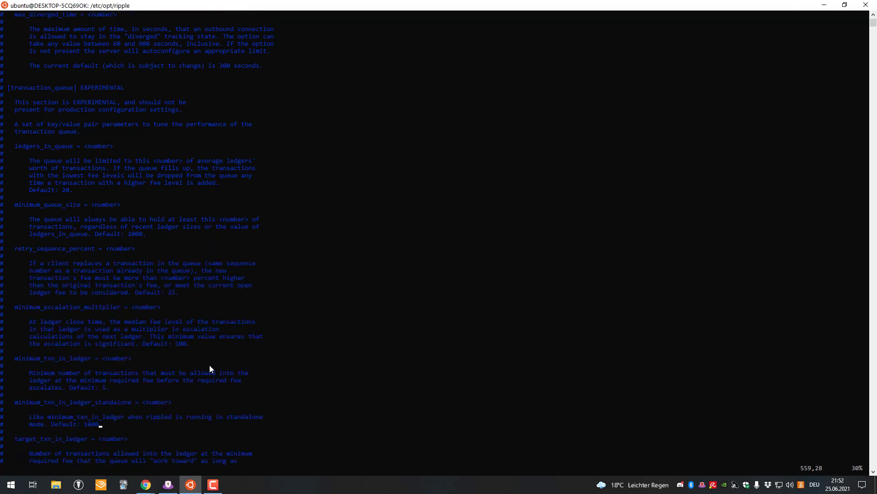
scroll(down, 3)
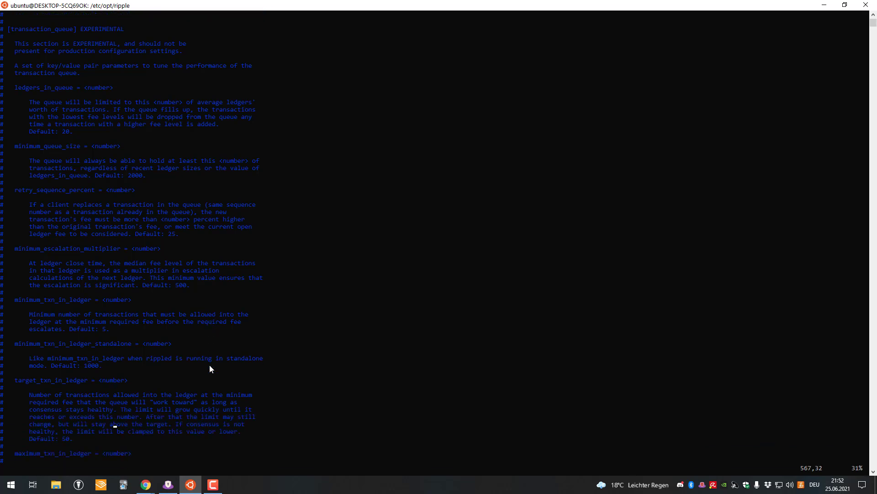
scroll(down, 3)
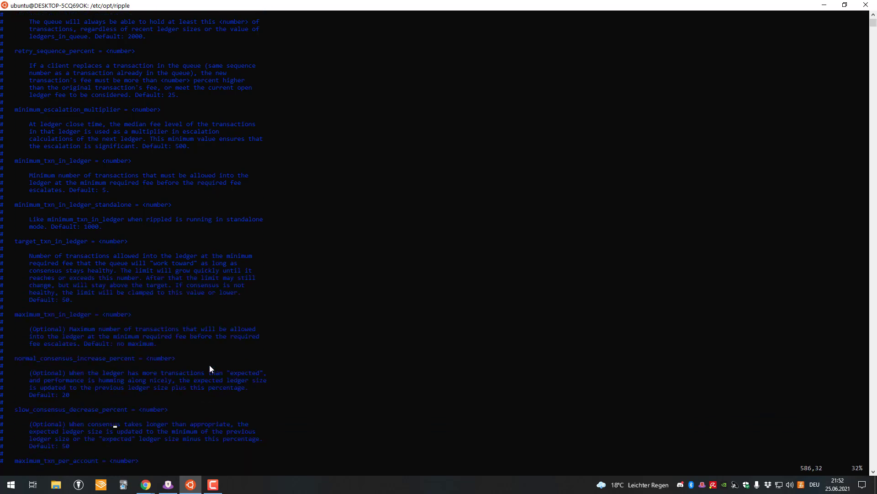
scroll(down, 3)
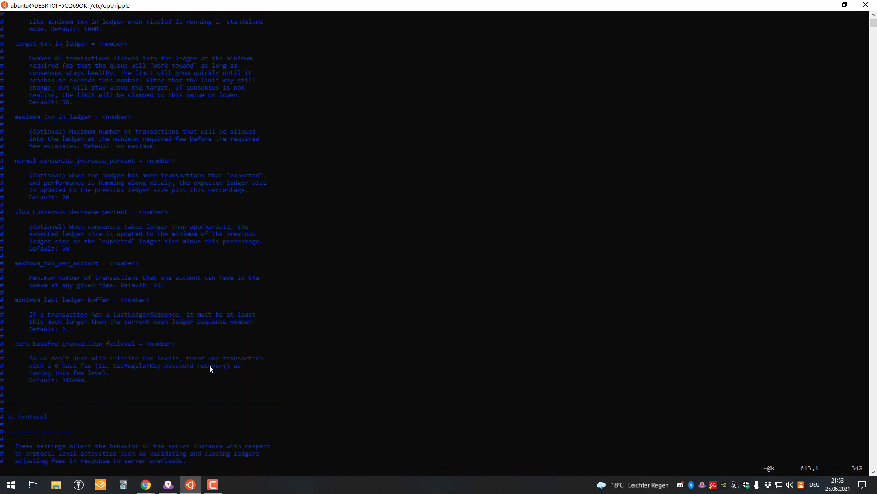
scroll(down, 3)
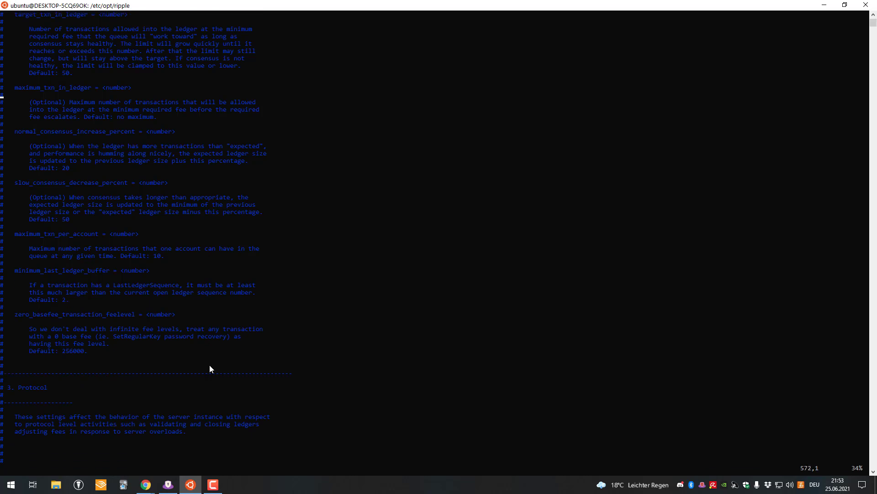
Scroll back up to revisit the [overlay] notes
scroll(up, 3)
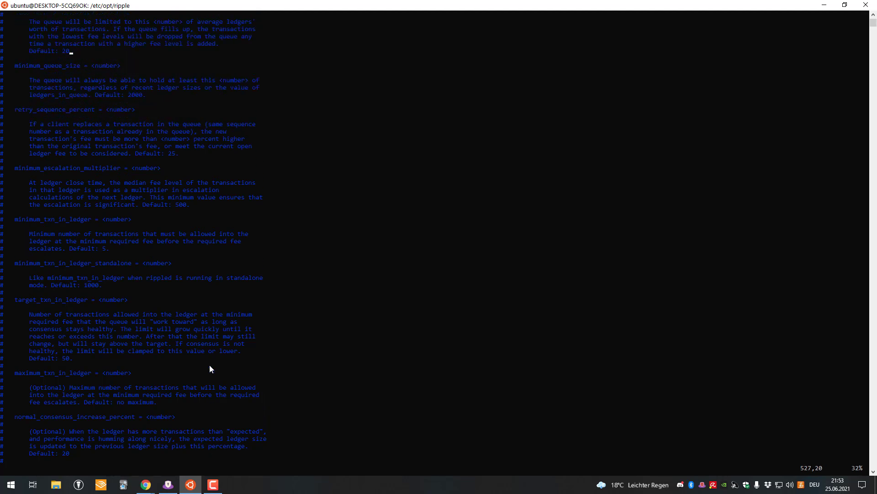
scroll(up, 3)
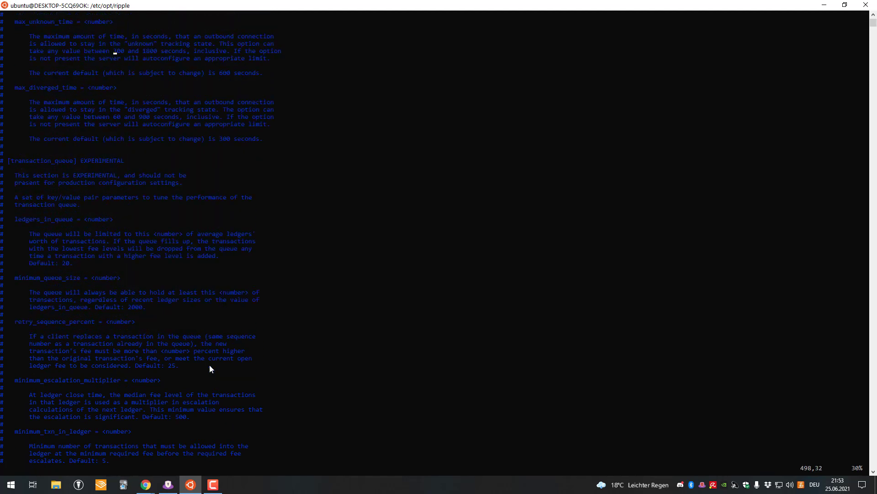
scroll(up, 3)
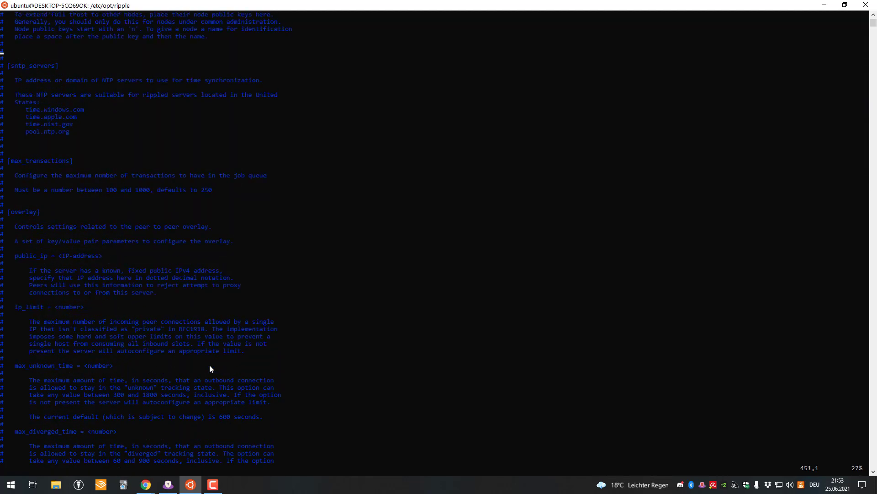
scroll(up, 3)
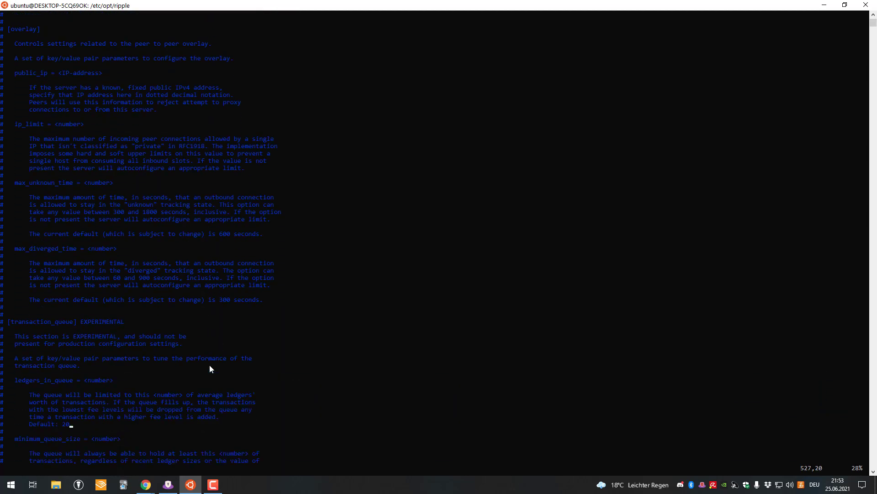
Scroll down past [ledger_history], [validators_file], [network_id] and [ledger_replay] to 4. HTTPS Client's ssl_verify
scroll(down, 3)
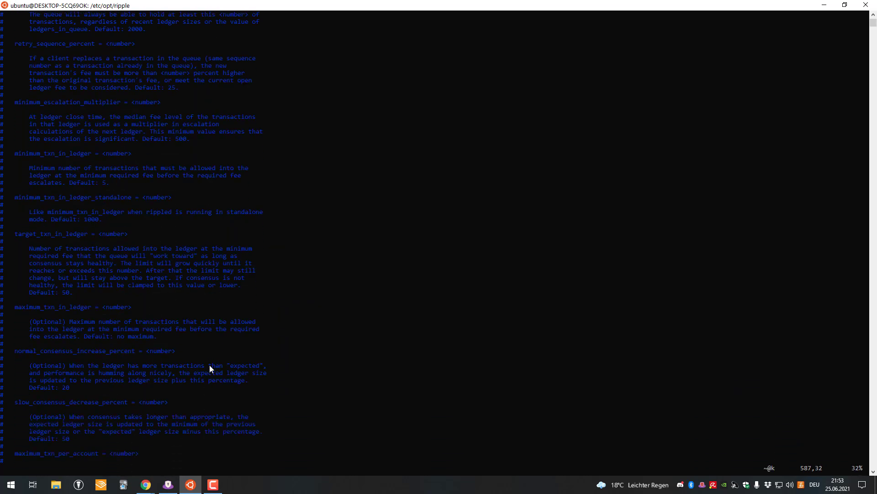
scroll(down, 3)
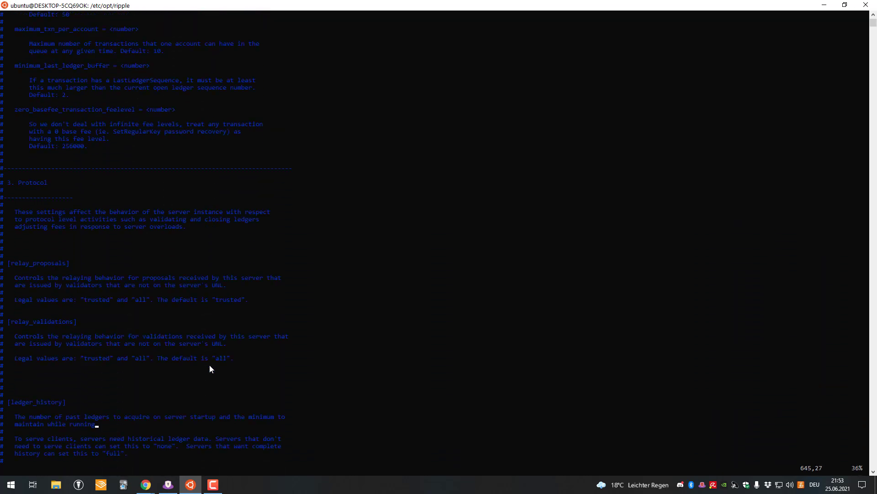
scroll(down, 3)
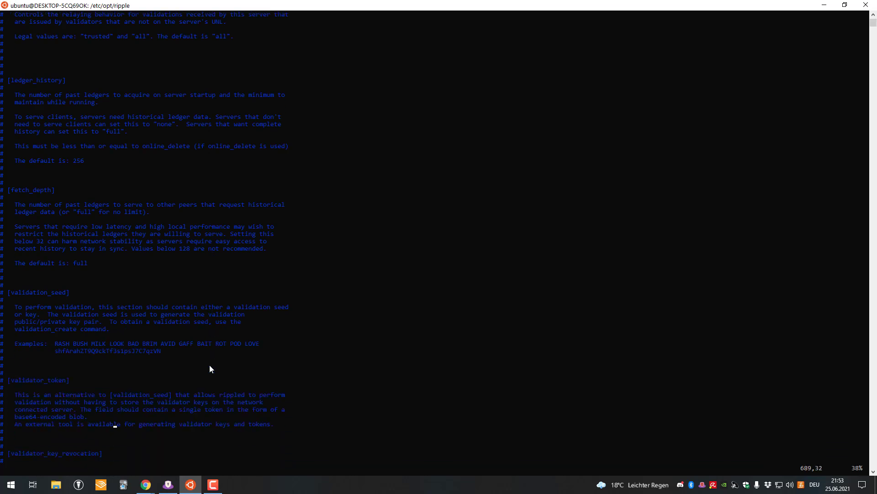
scroll(down, 3)
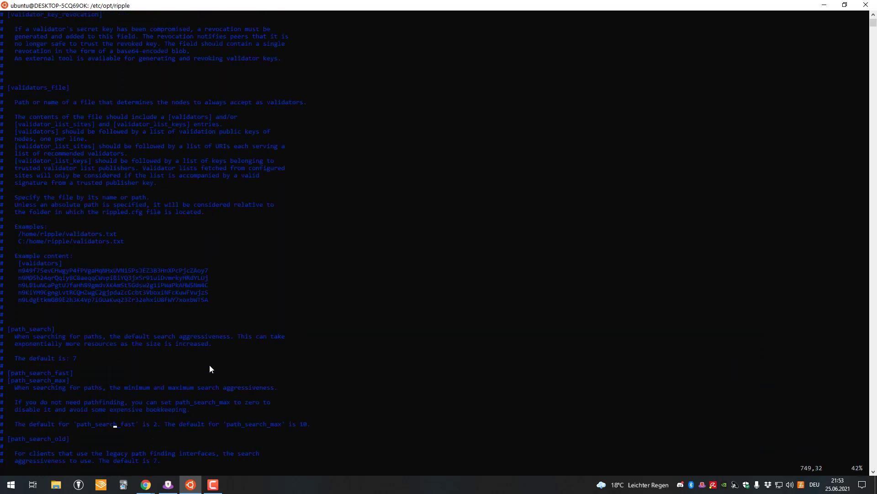
scroll(down, 3)
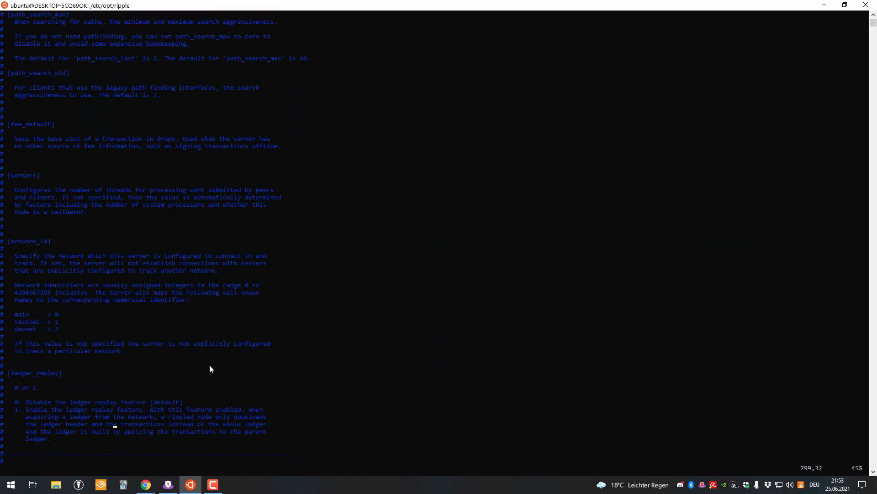
scroll(down, 3)
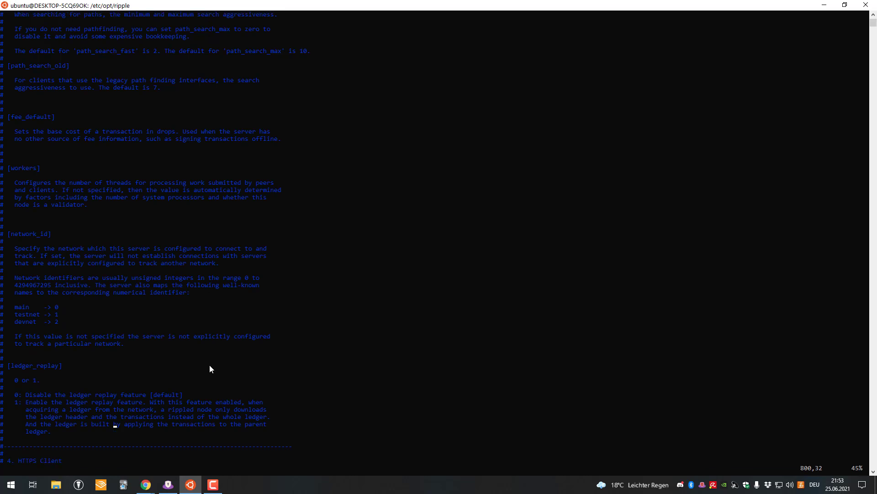
scroll(down, 3)
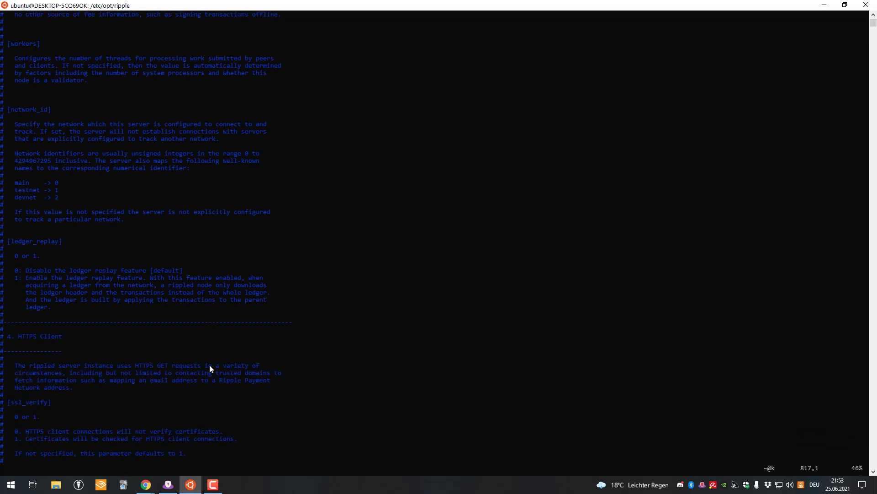